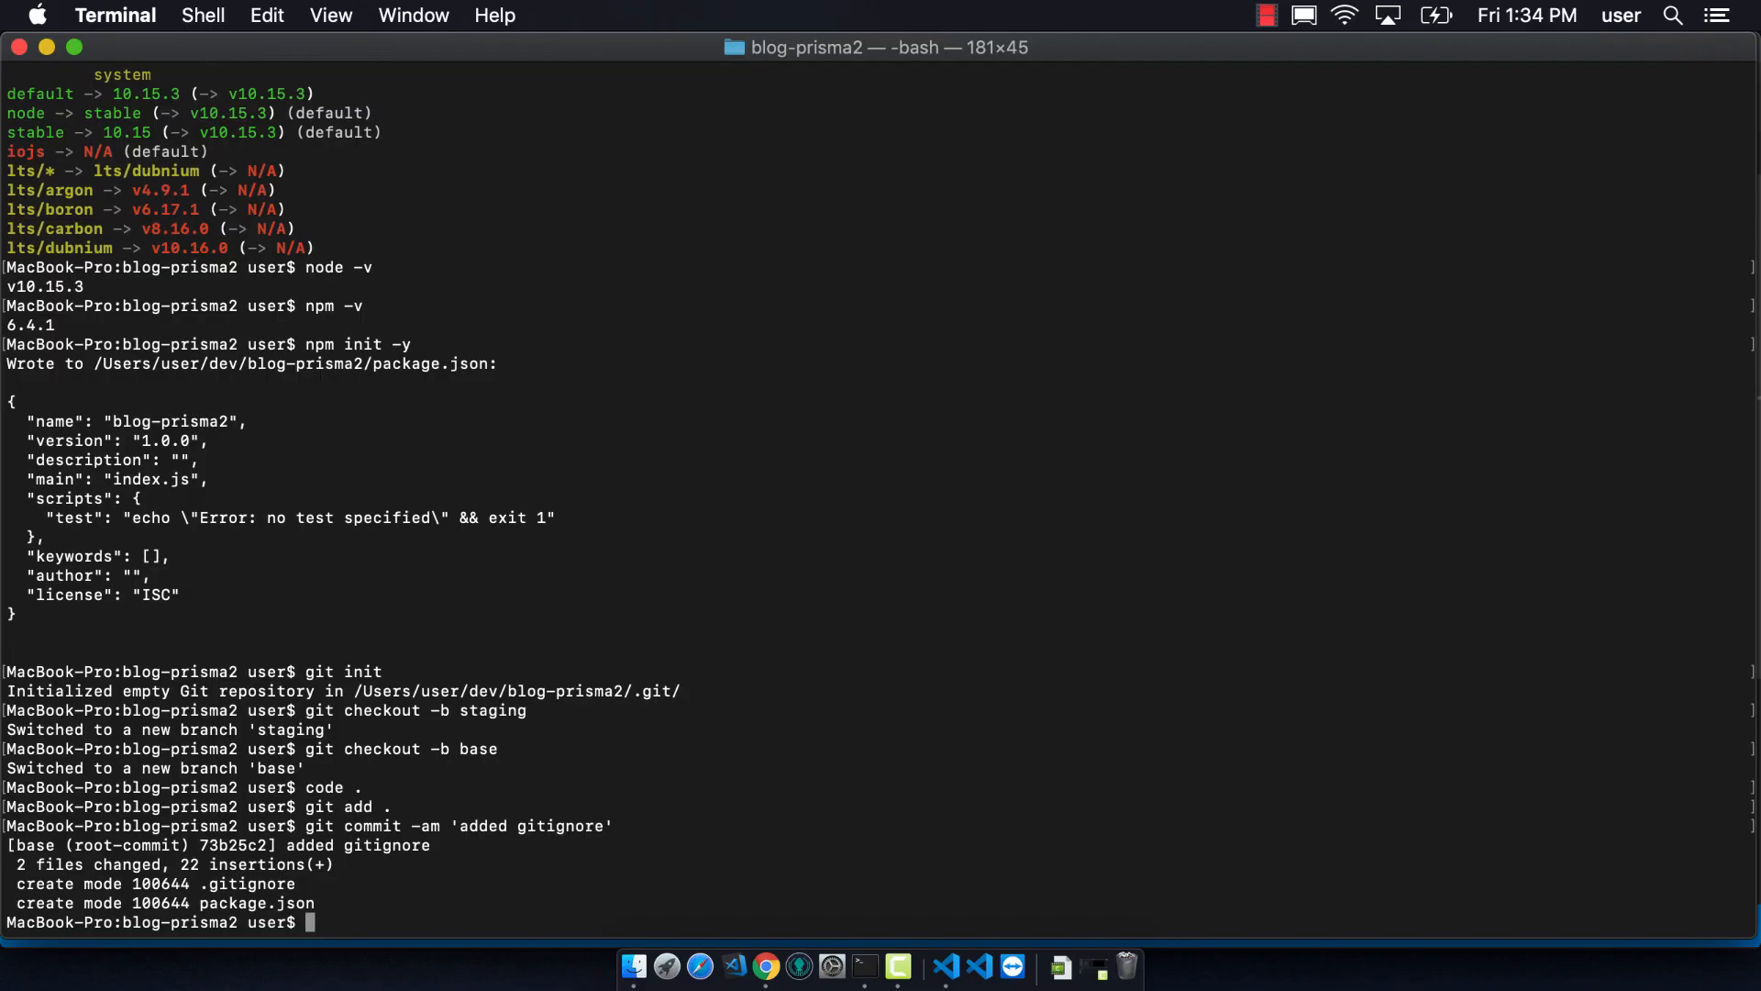
- Create the frontend folder, enter it and initialise package.json with npm init
{"action": "type", "text": "mkdir frontend"}
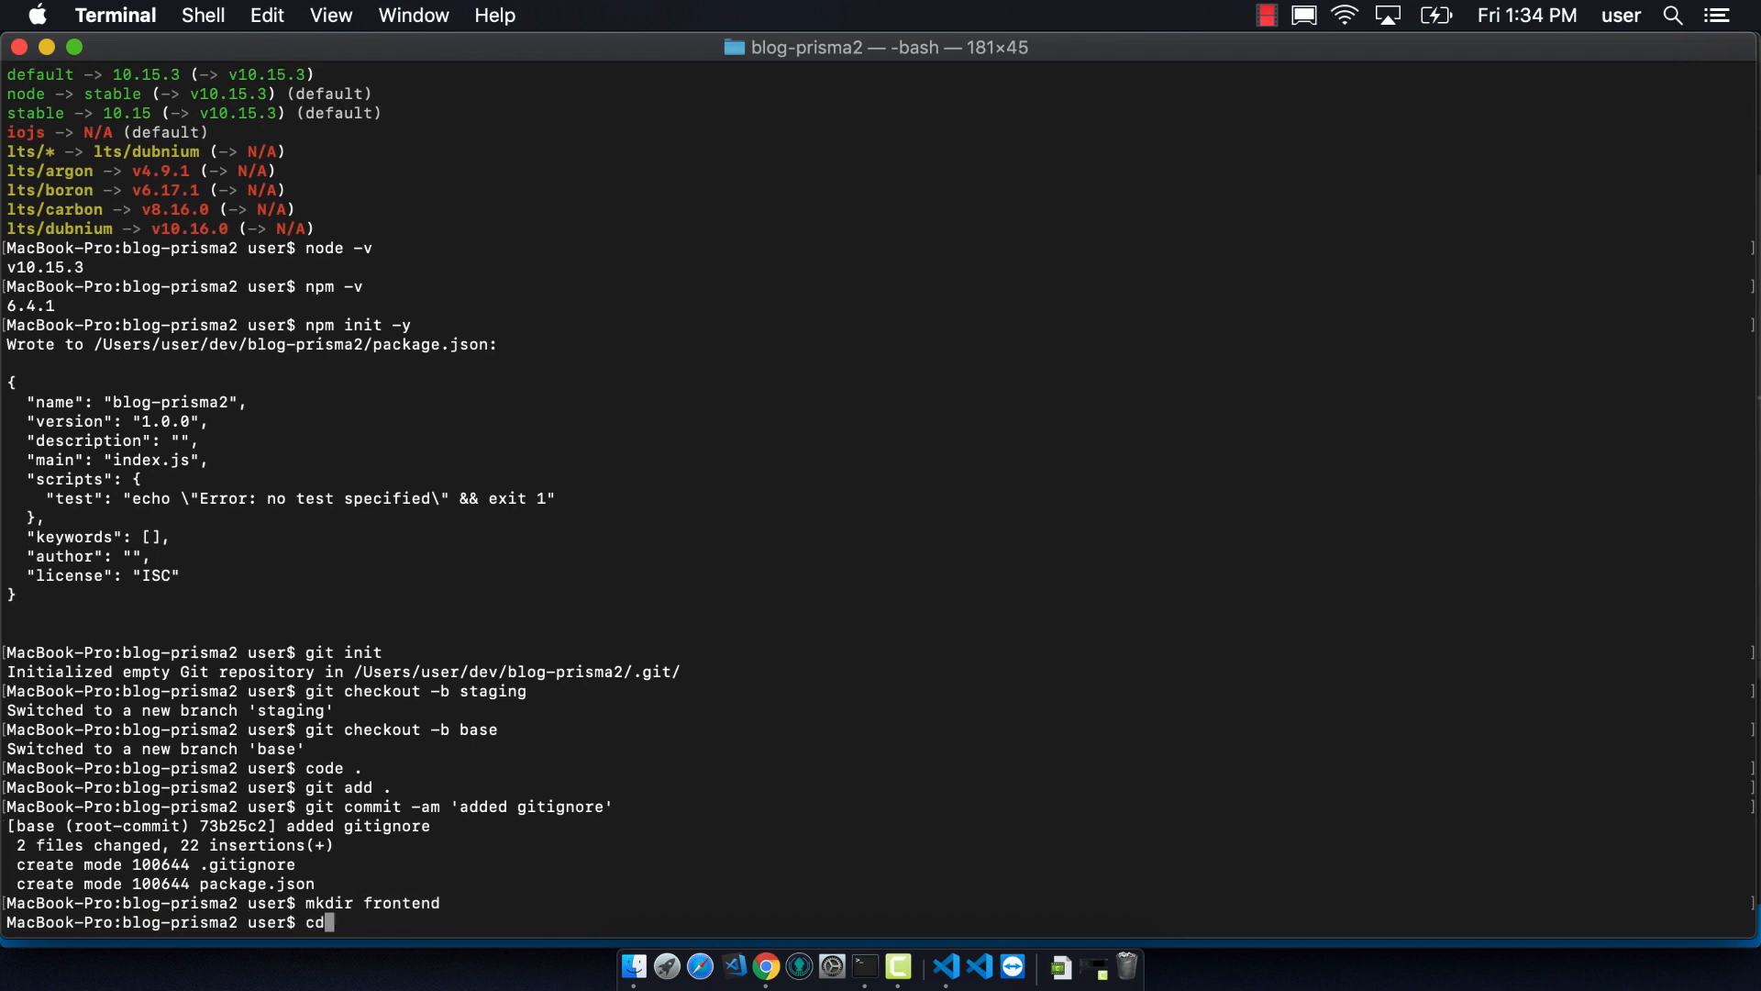
{"action": "type", "text": "frontend"}
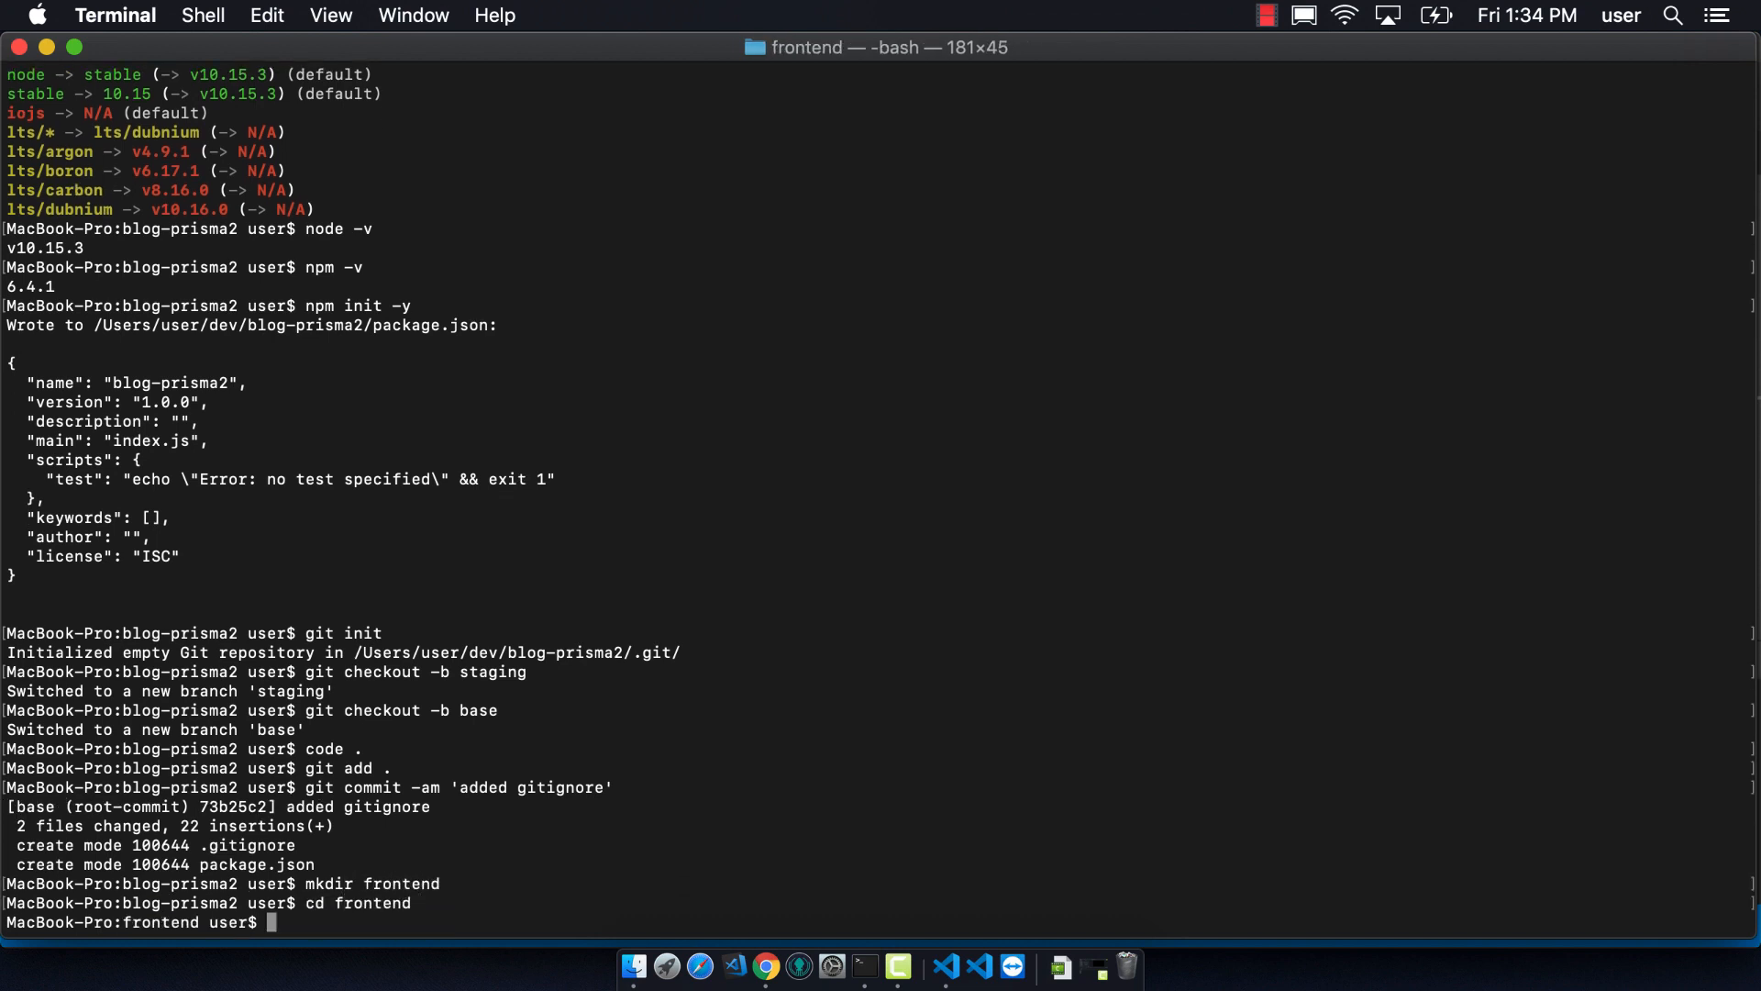
{"action": "type", "text": "npm init -y"}
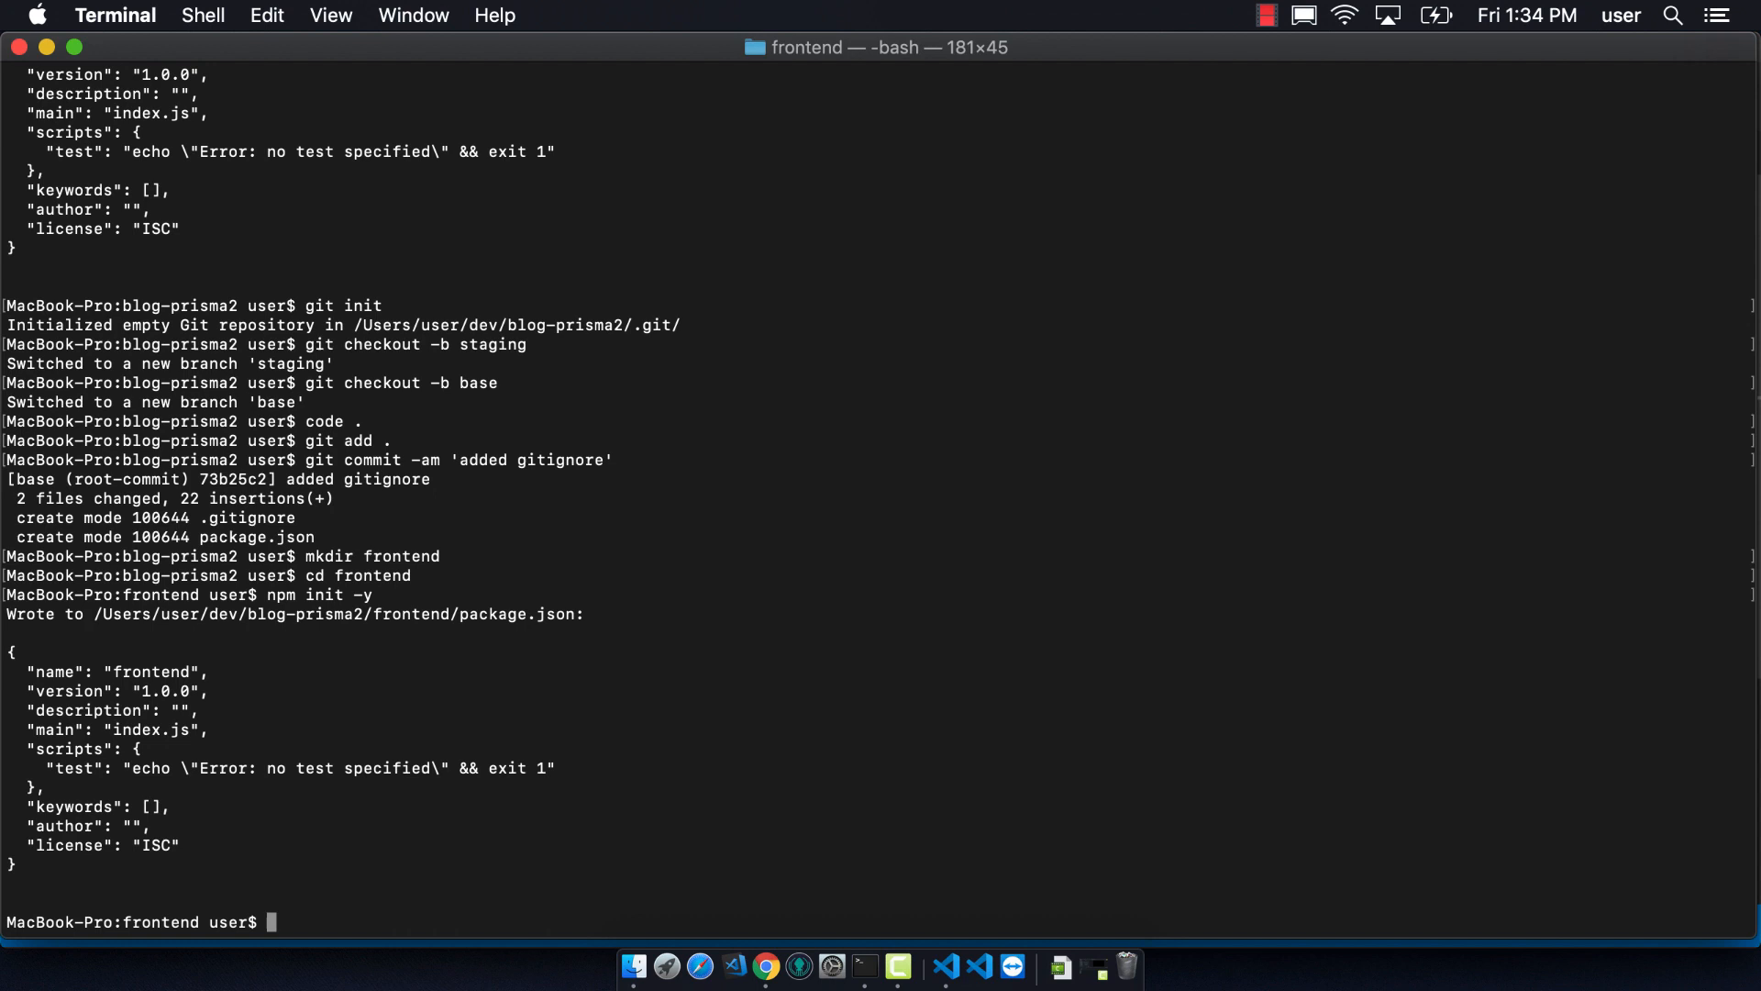
{"action": "type", "text": "npm install"}
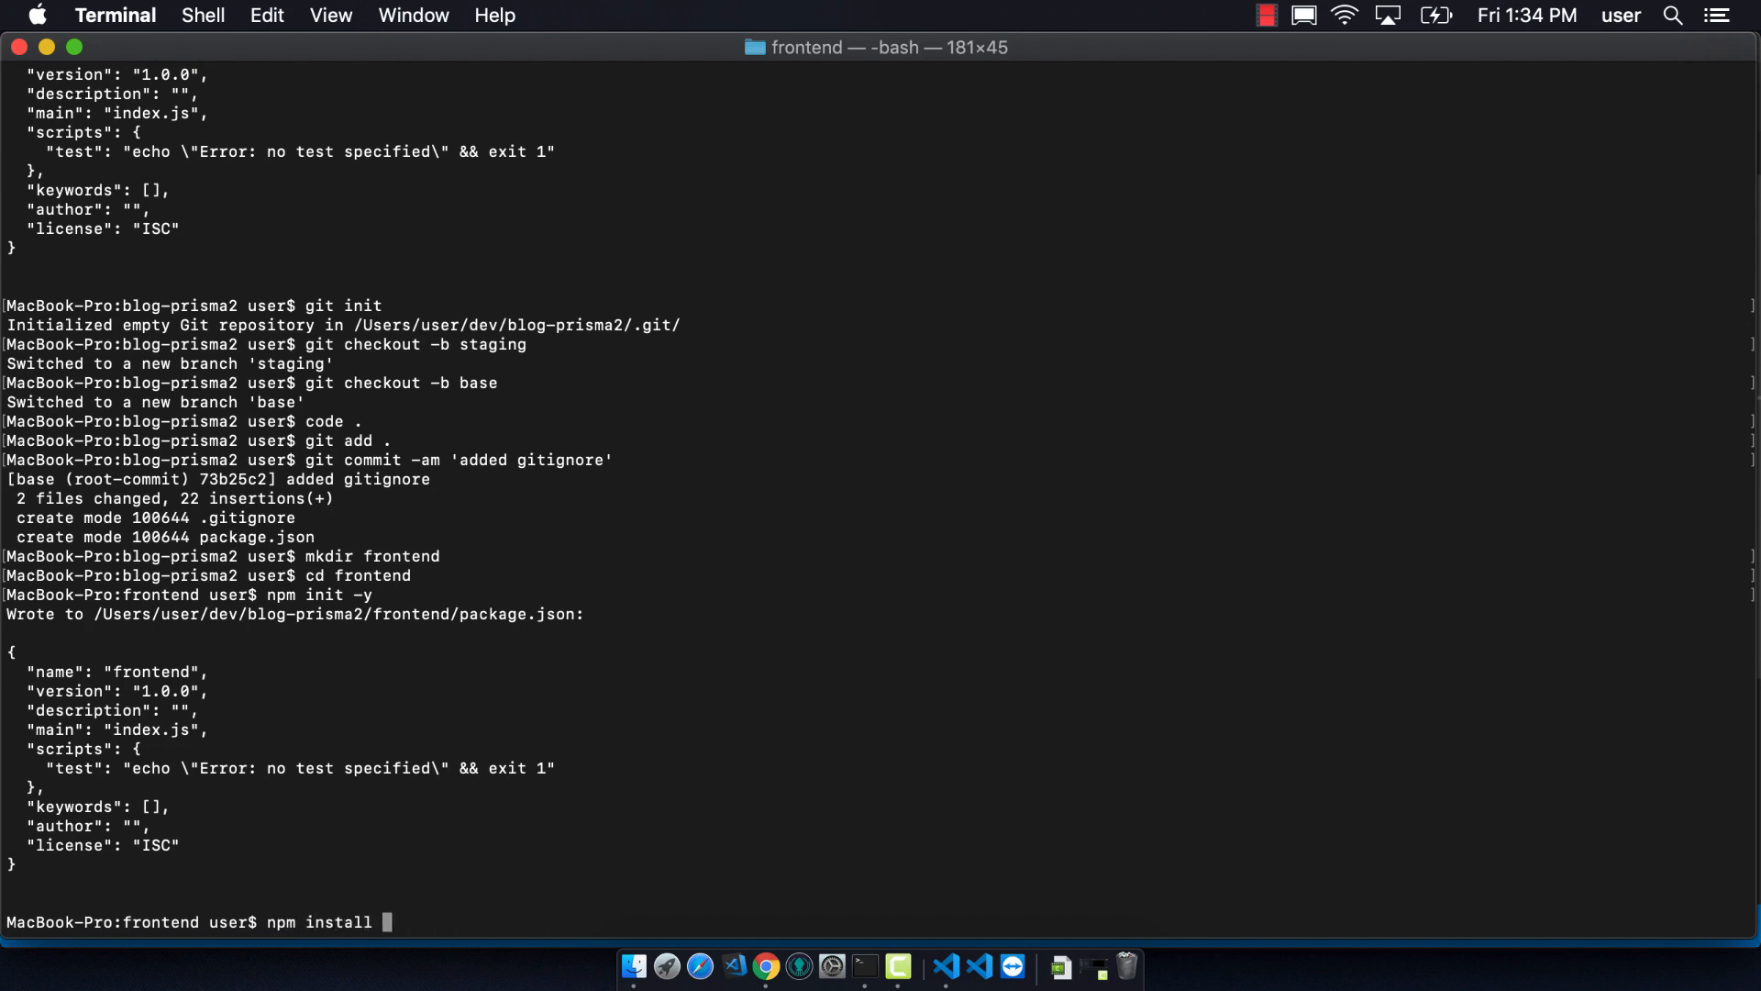
{"action": "type", "text": "--save ne"}
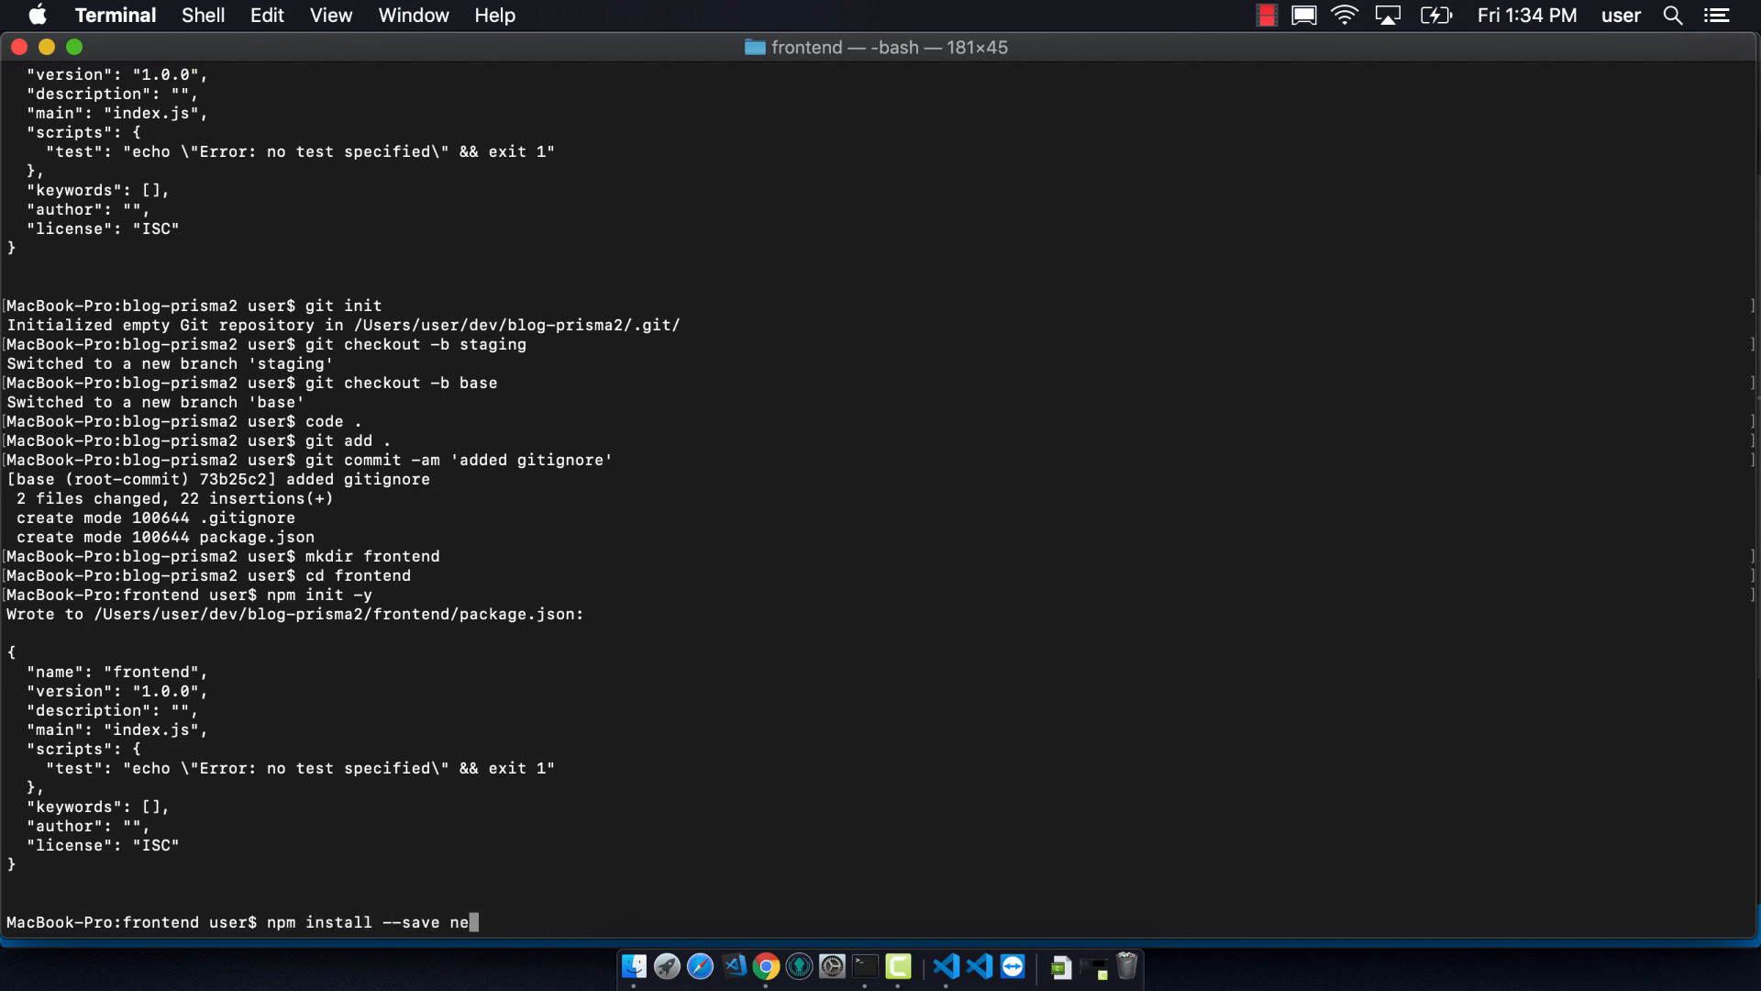
{"action": "type", "text": "xt react react-dom @zei"}
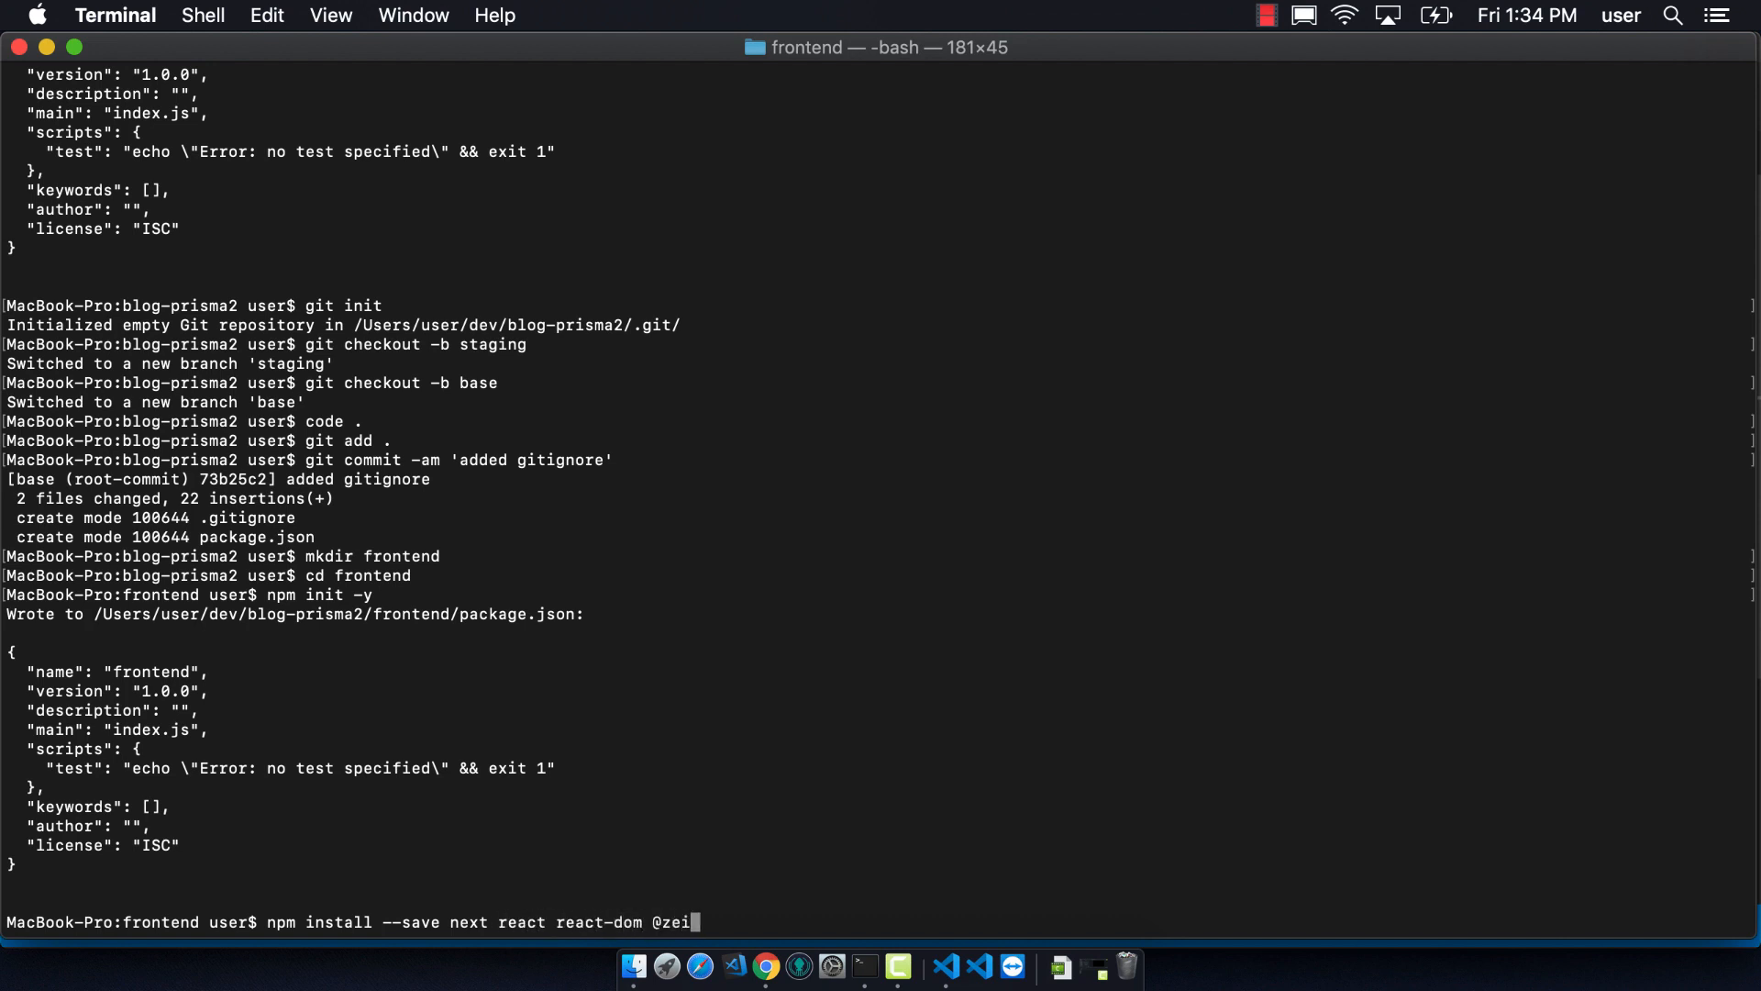
{"action": "type", "text": "t/next-c"}
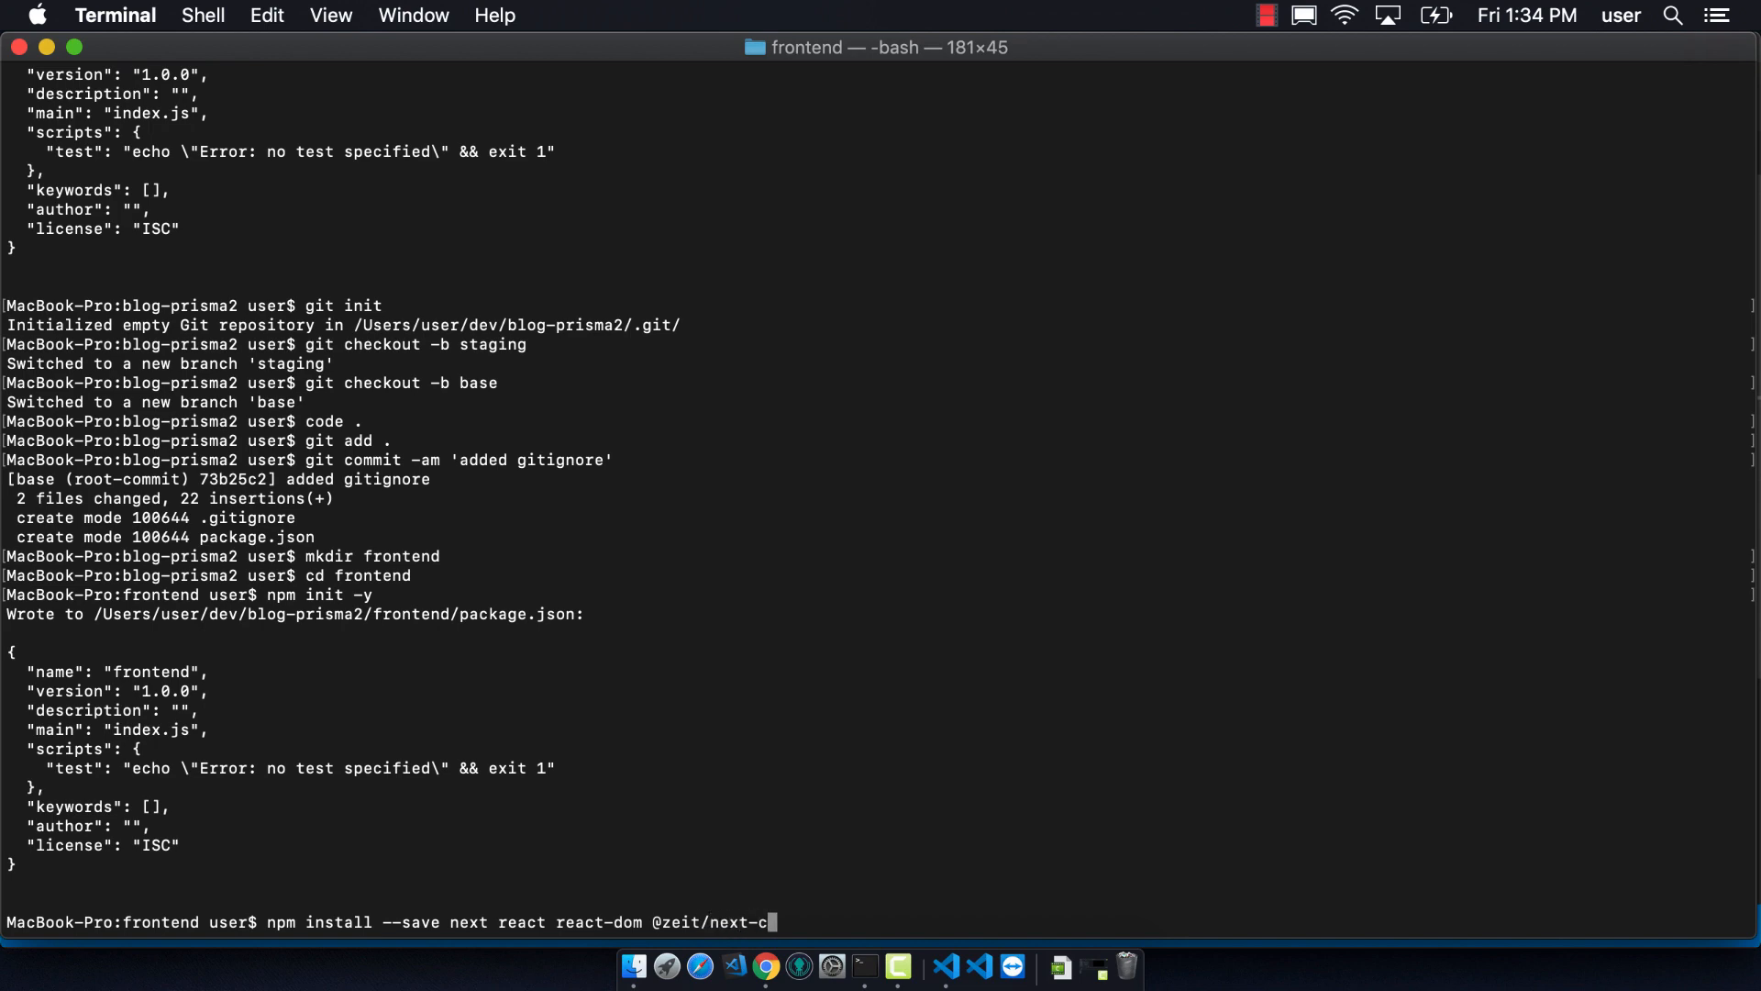
{"action": "key", "text": "enter"}
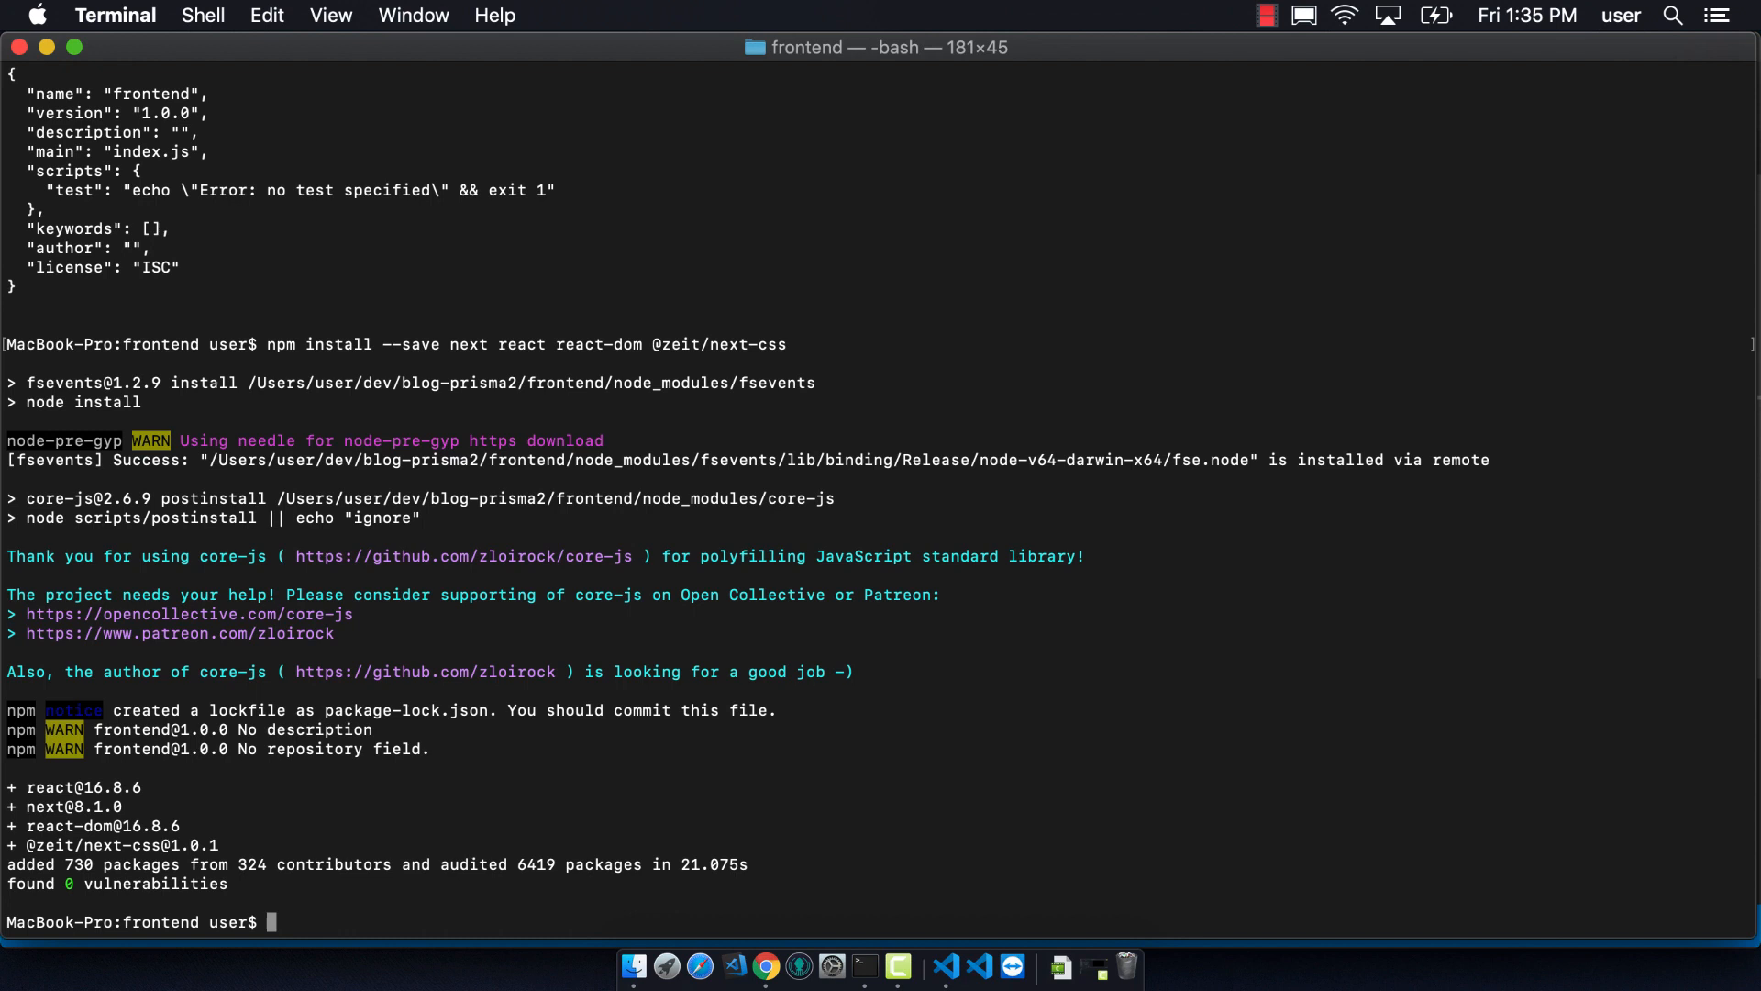
{"action": "type", "text": "npm install --save"}
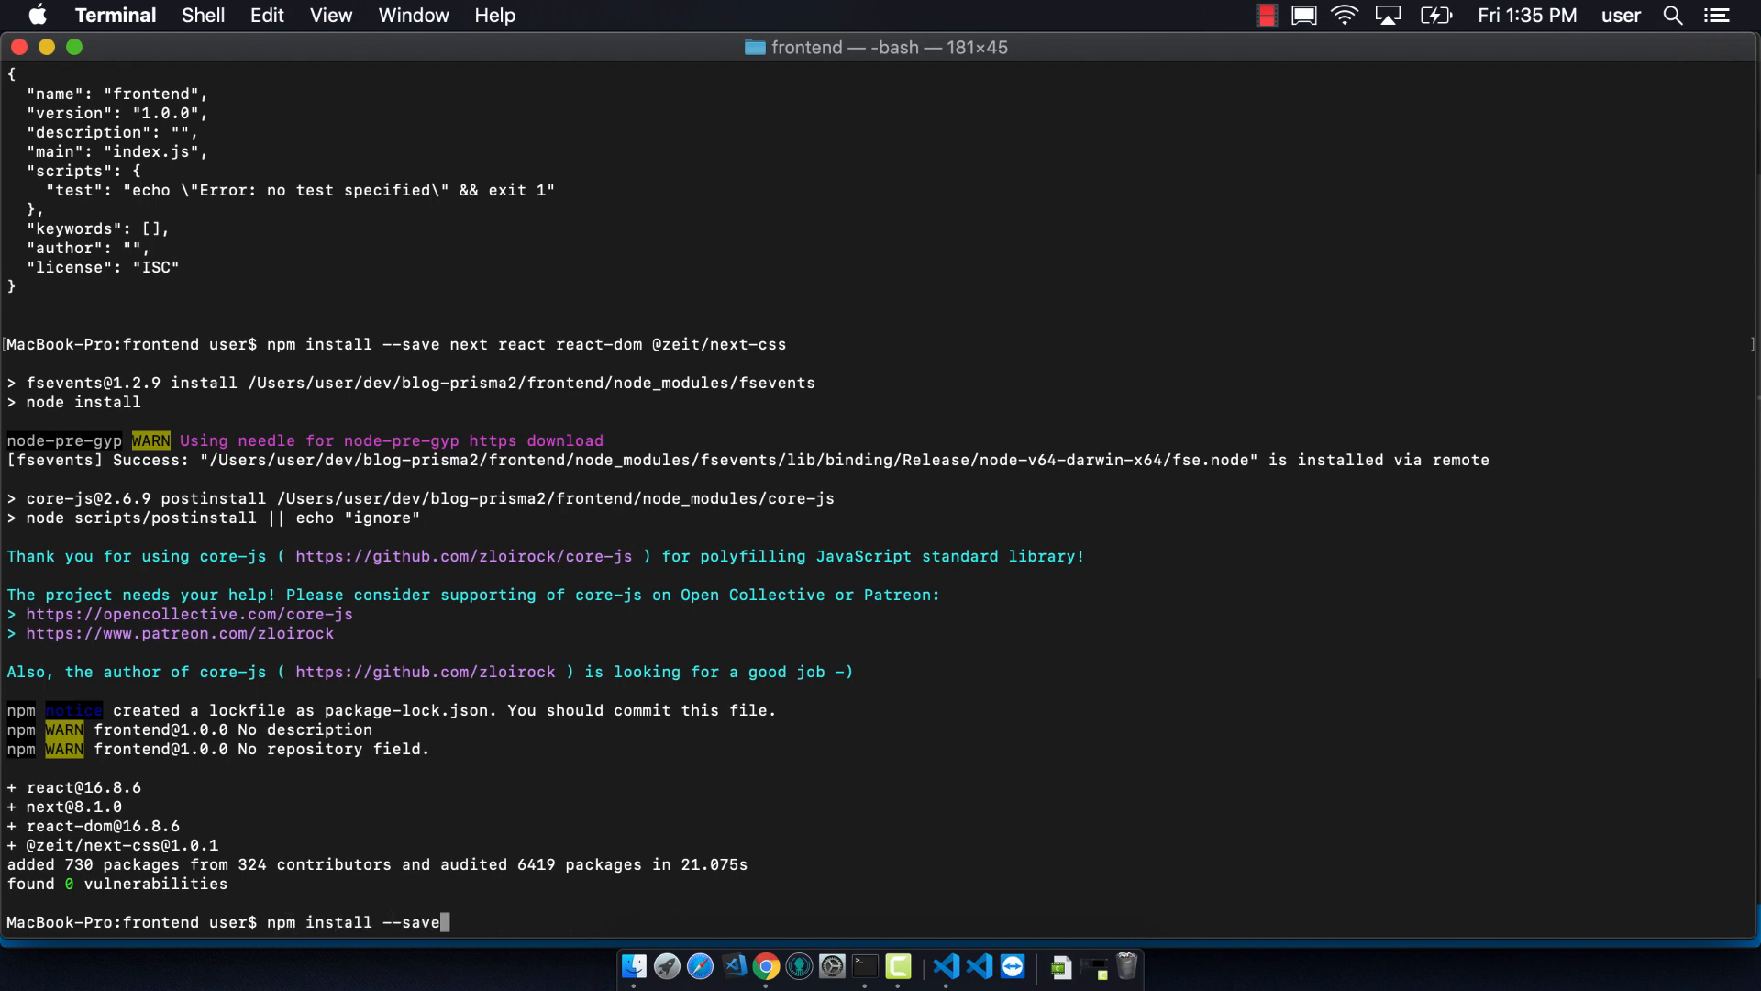
{"action": "type", "text": "-dev"}
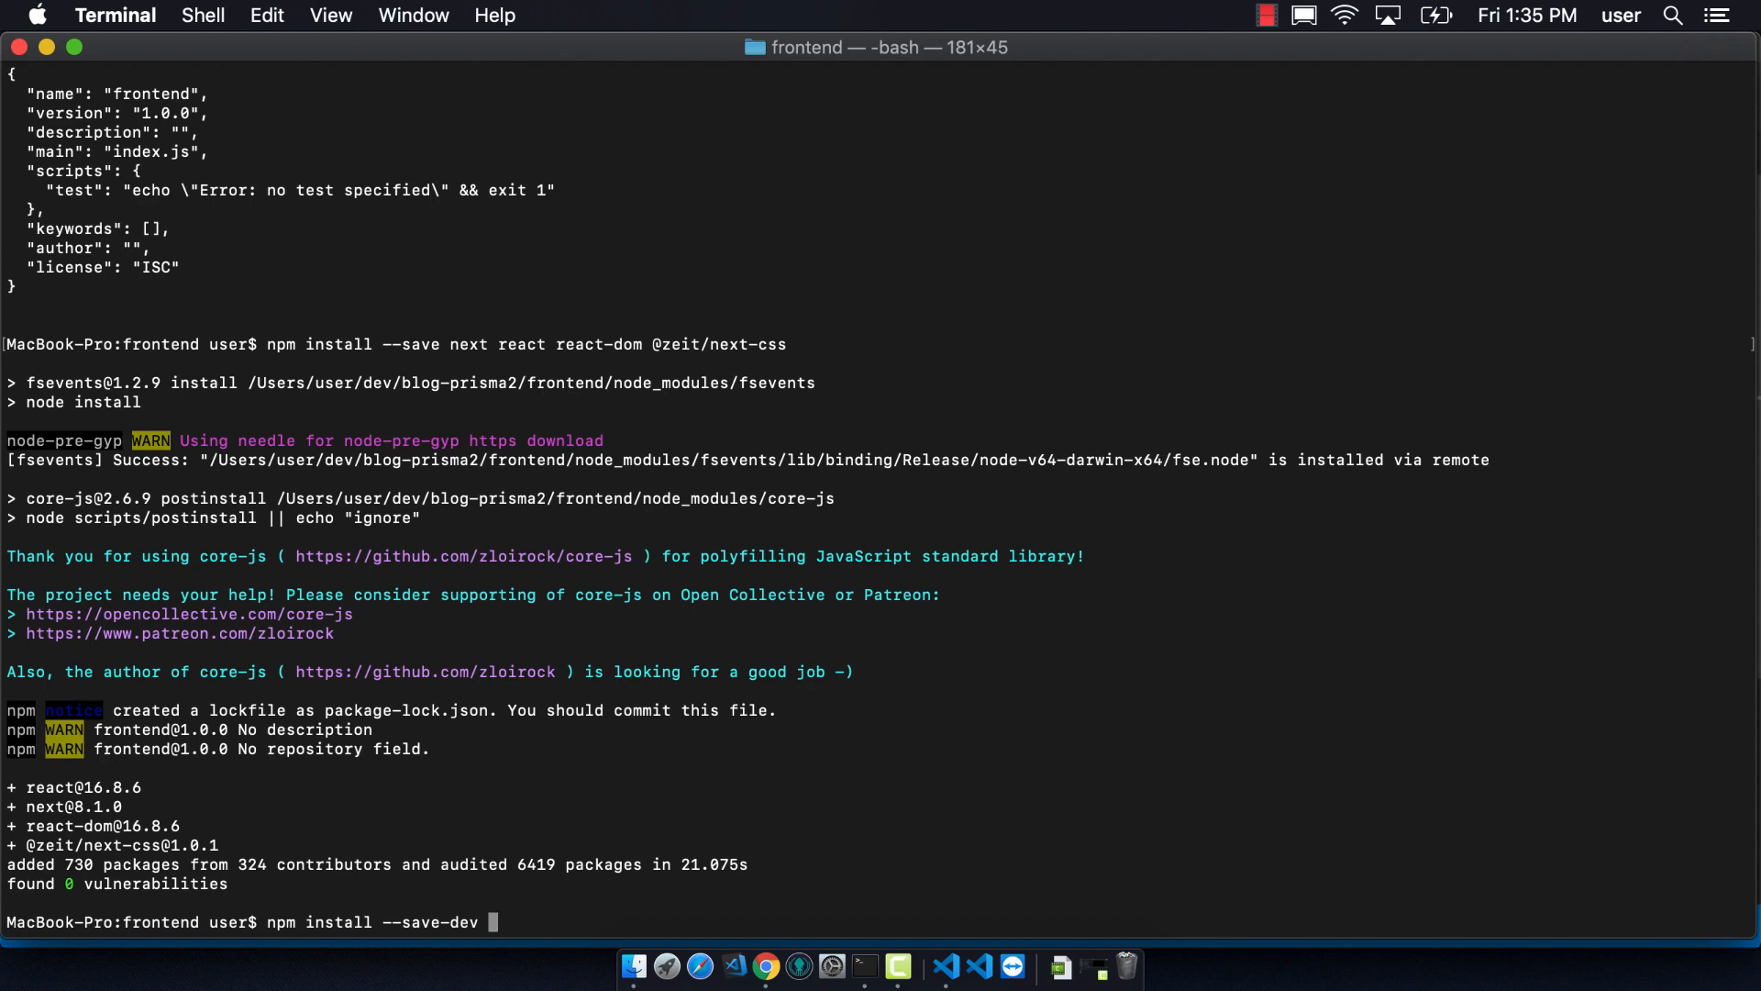
{"action": "type", "text": "@types/node"}
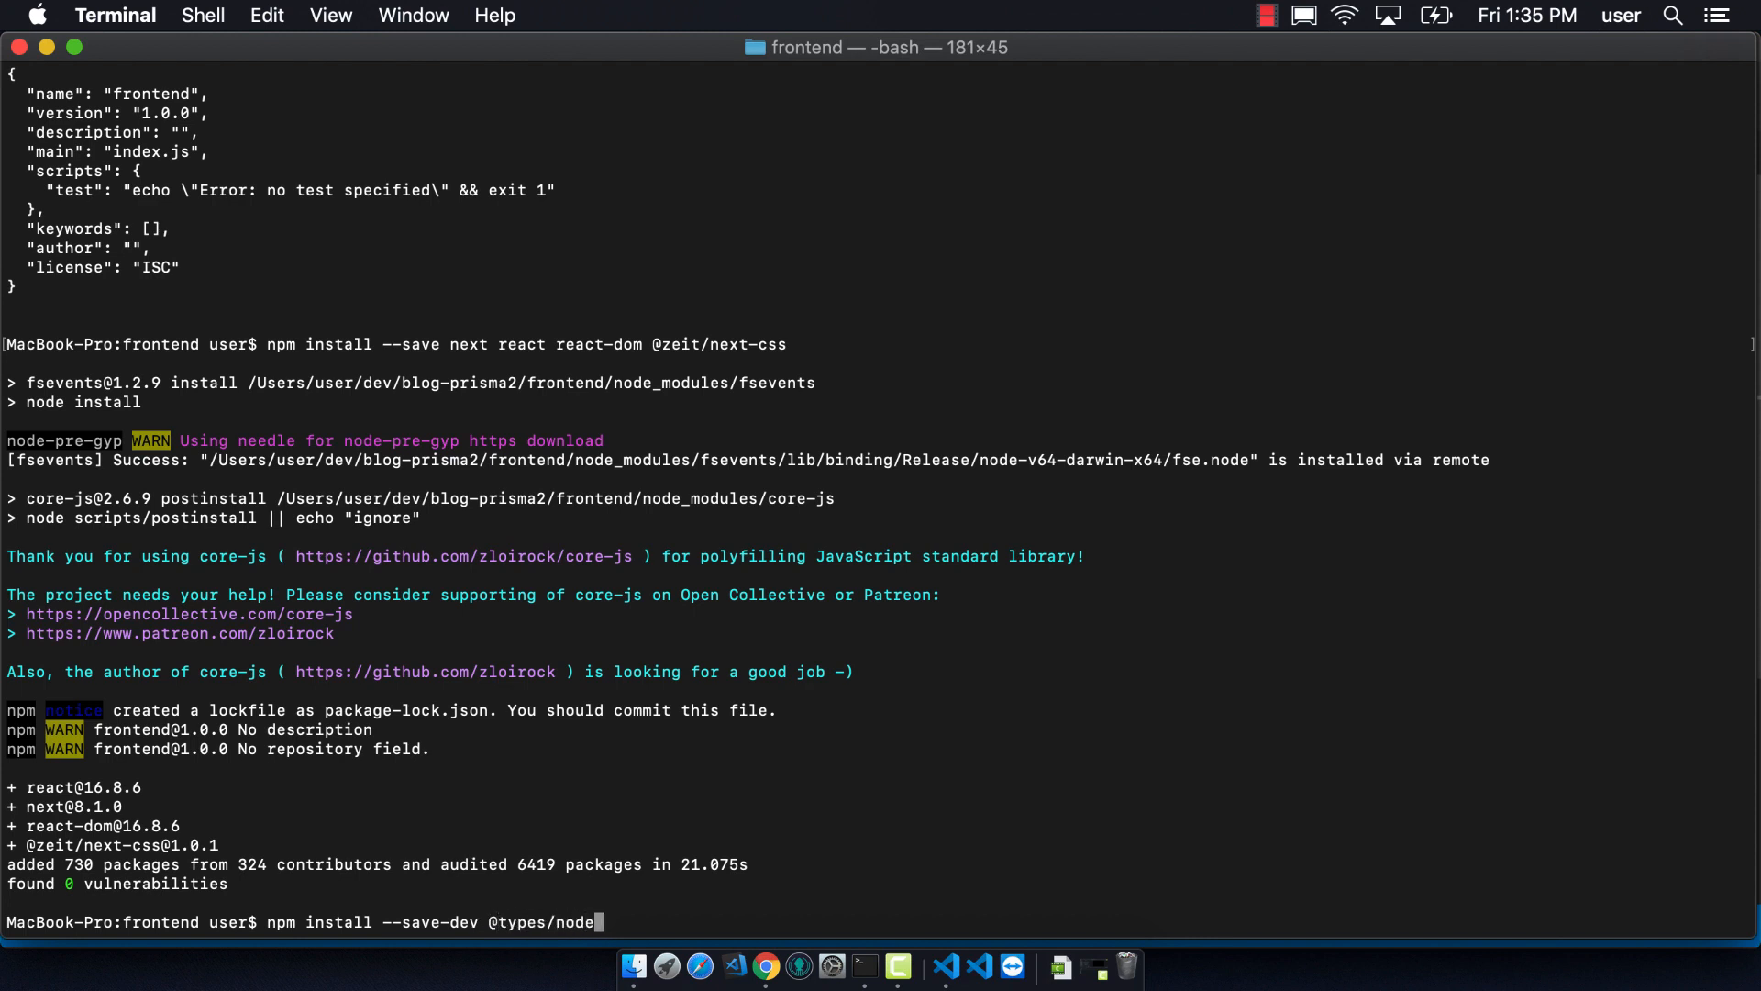
{"action": "type", "text": "@types/"}
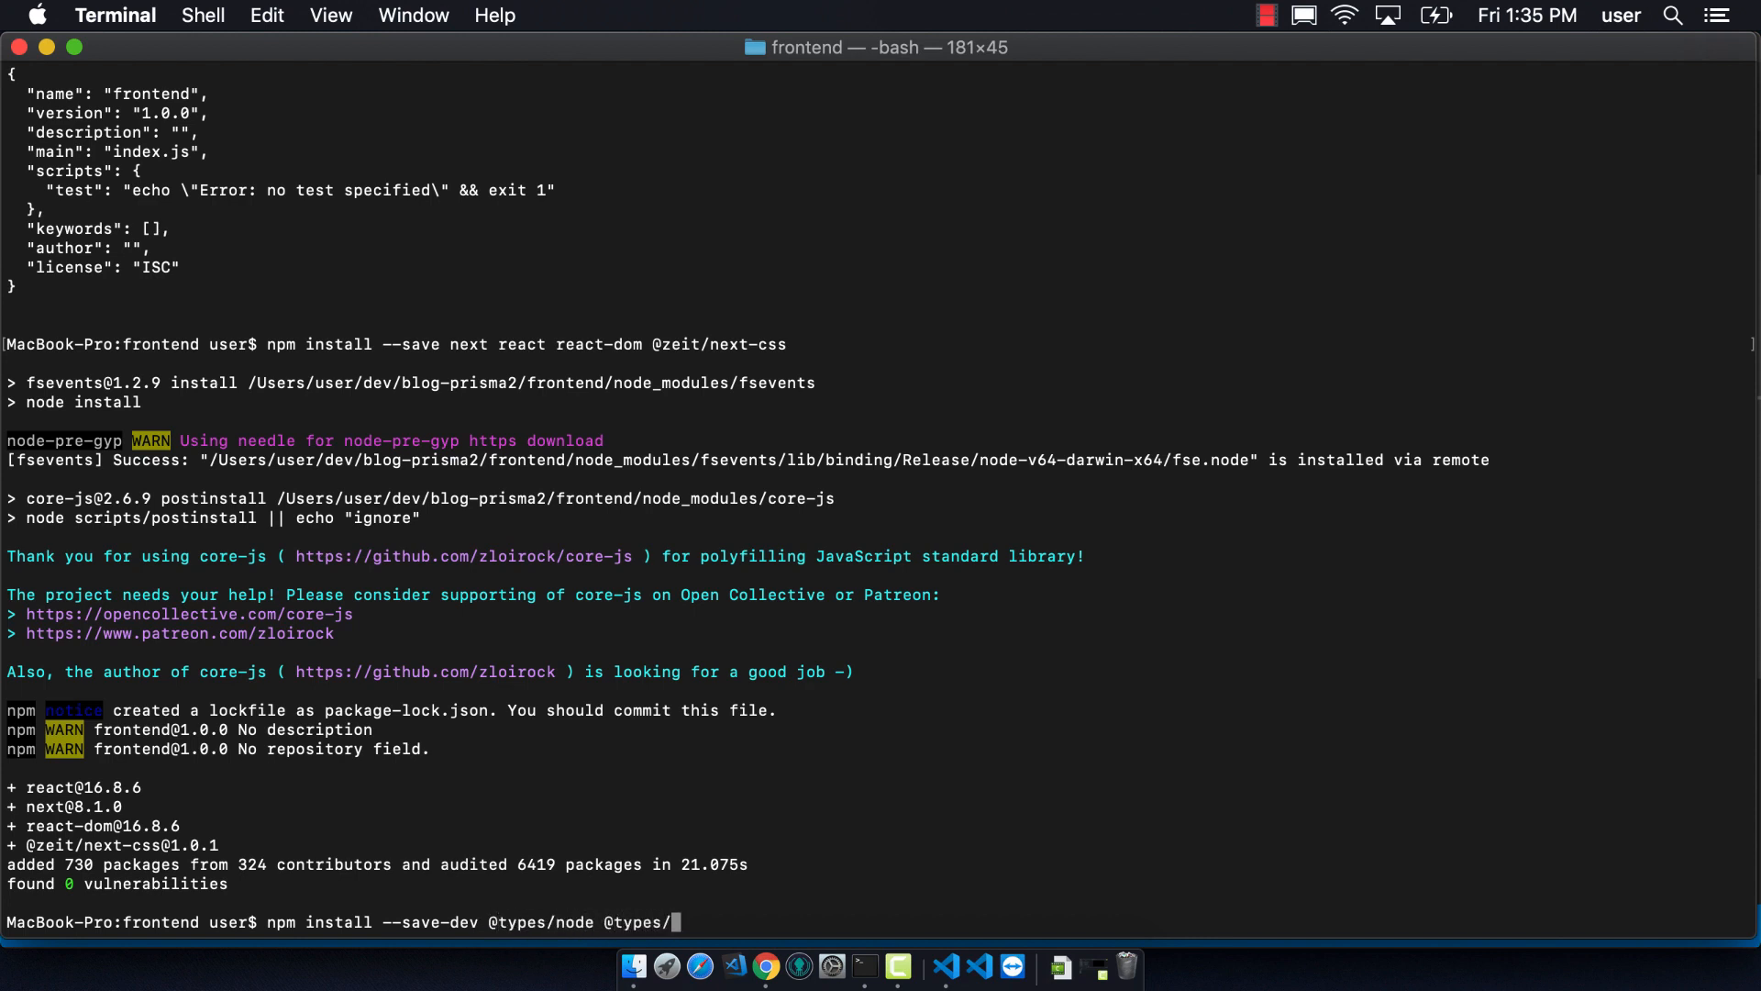
{"action": "type", "text": "react @"}
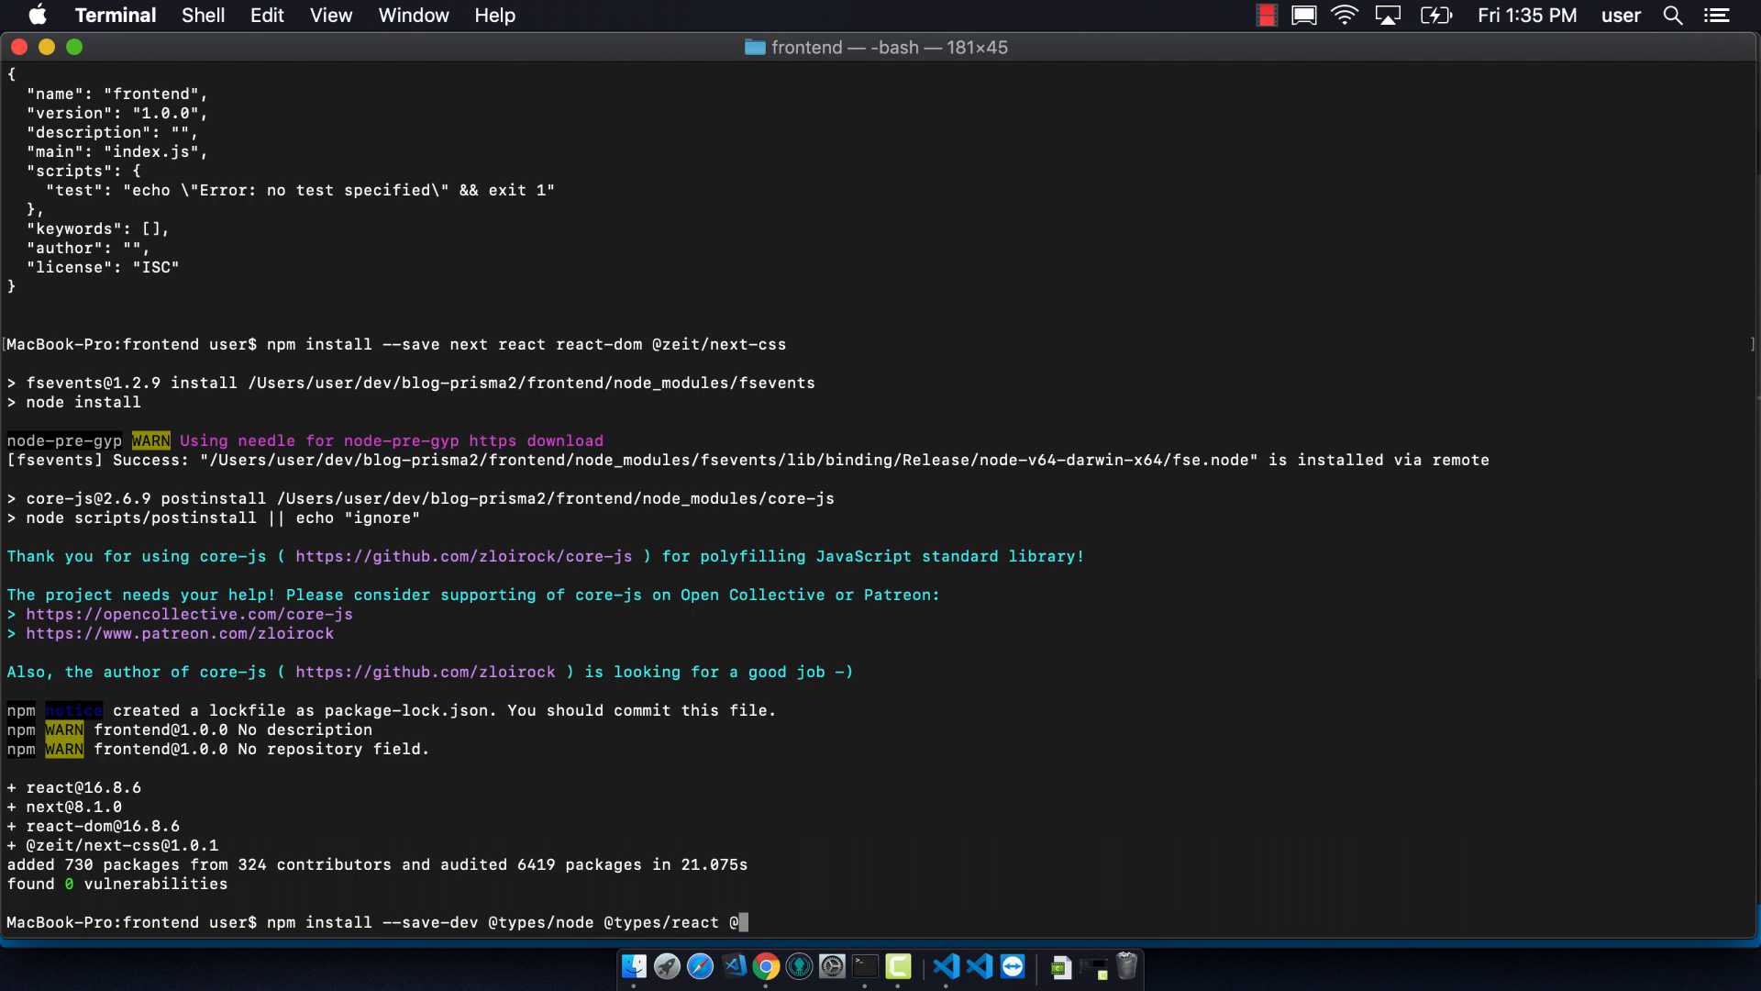
{"action": "type", "text": "@types/re"}
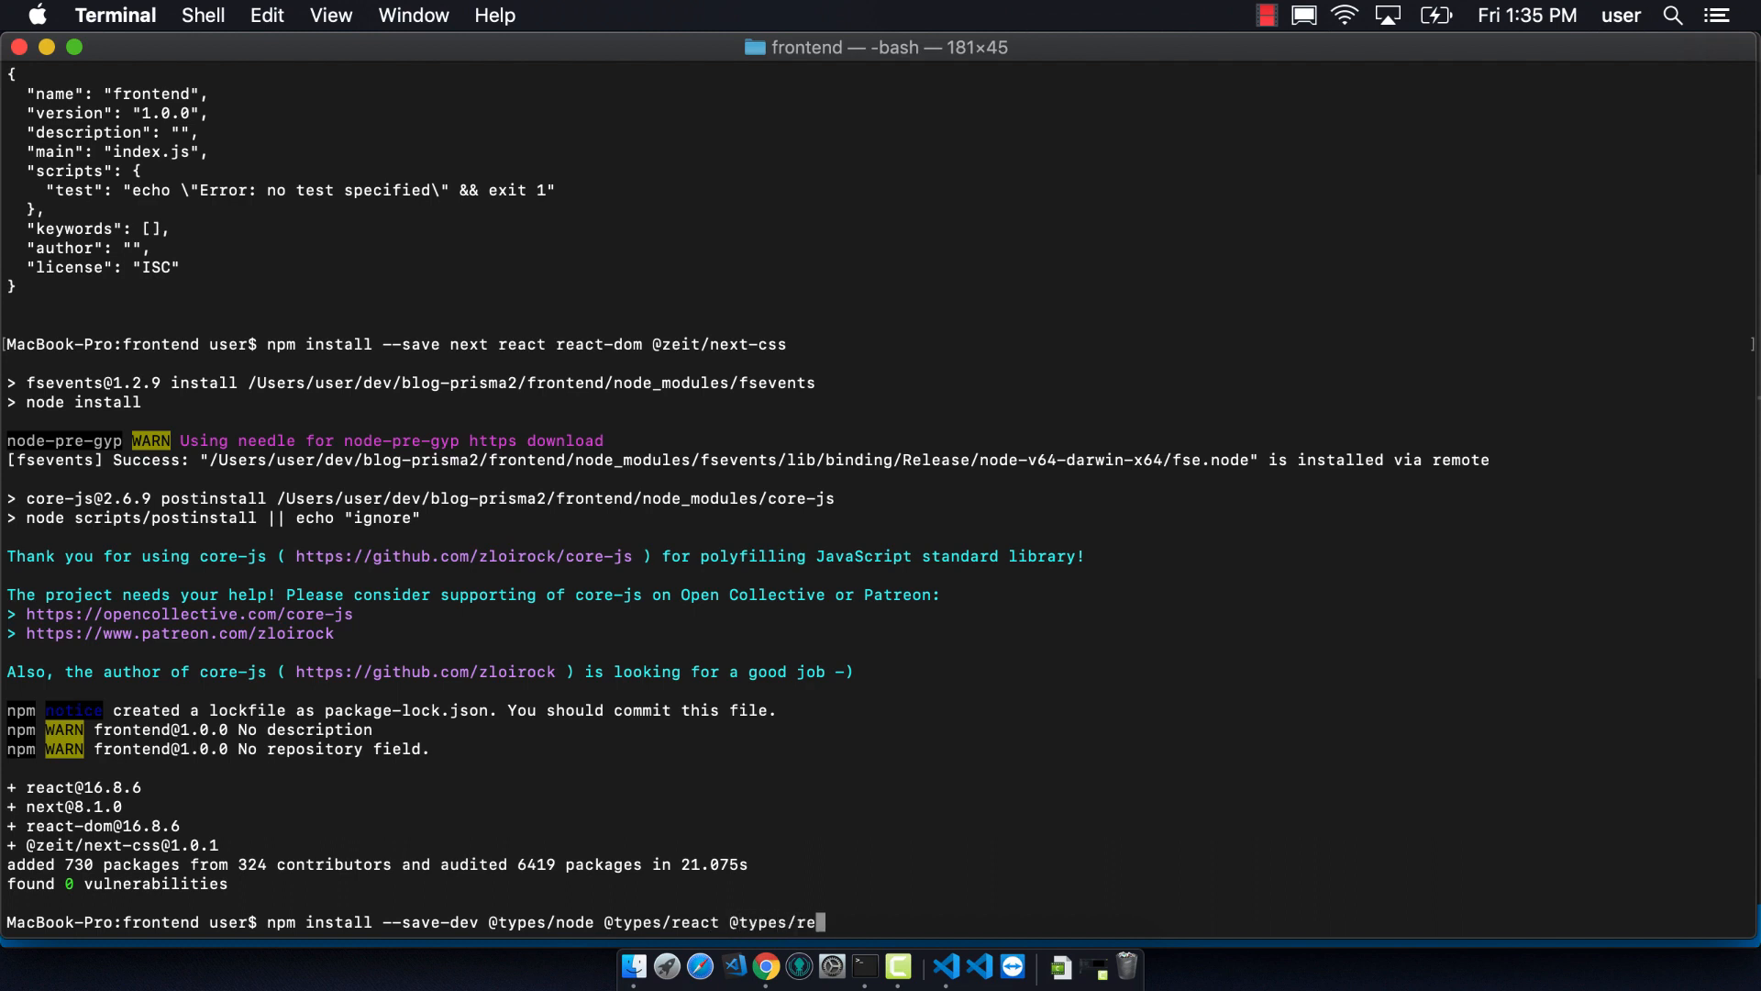
{"action": "type", "text": "act-dom"}
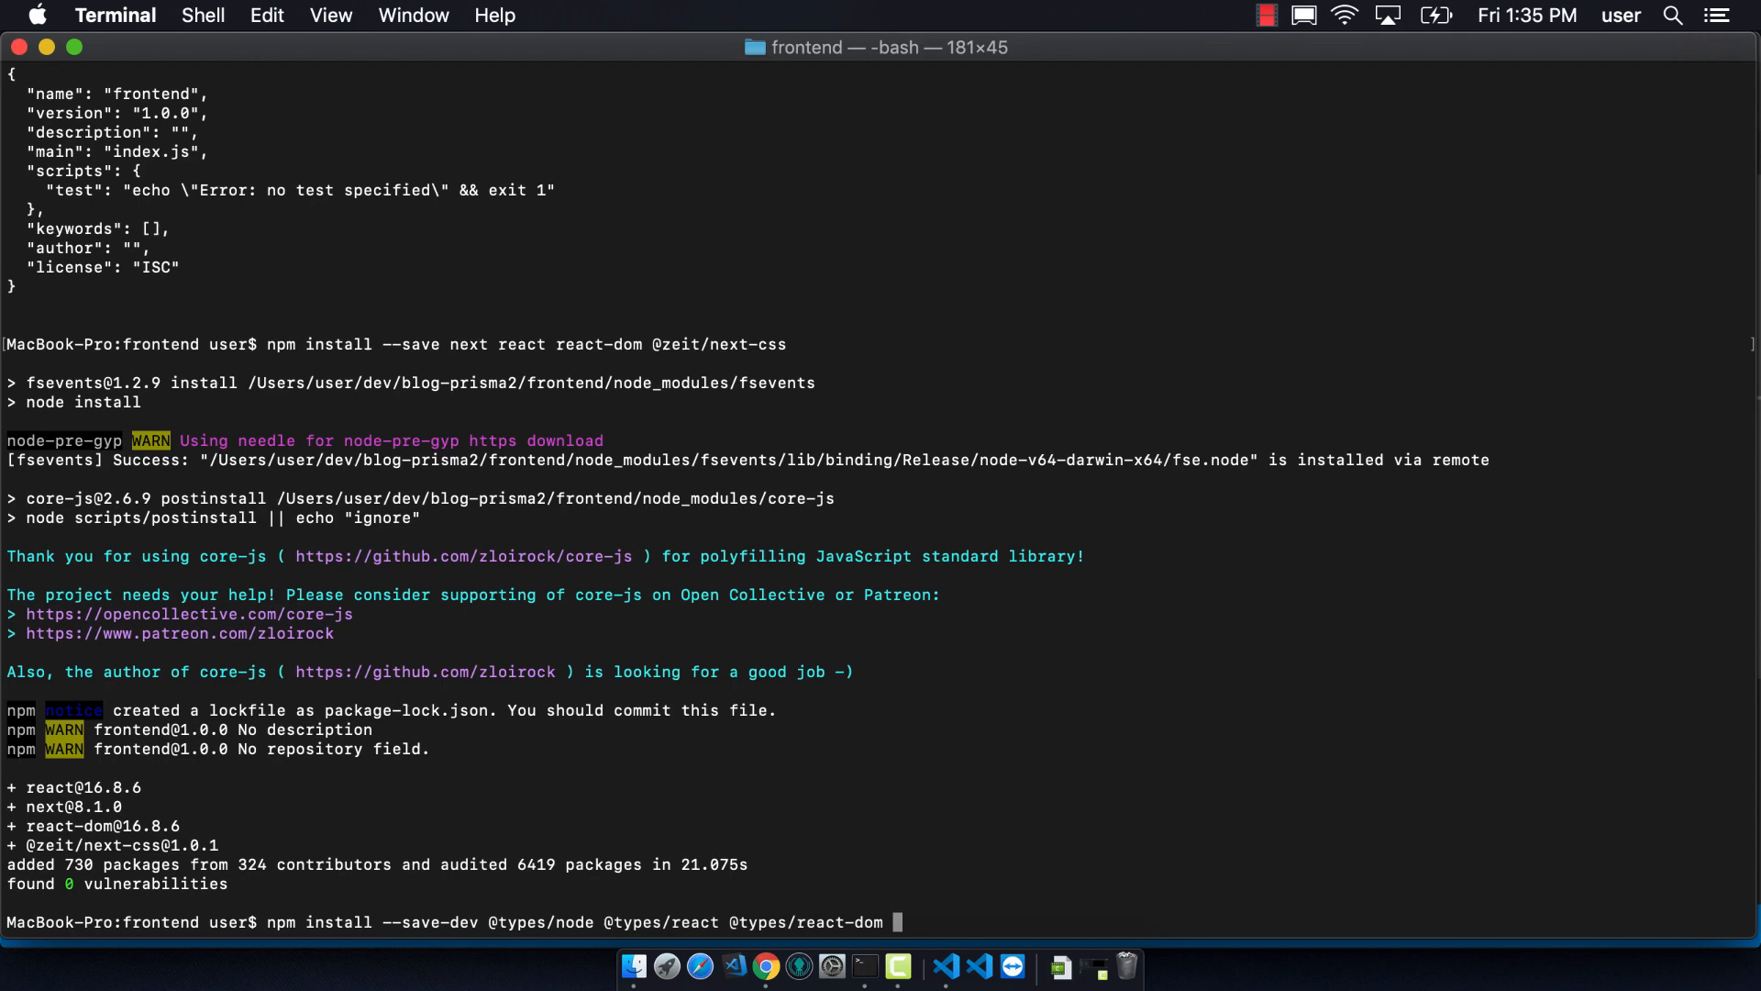
{"action": "type", "text": "typescript"}
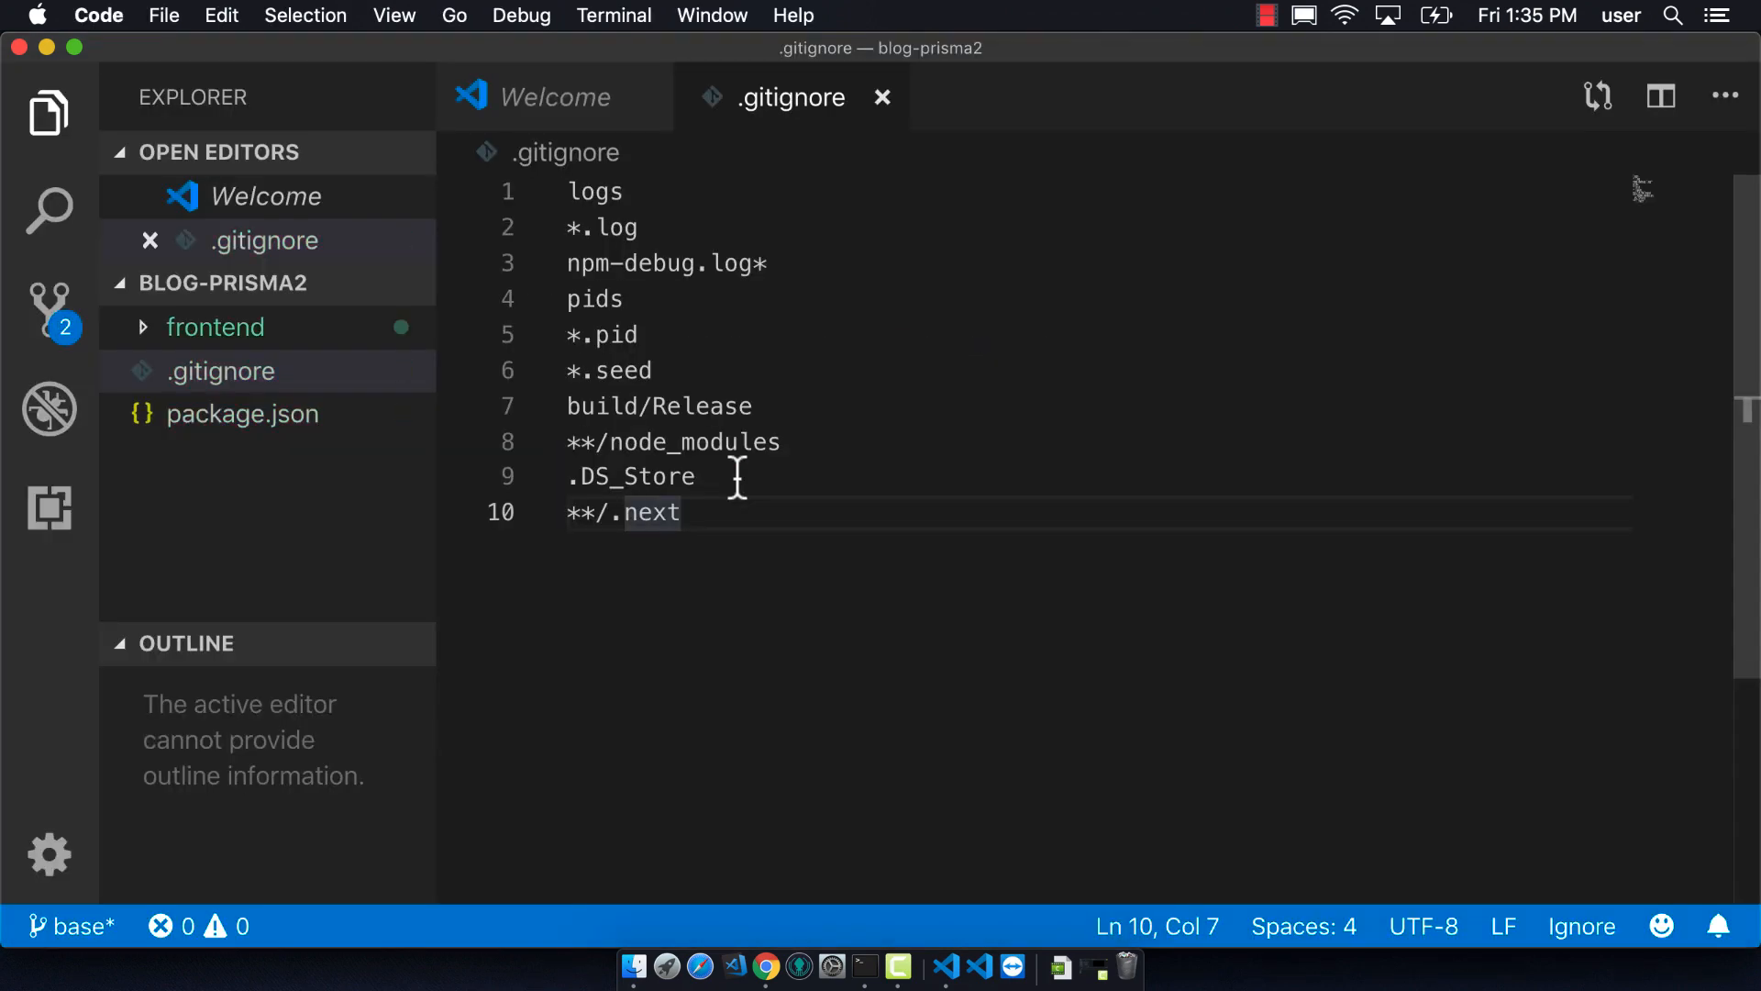
- Create tsconfig.json in frontend with compilerOptions esModuleInterop and forceConsistentCasingInFileNames true
{"action": "left_click", "coordinate": [214, 326]}
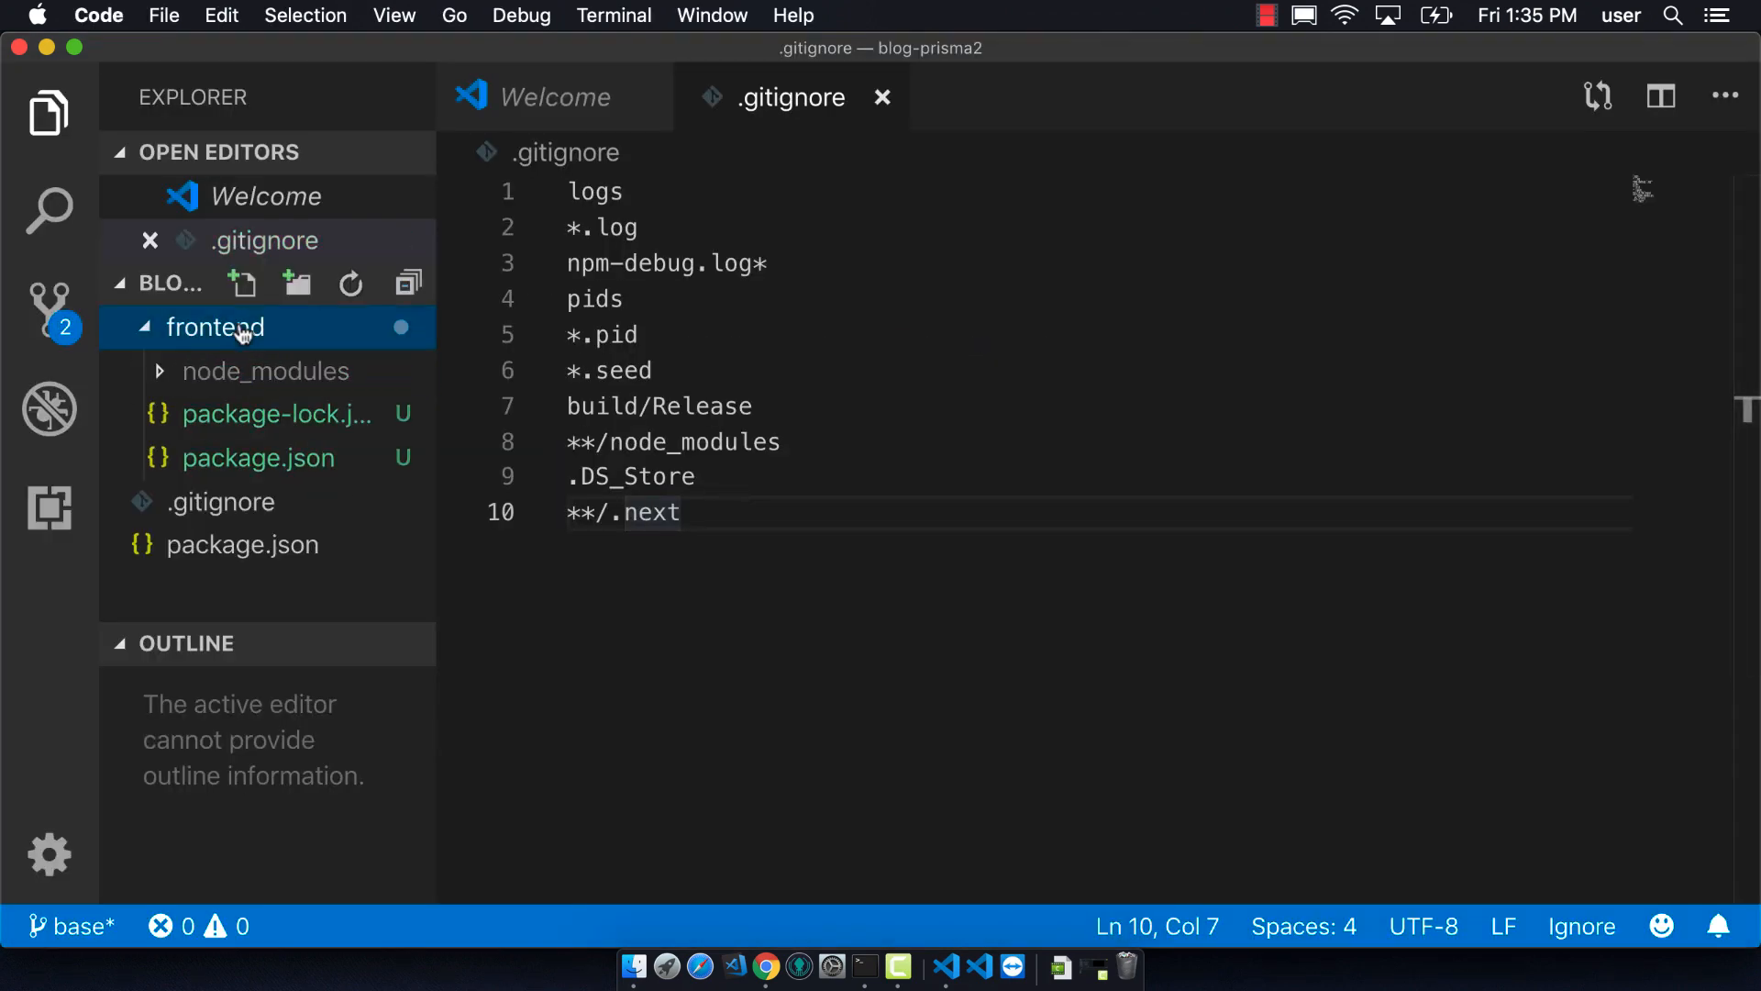
{"action": "type", "text": "ts"}
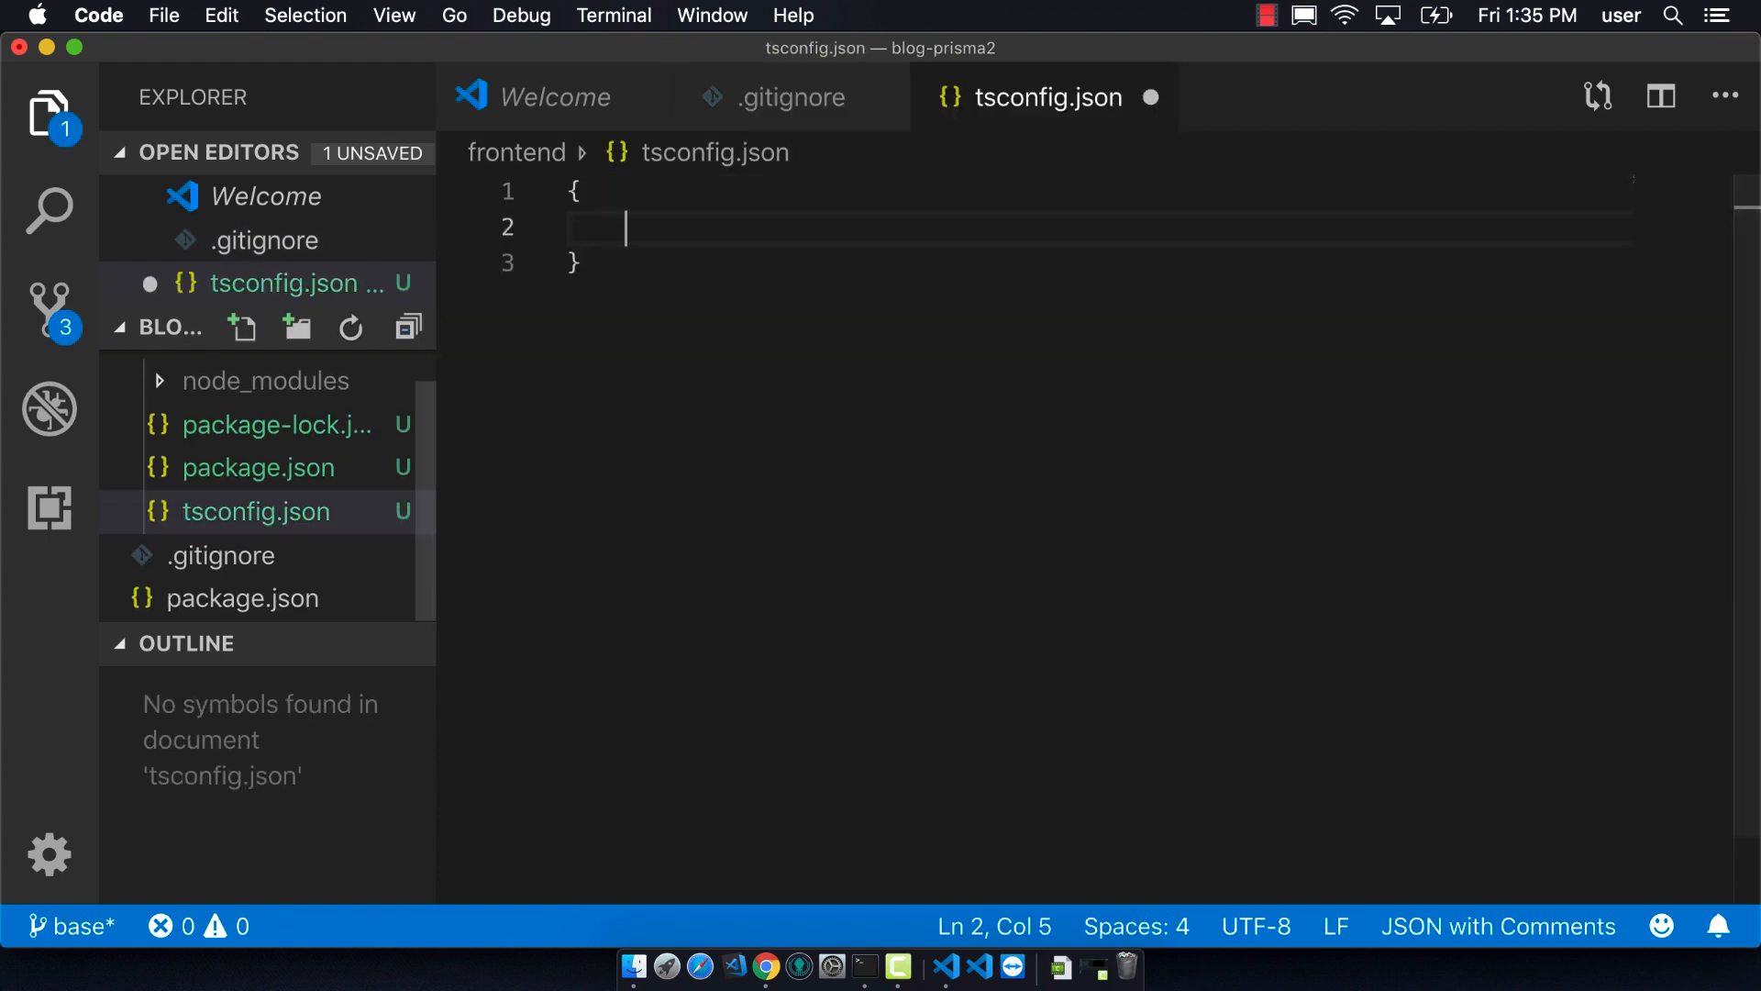
{"action": "type", "text": "\"compilerOptions\": {"}
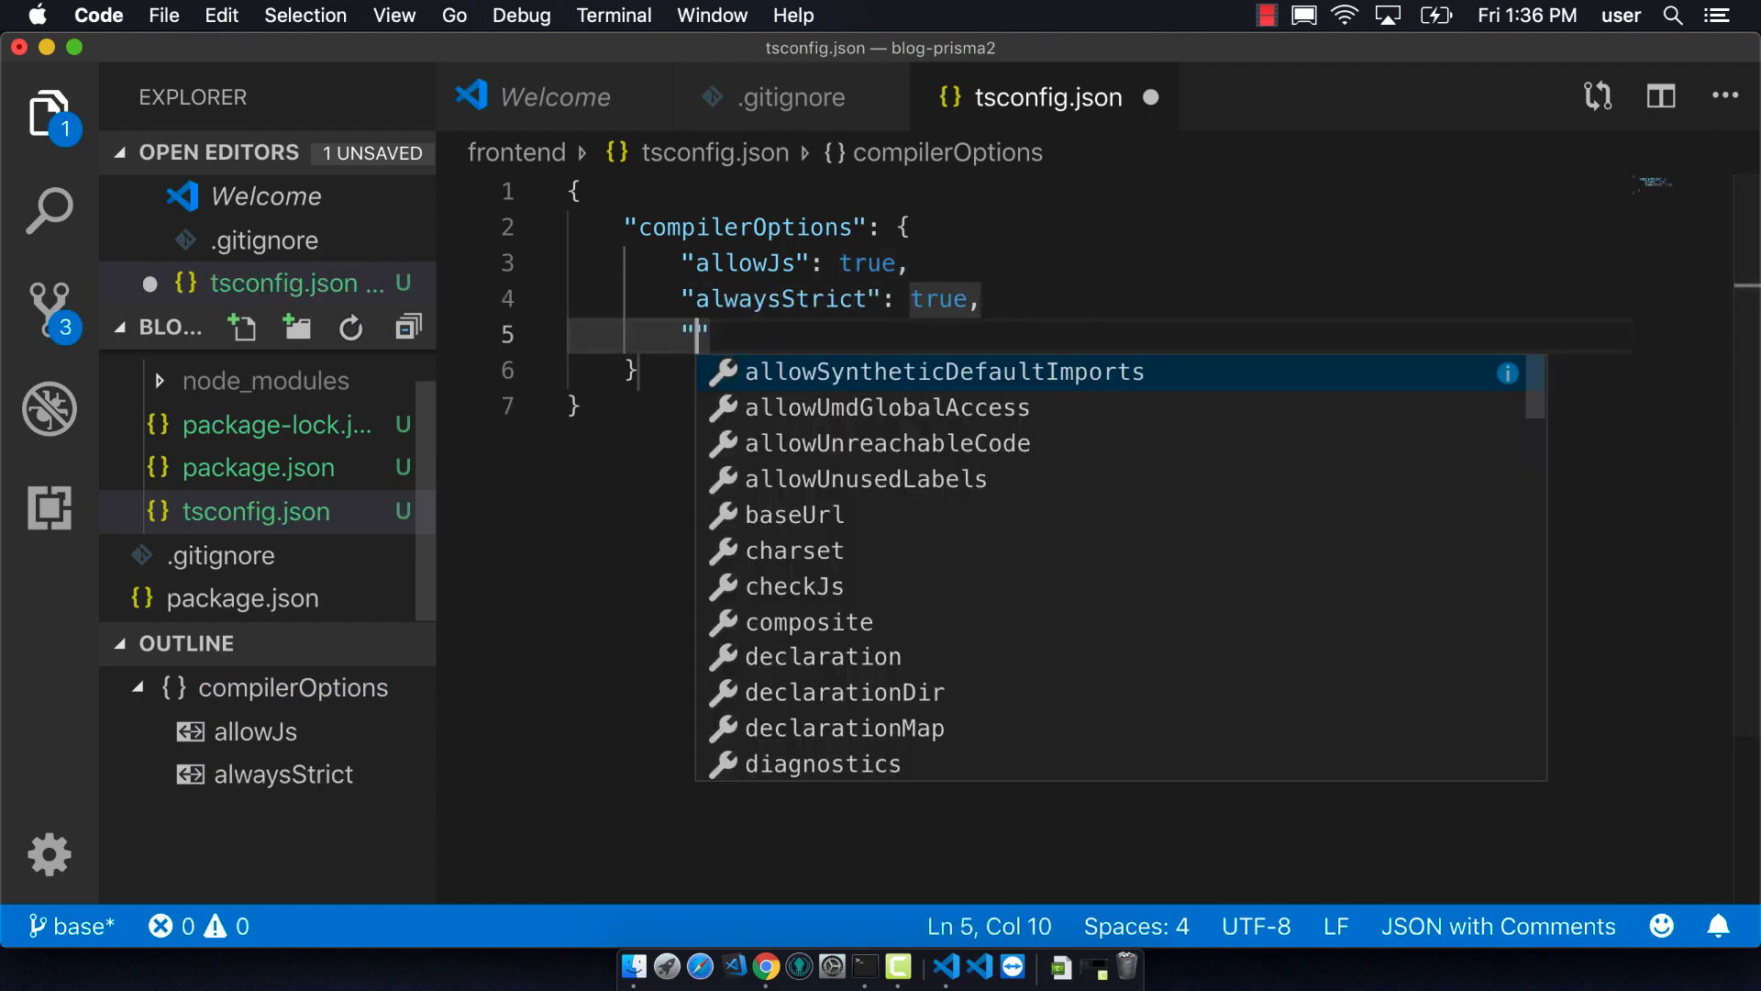
{"action": "type", "text": "esModuleInterop\": true,"}
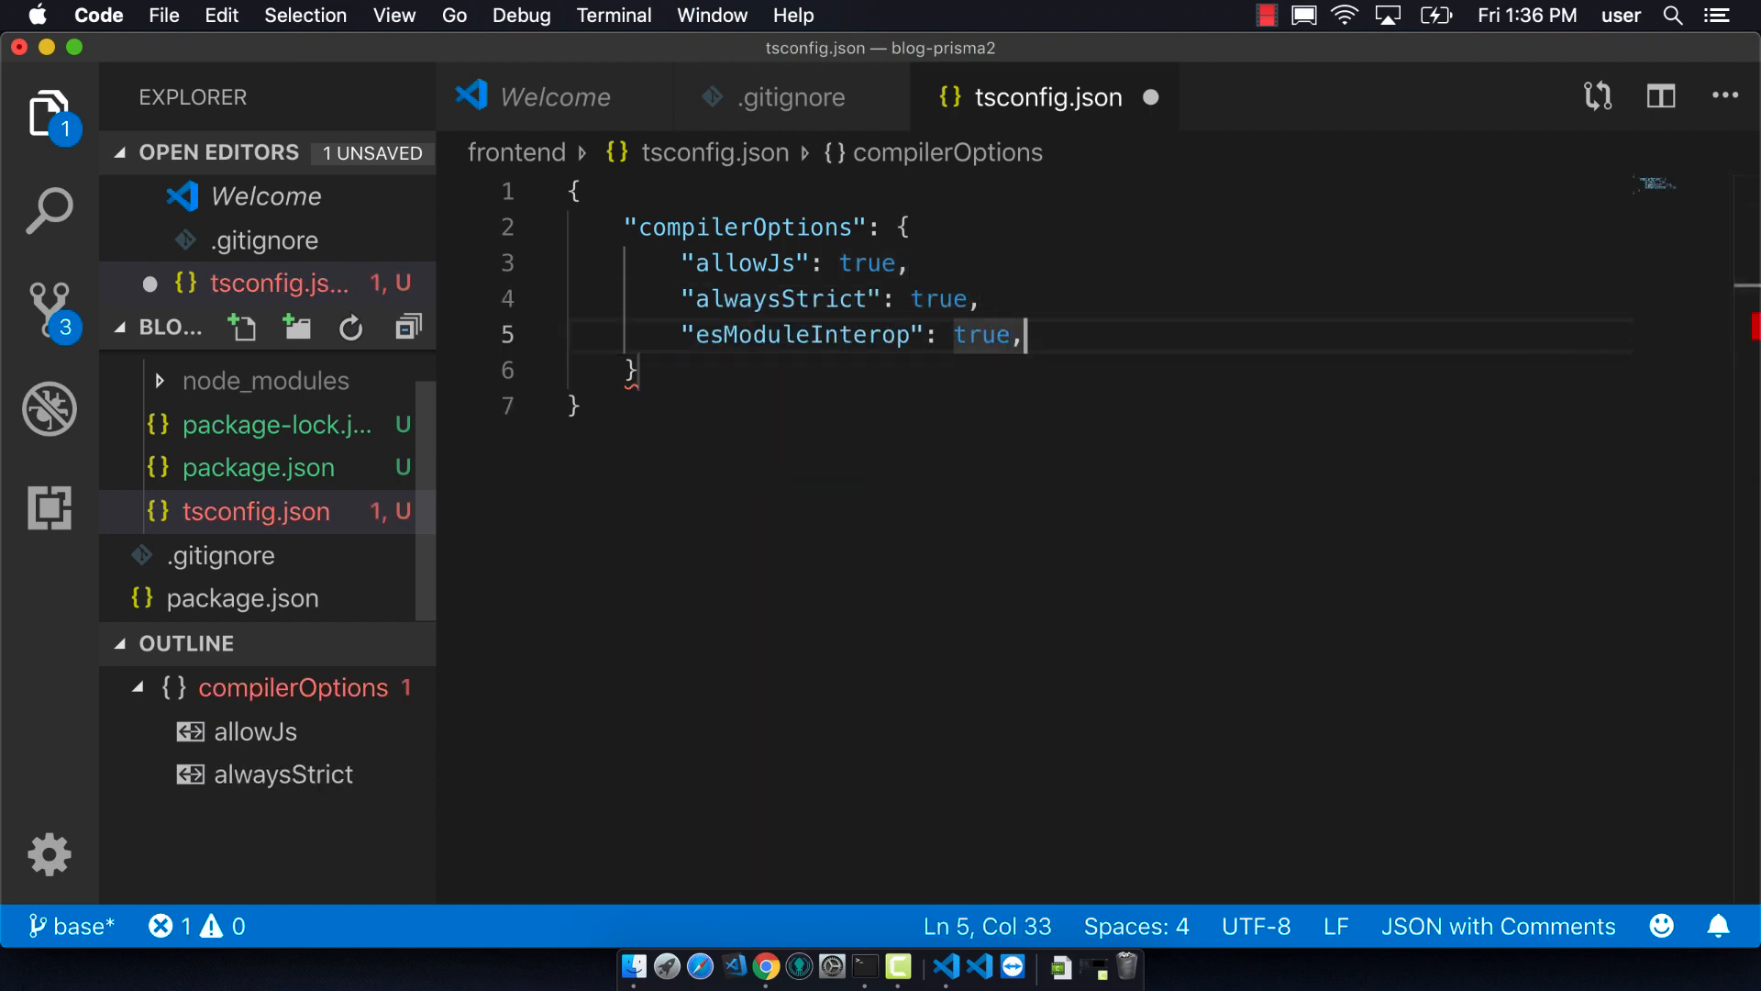
{"action": "type", "text": "\"forceConsistentCasingInFileNames\":"}
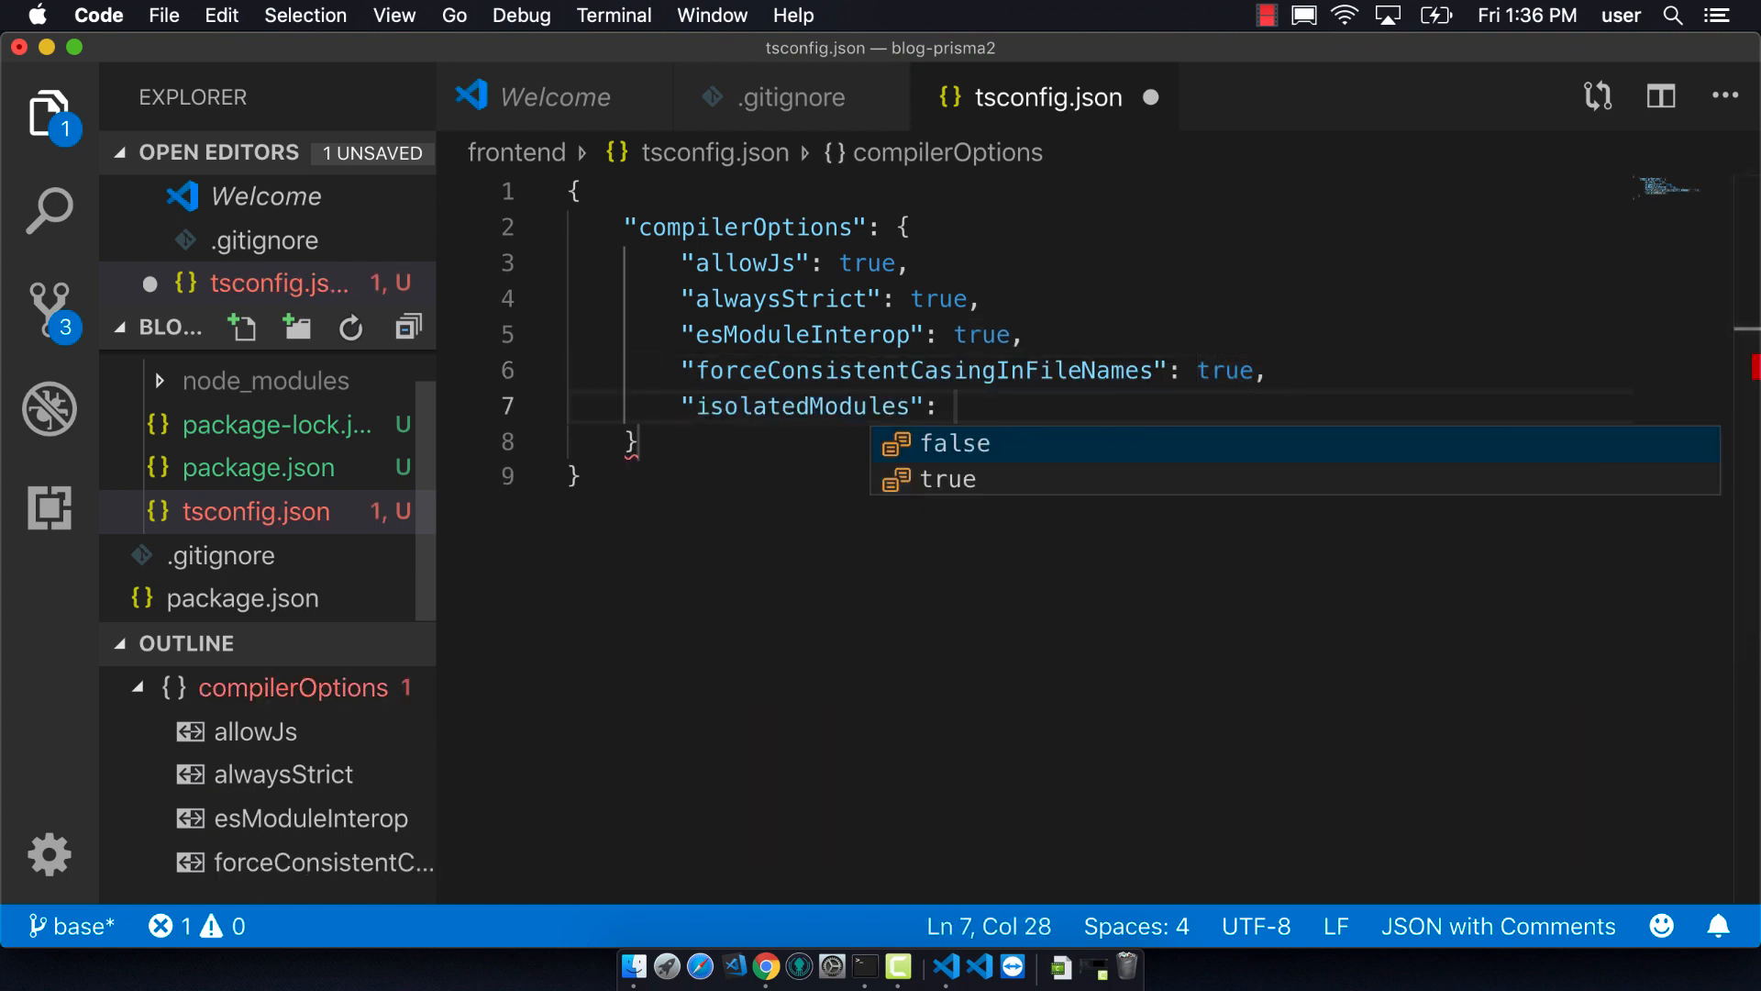
{"action": "type", "text": "true,"}
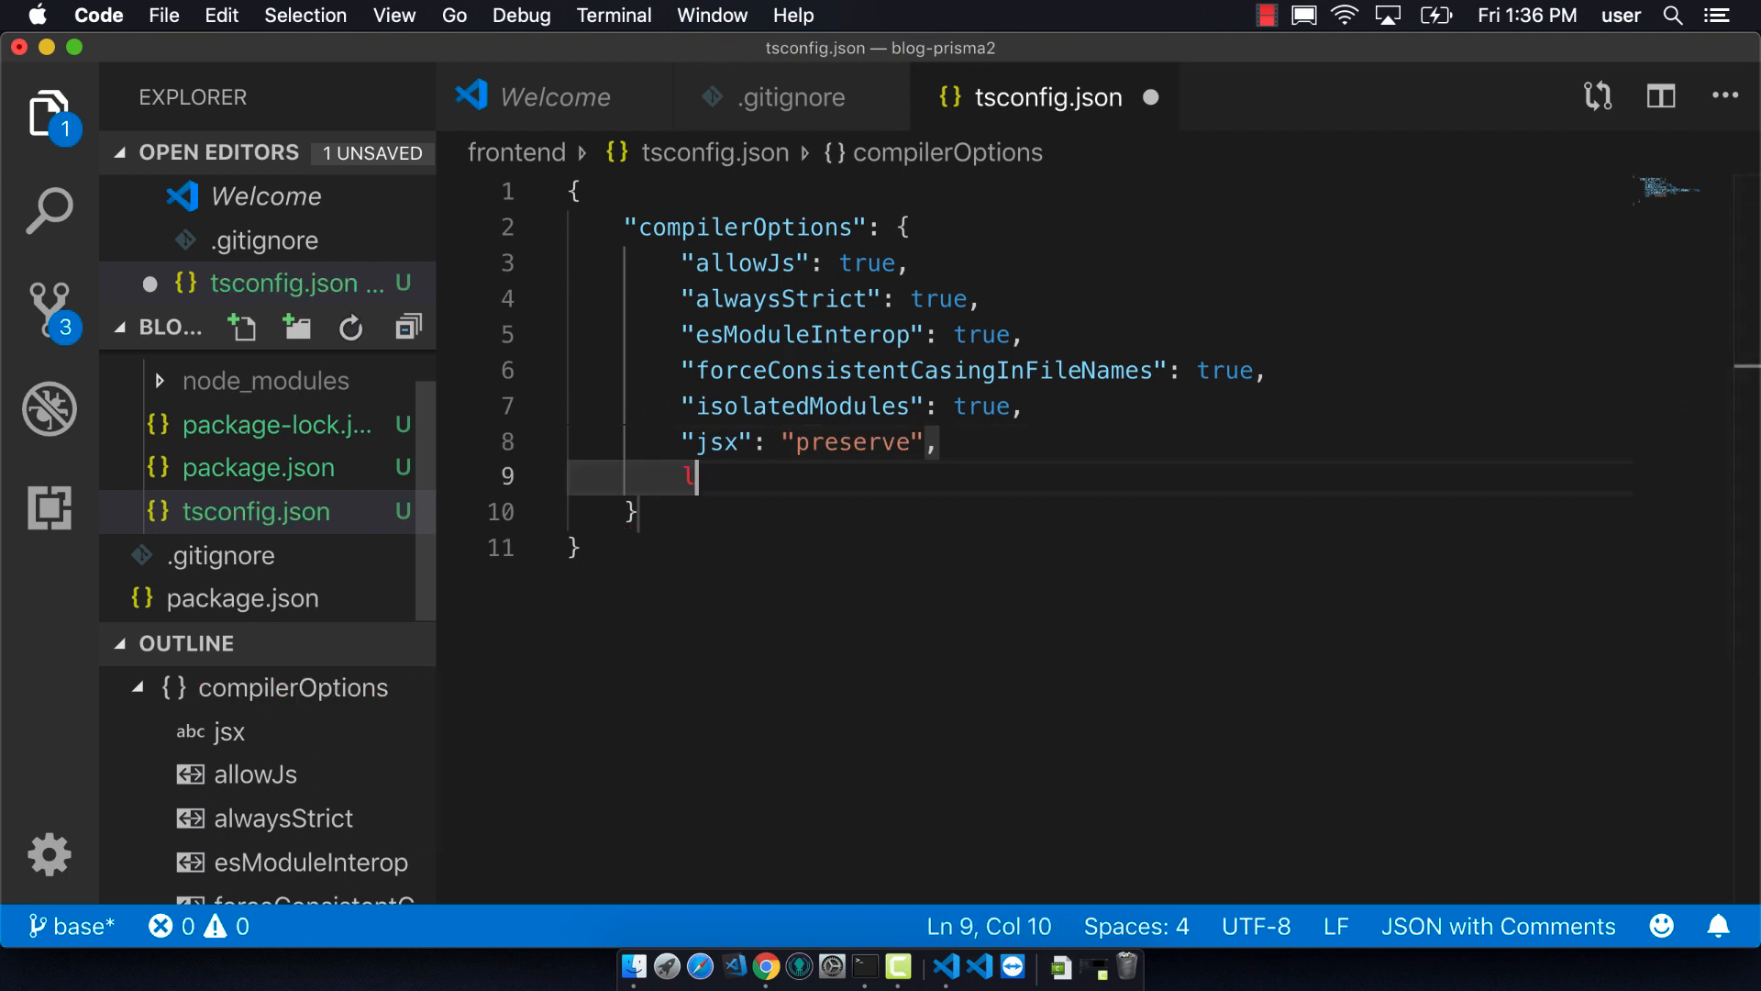
- Add the lib option listing "dom" and "es2017"
{"action": "type", "text": "\"\""}
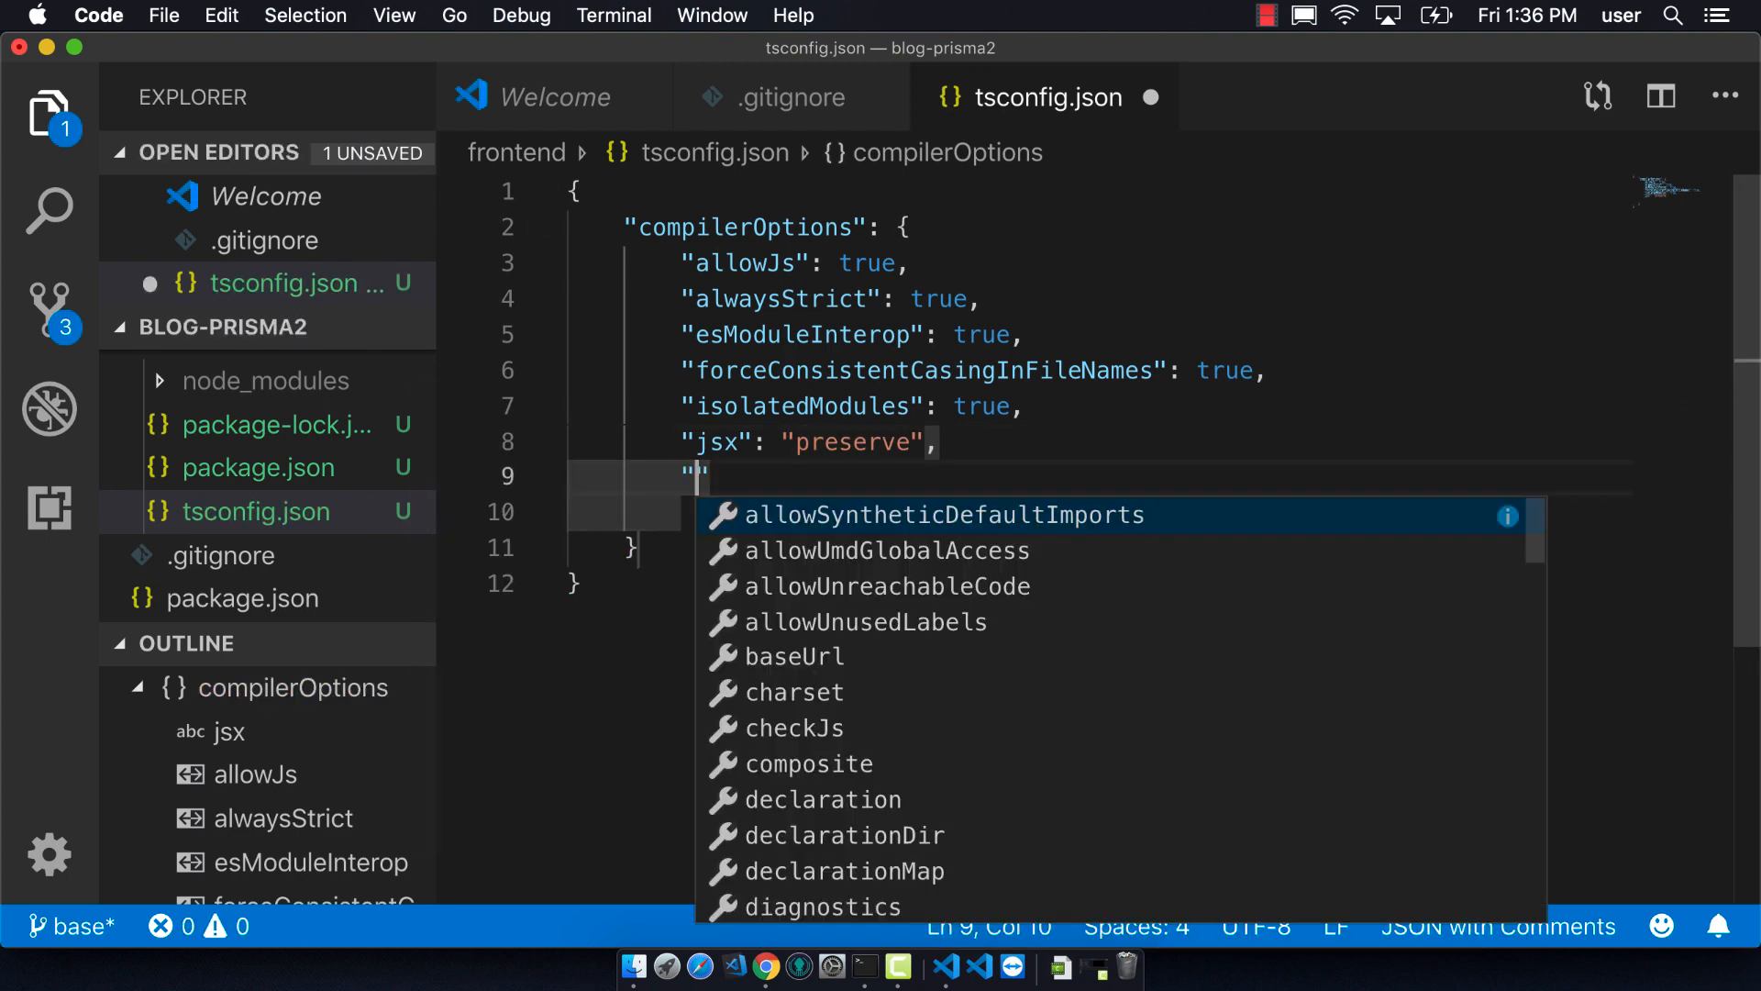
{"action": "type", "text": "lib"}
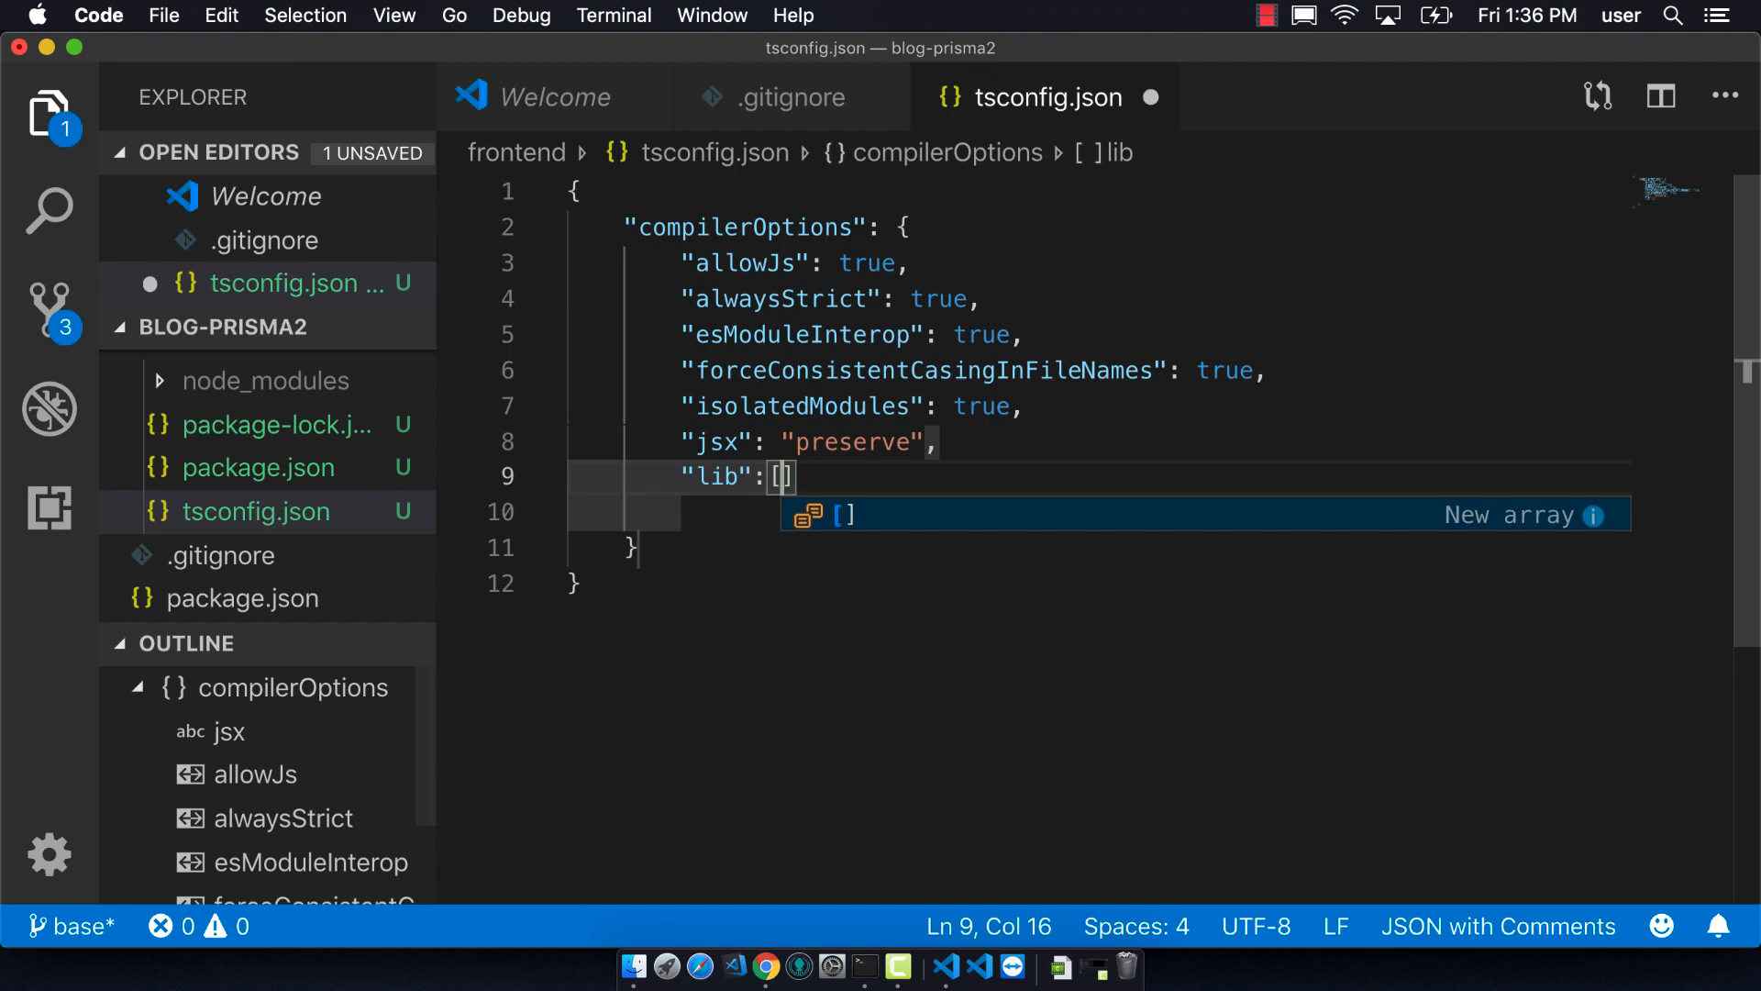
{"action": "type", "text": "\"dom\", \"es"}
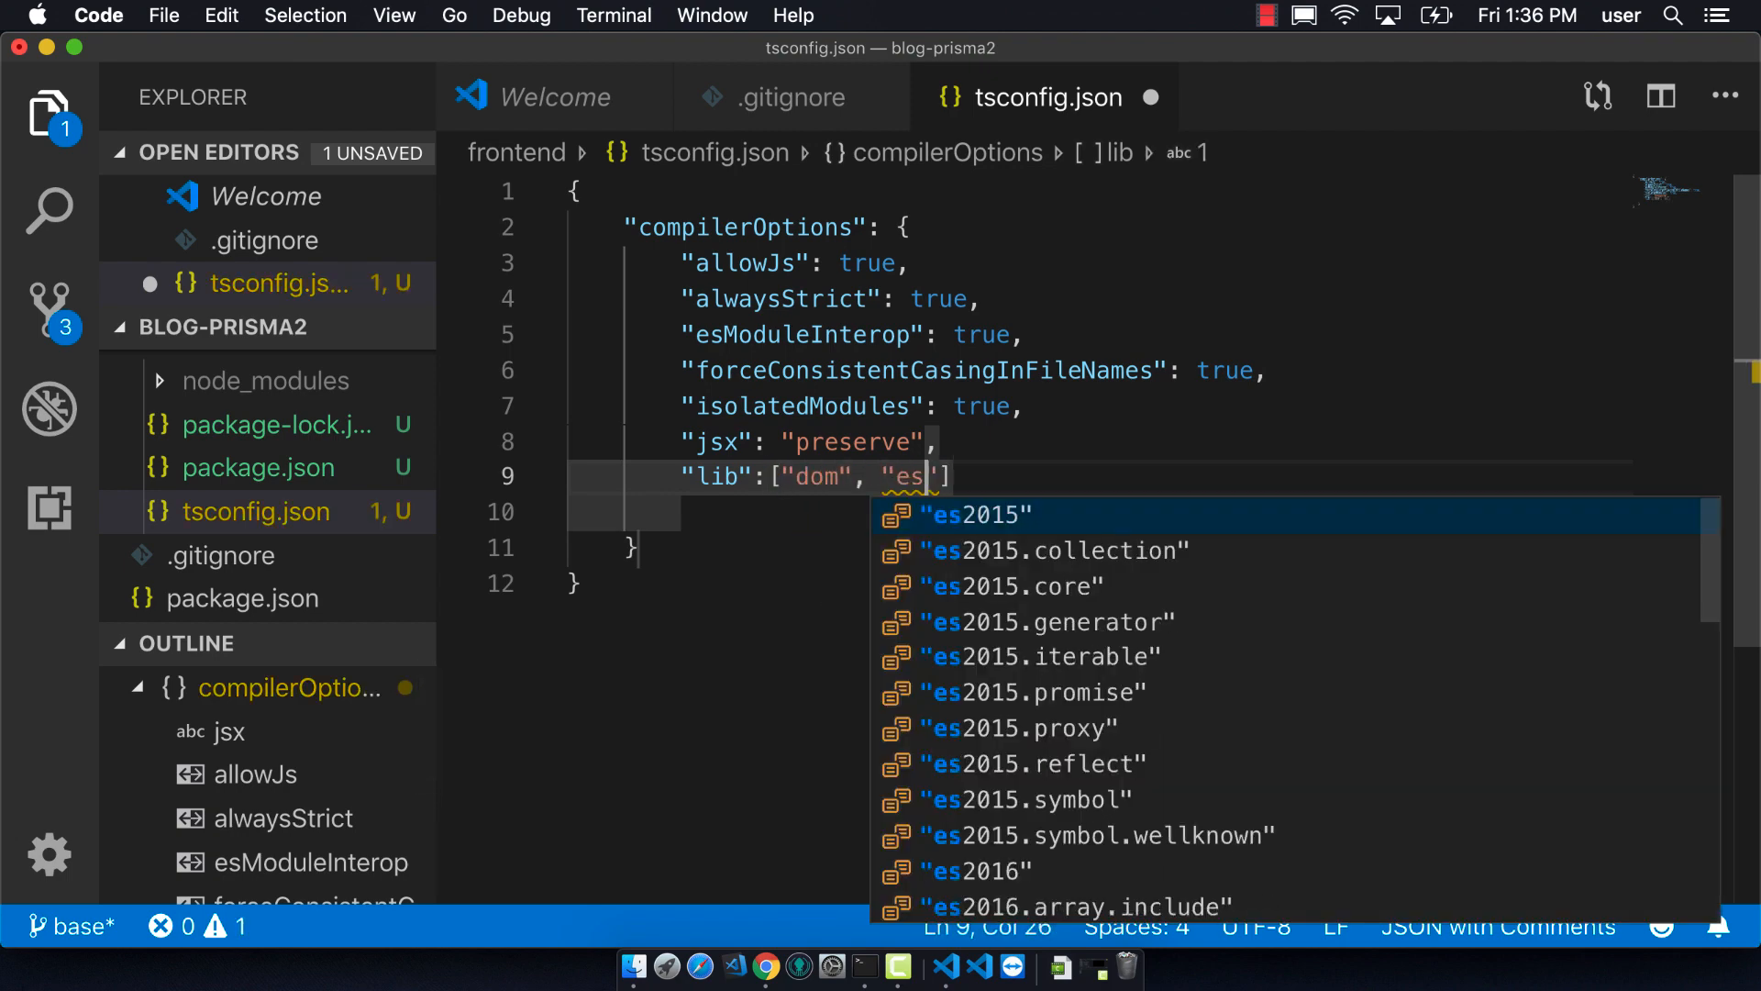
{"action": "type", "text": "2017"}
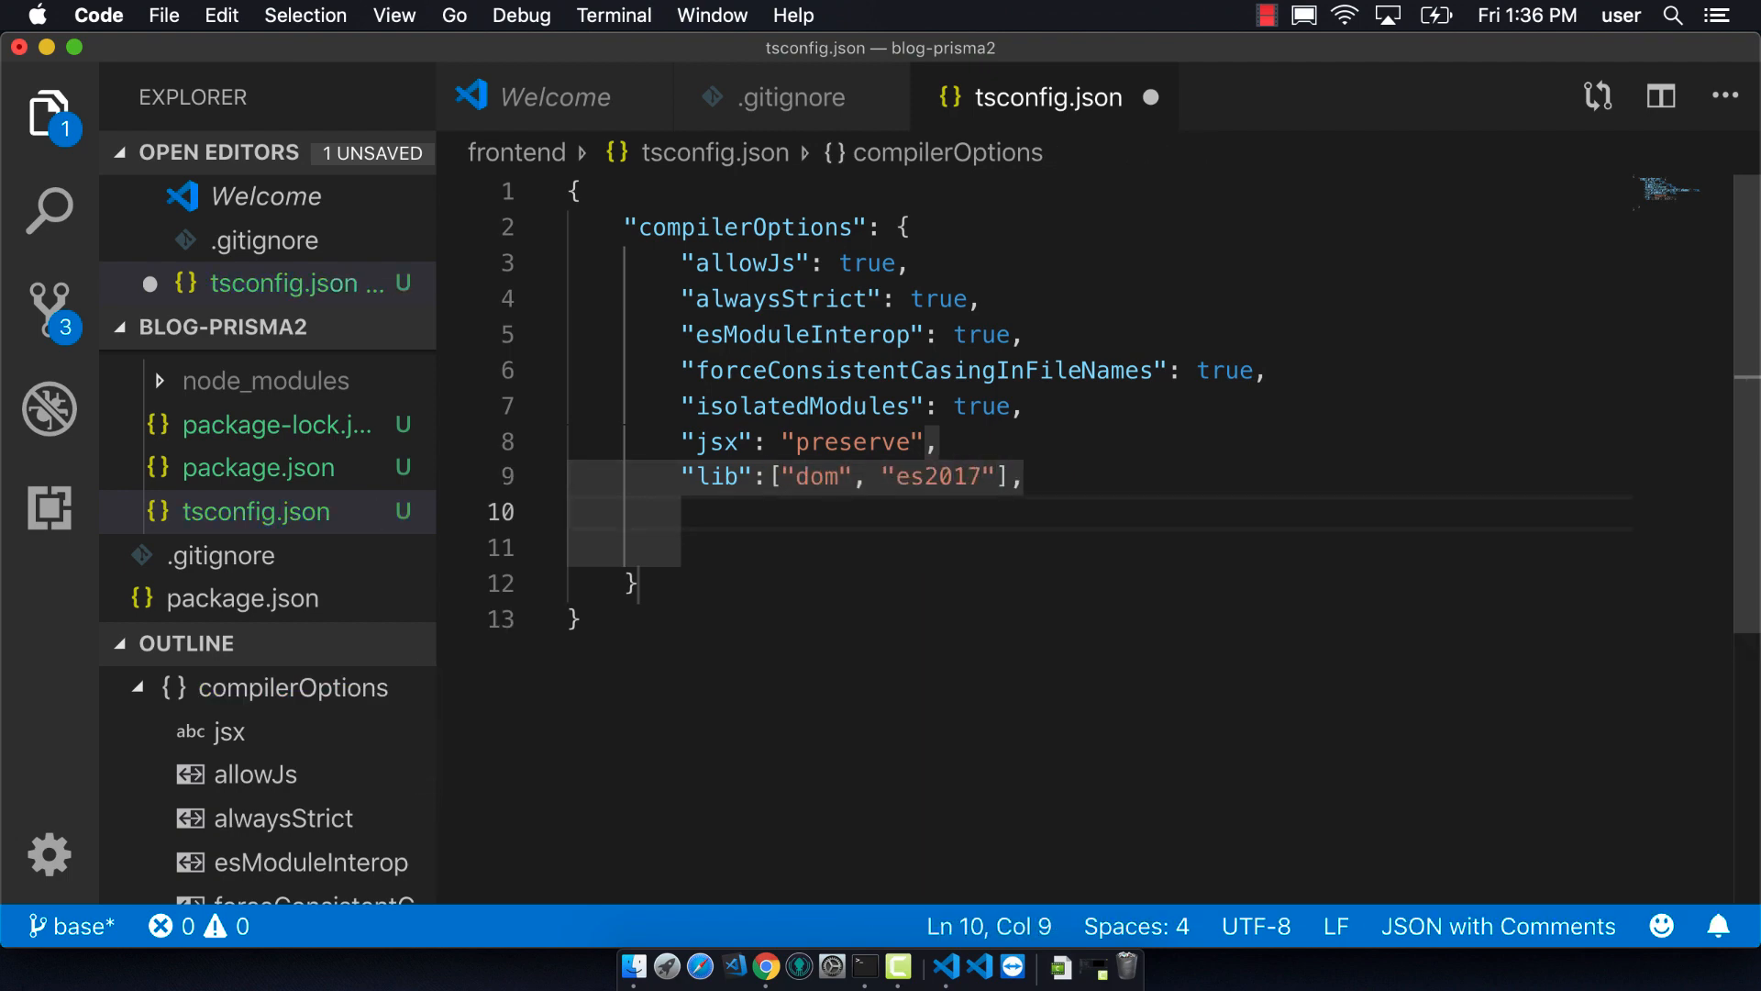
- Add module esnext, noUnusedParameters, resolveJsonModule and target esnext to compilerOptions
{"action": "type", "text": "\"module\": \"esnext\","}
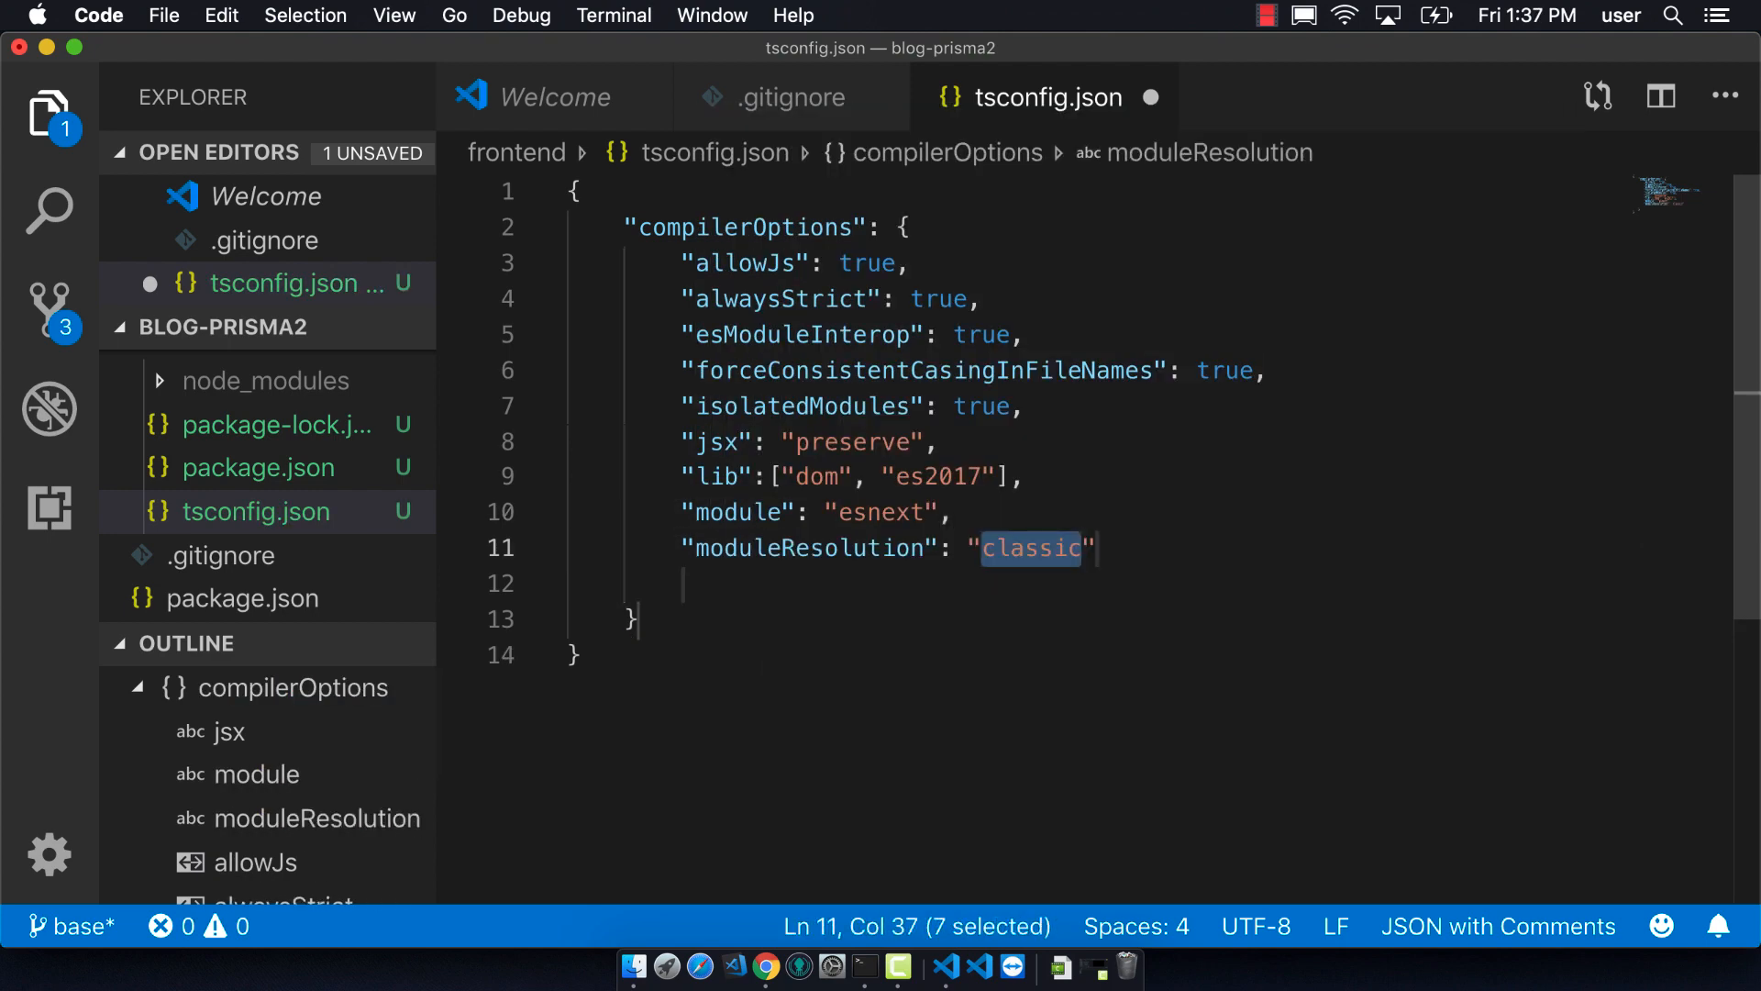
{"action": "type", "text": "node"}
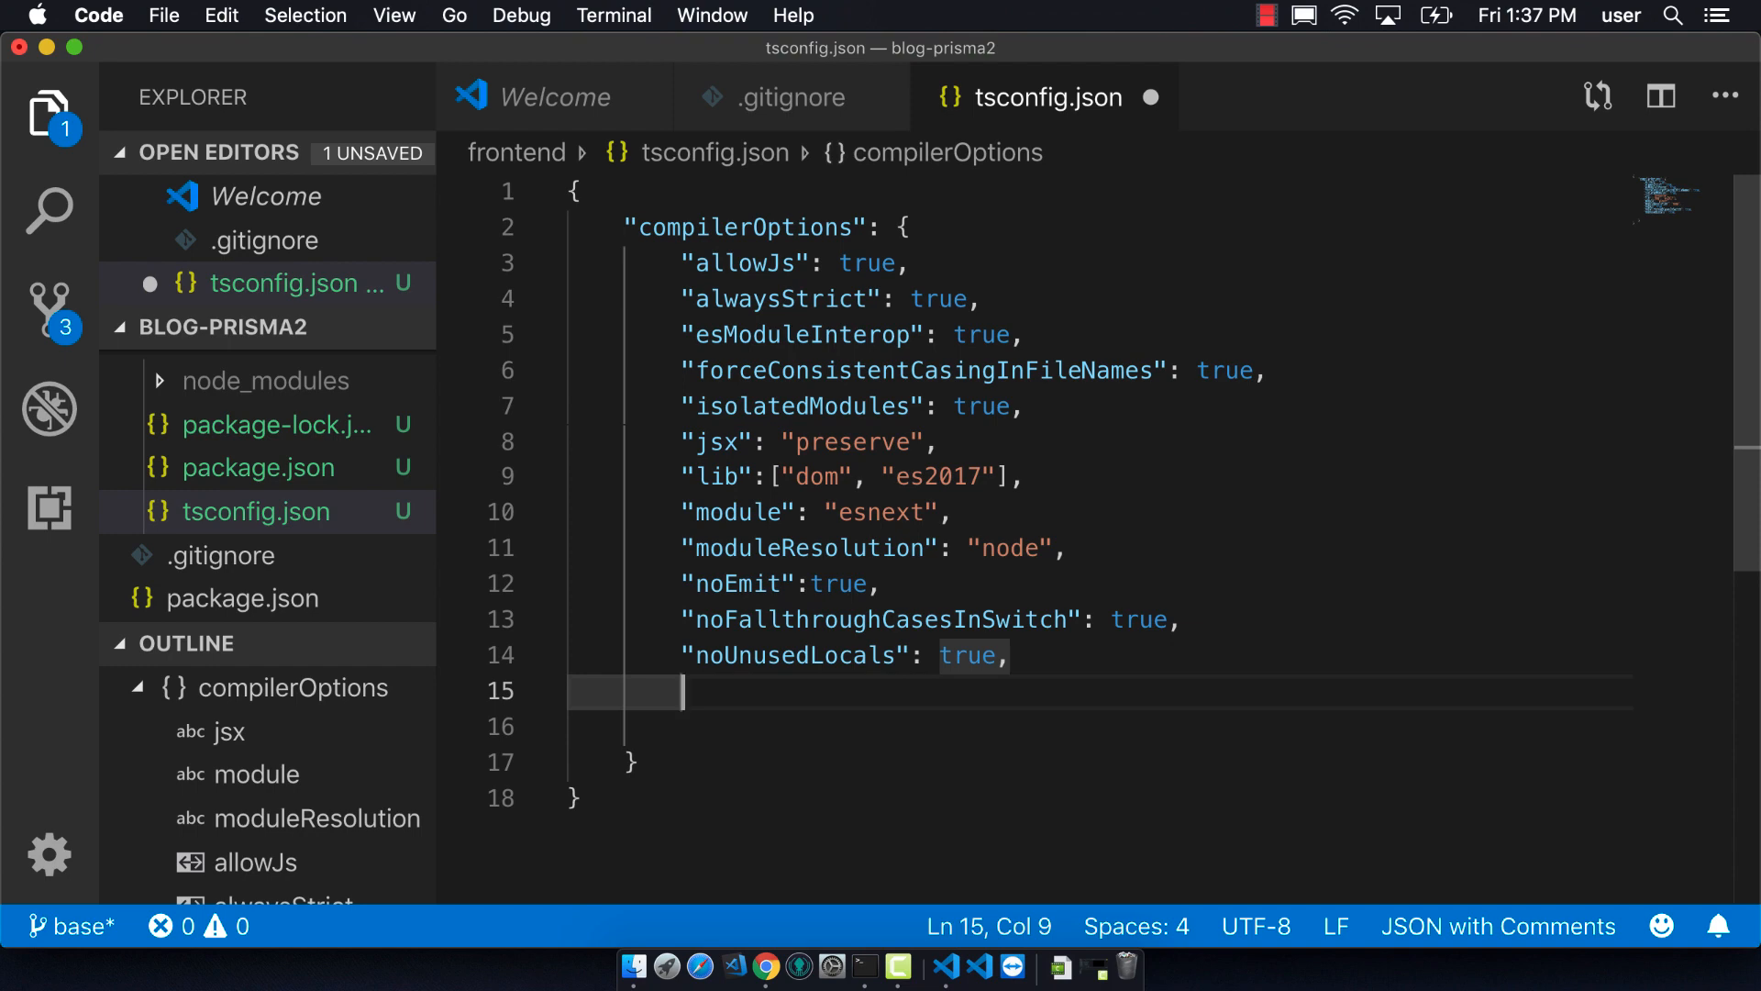
{"action": "type", "text": "\"noUnusedParameters\": true,"}
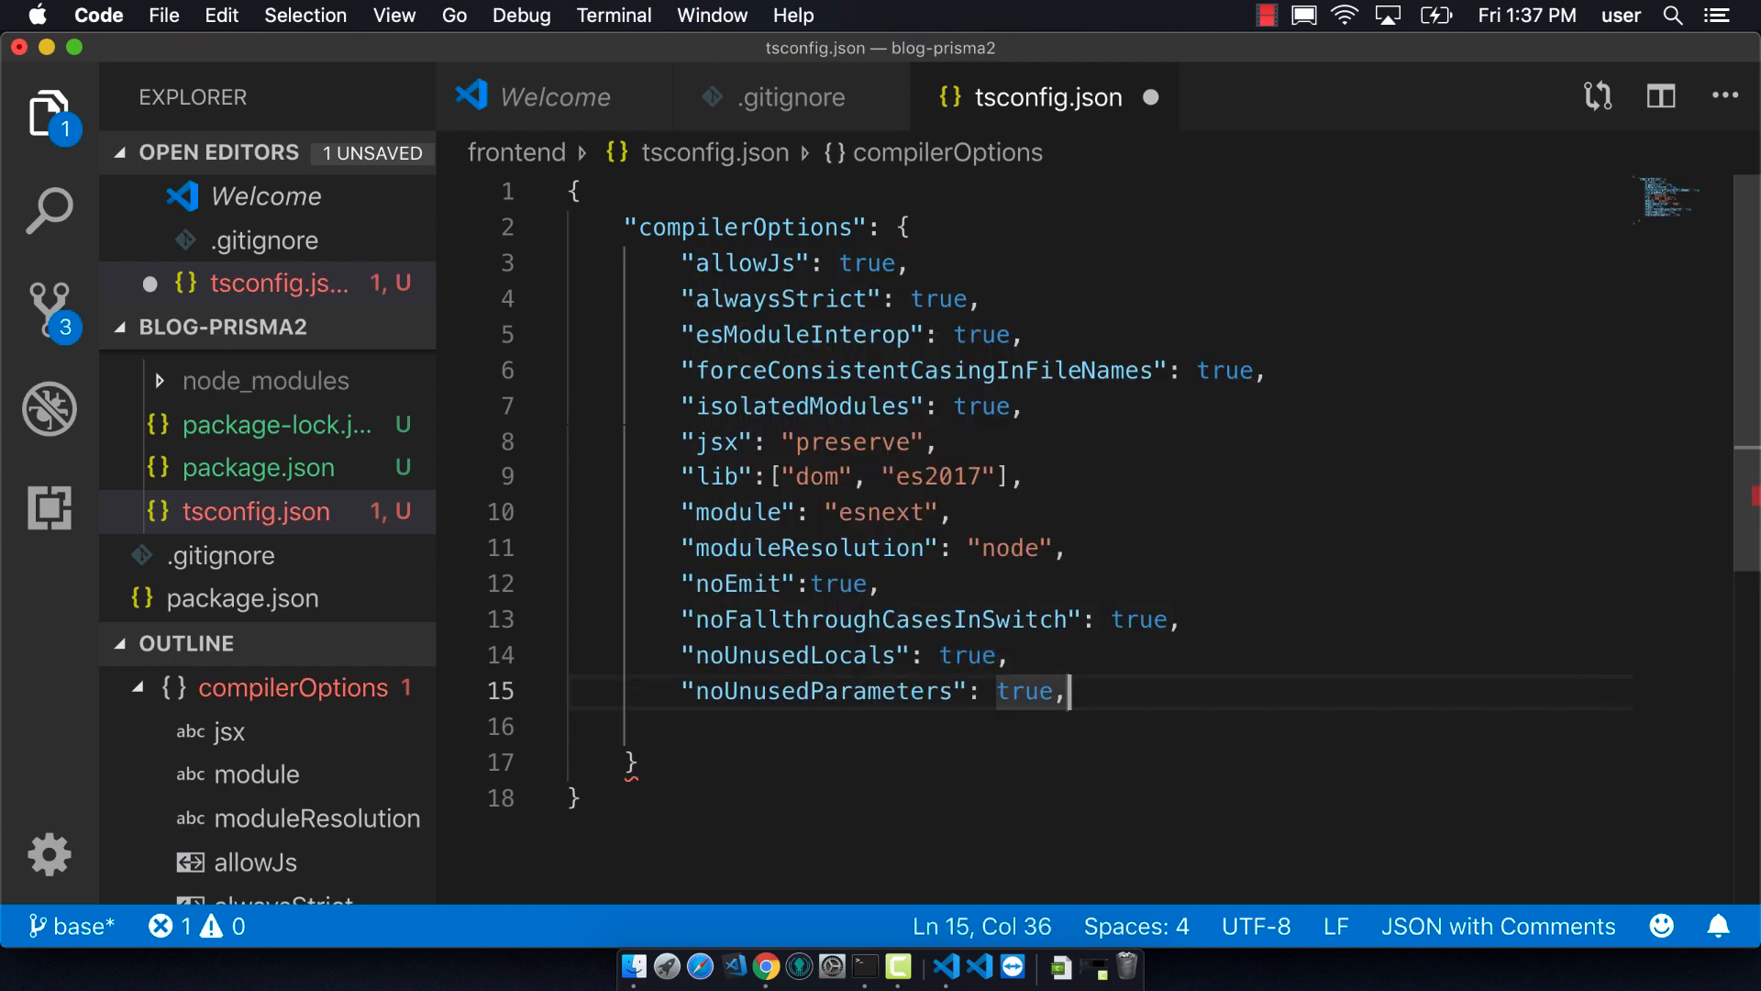
{"action": "type", "text": "\"resolveJsonModule\": true,"}
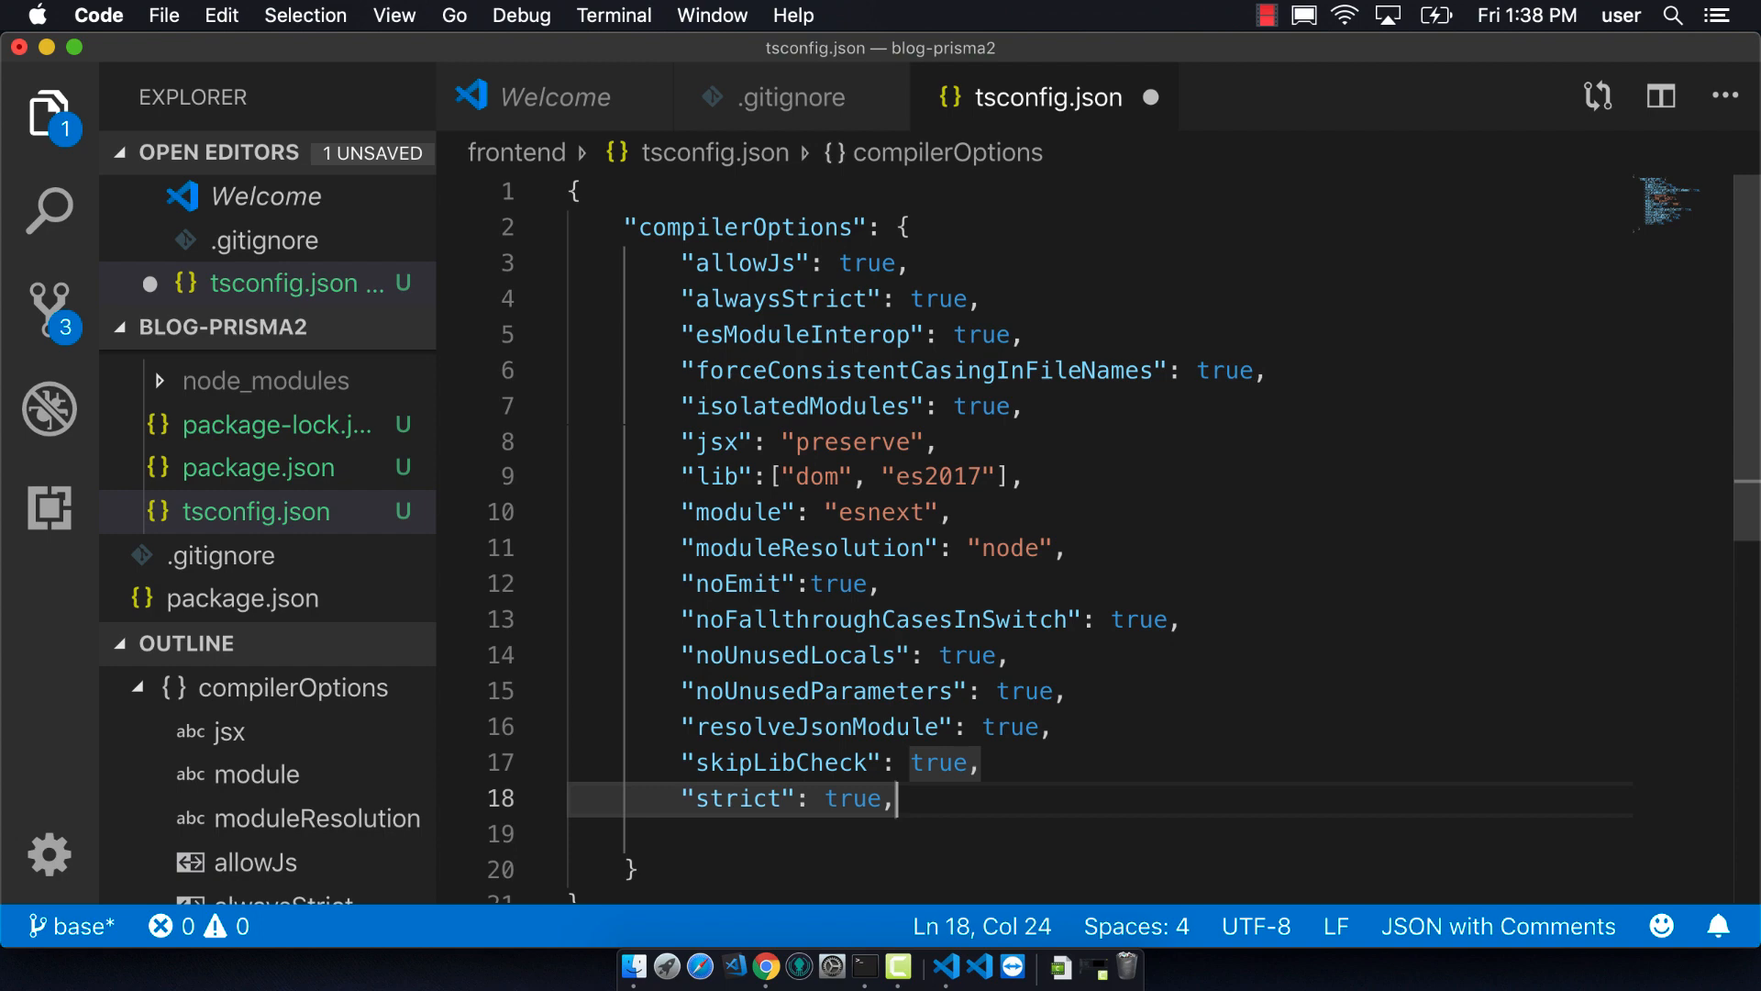
{"action": "type", "text": "\"target\": \"esnext"}
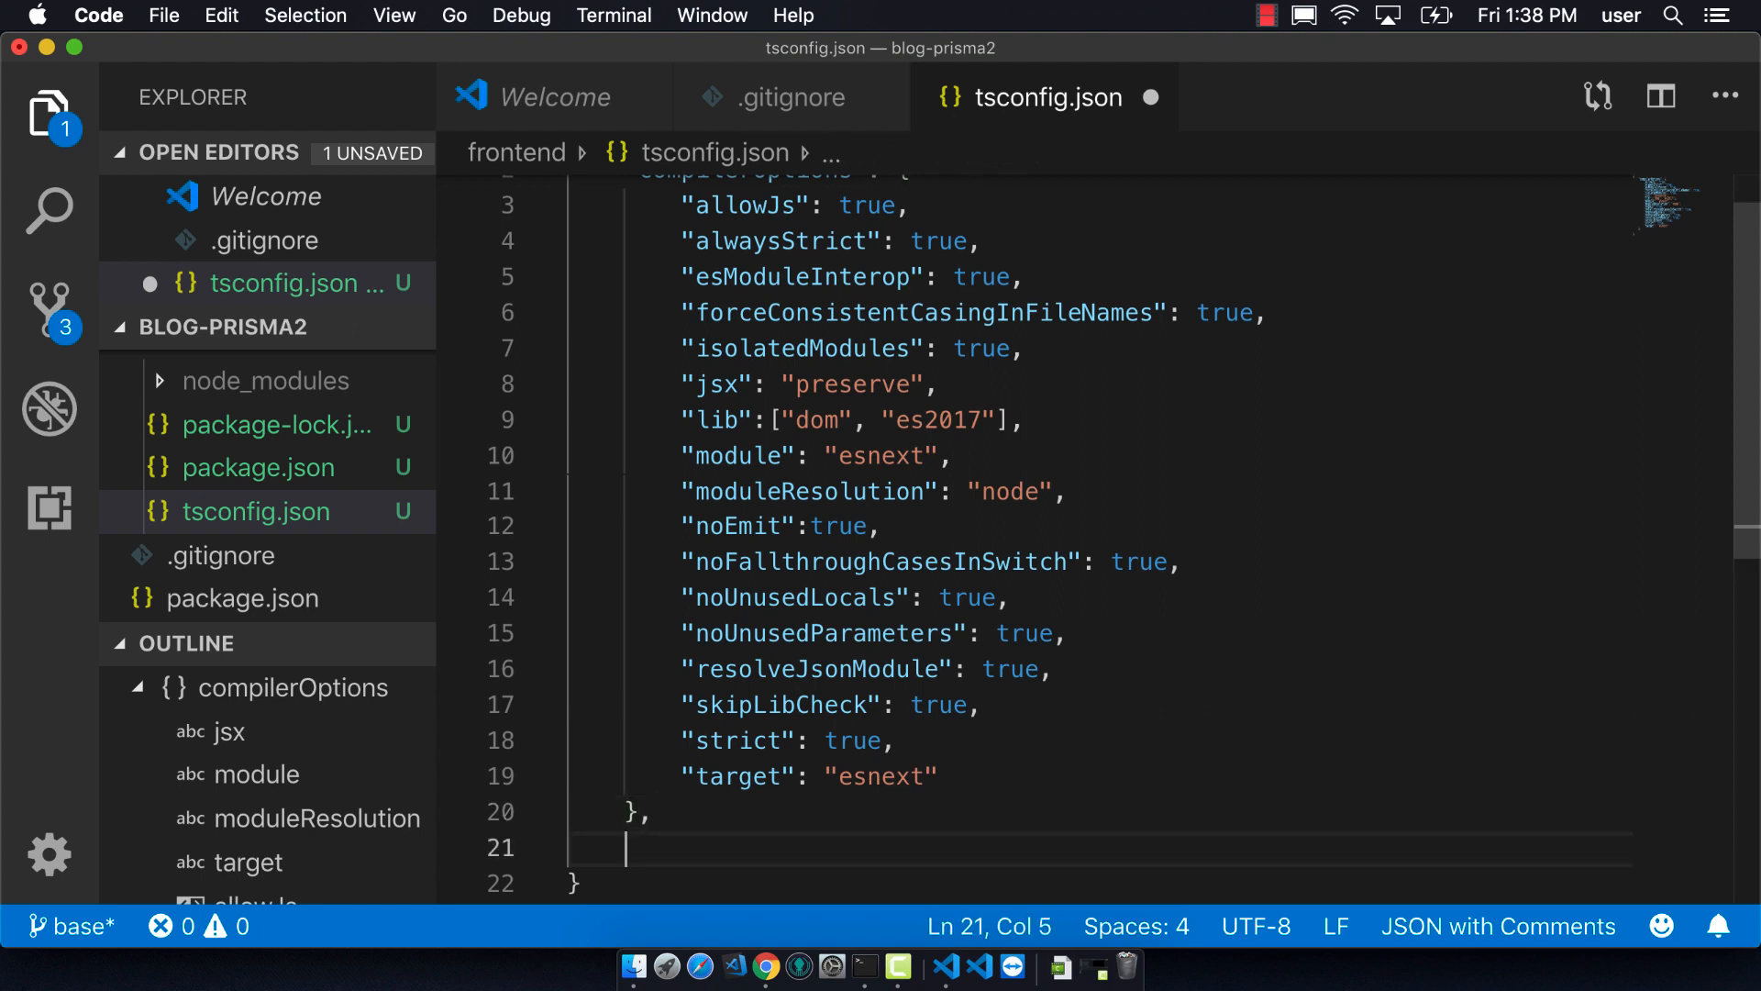
- Exclude node_modules and include **/*.ts and **/*.tsx in tsconfig.json
{"action": "type", "text": "\"exclude\": []"}
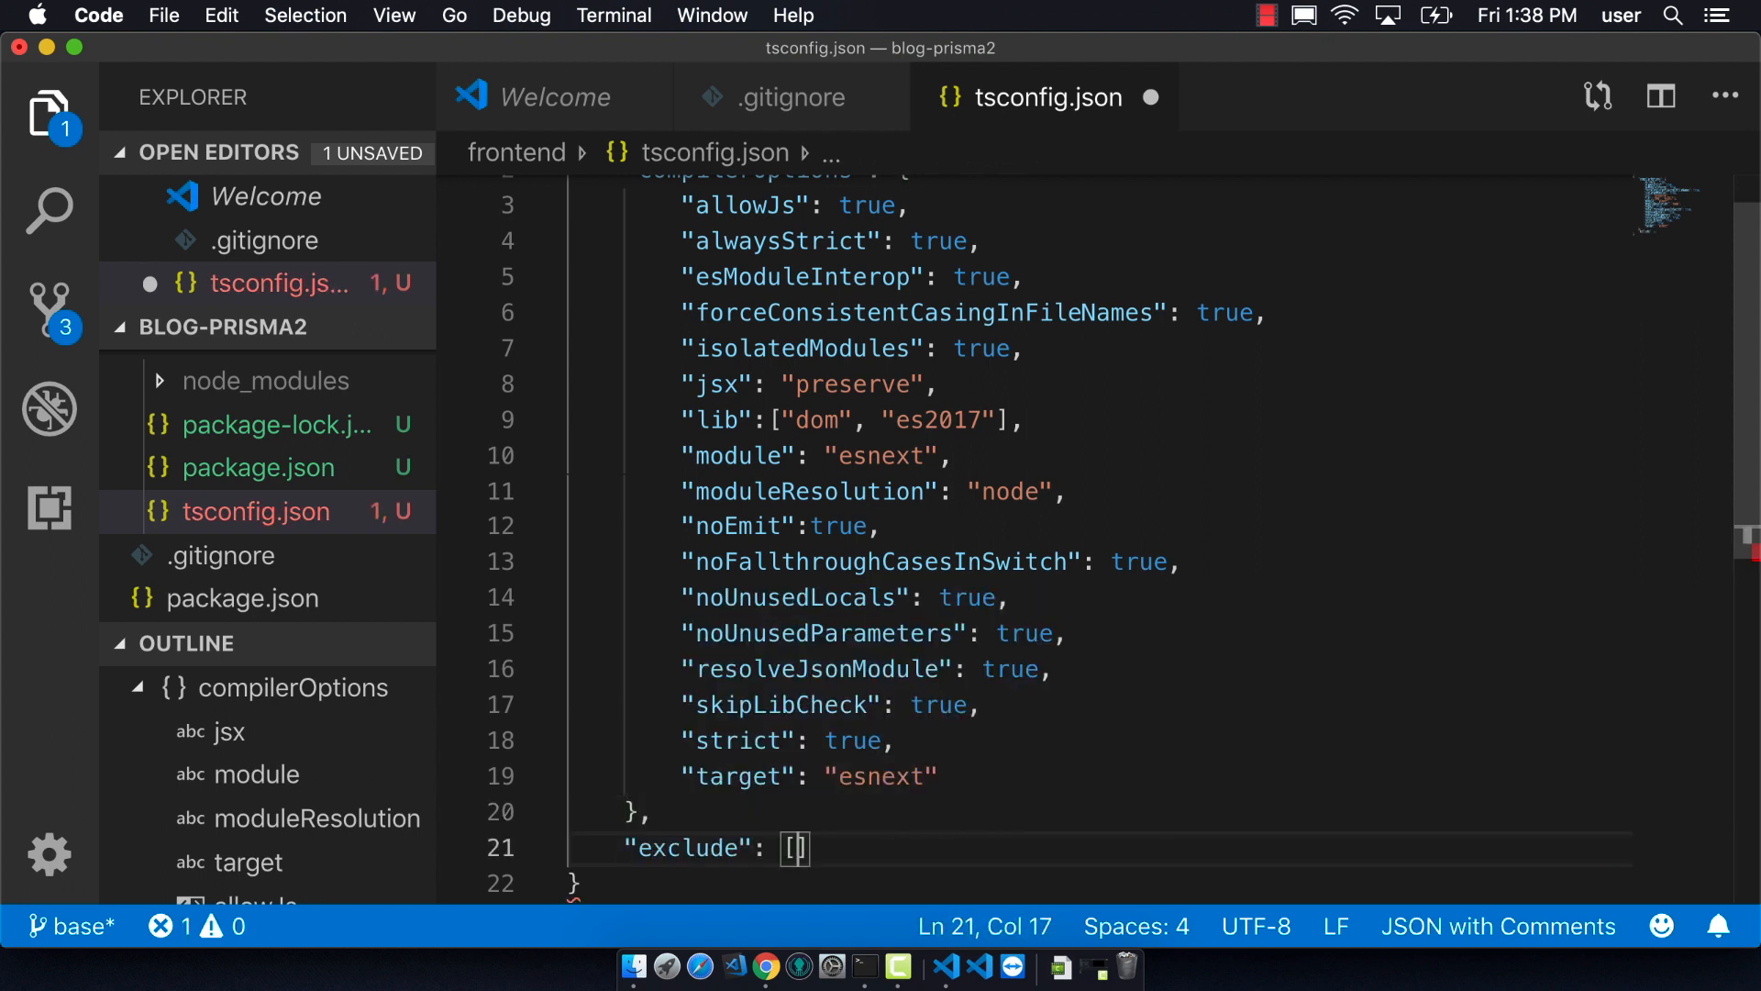
{"action": "type", "text": "\"node_modules\""}
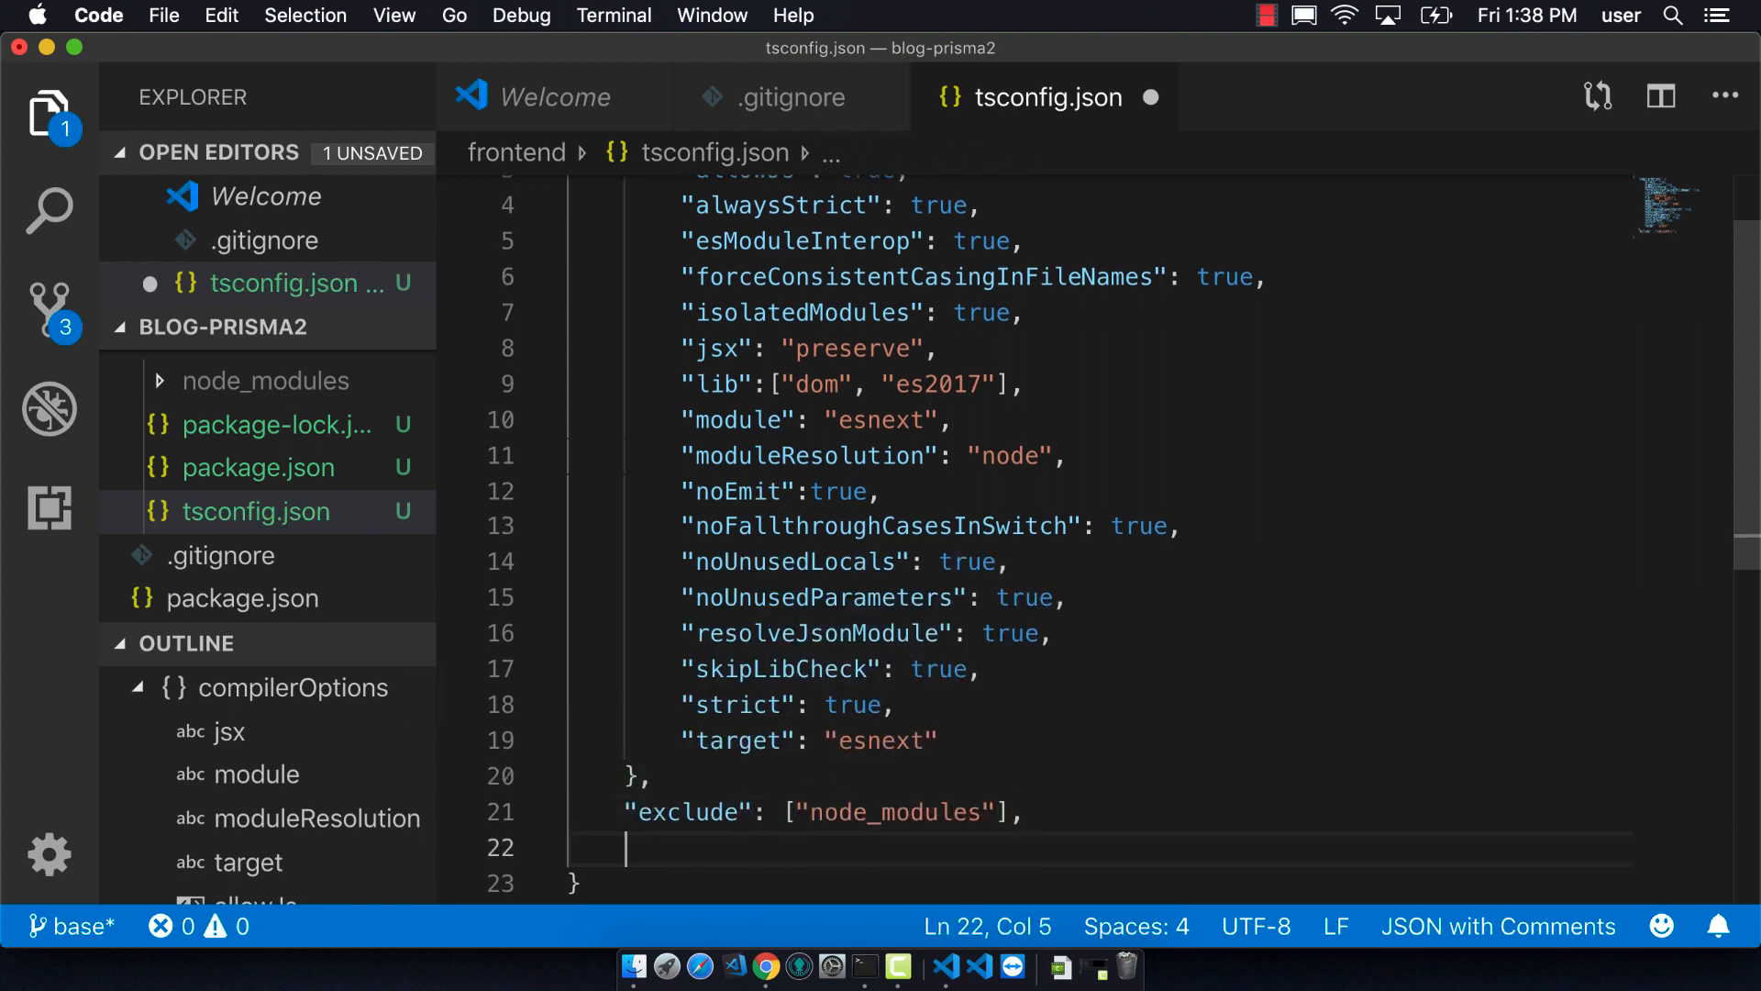
{"action": "type", "text": "\"include\": []"}
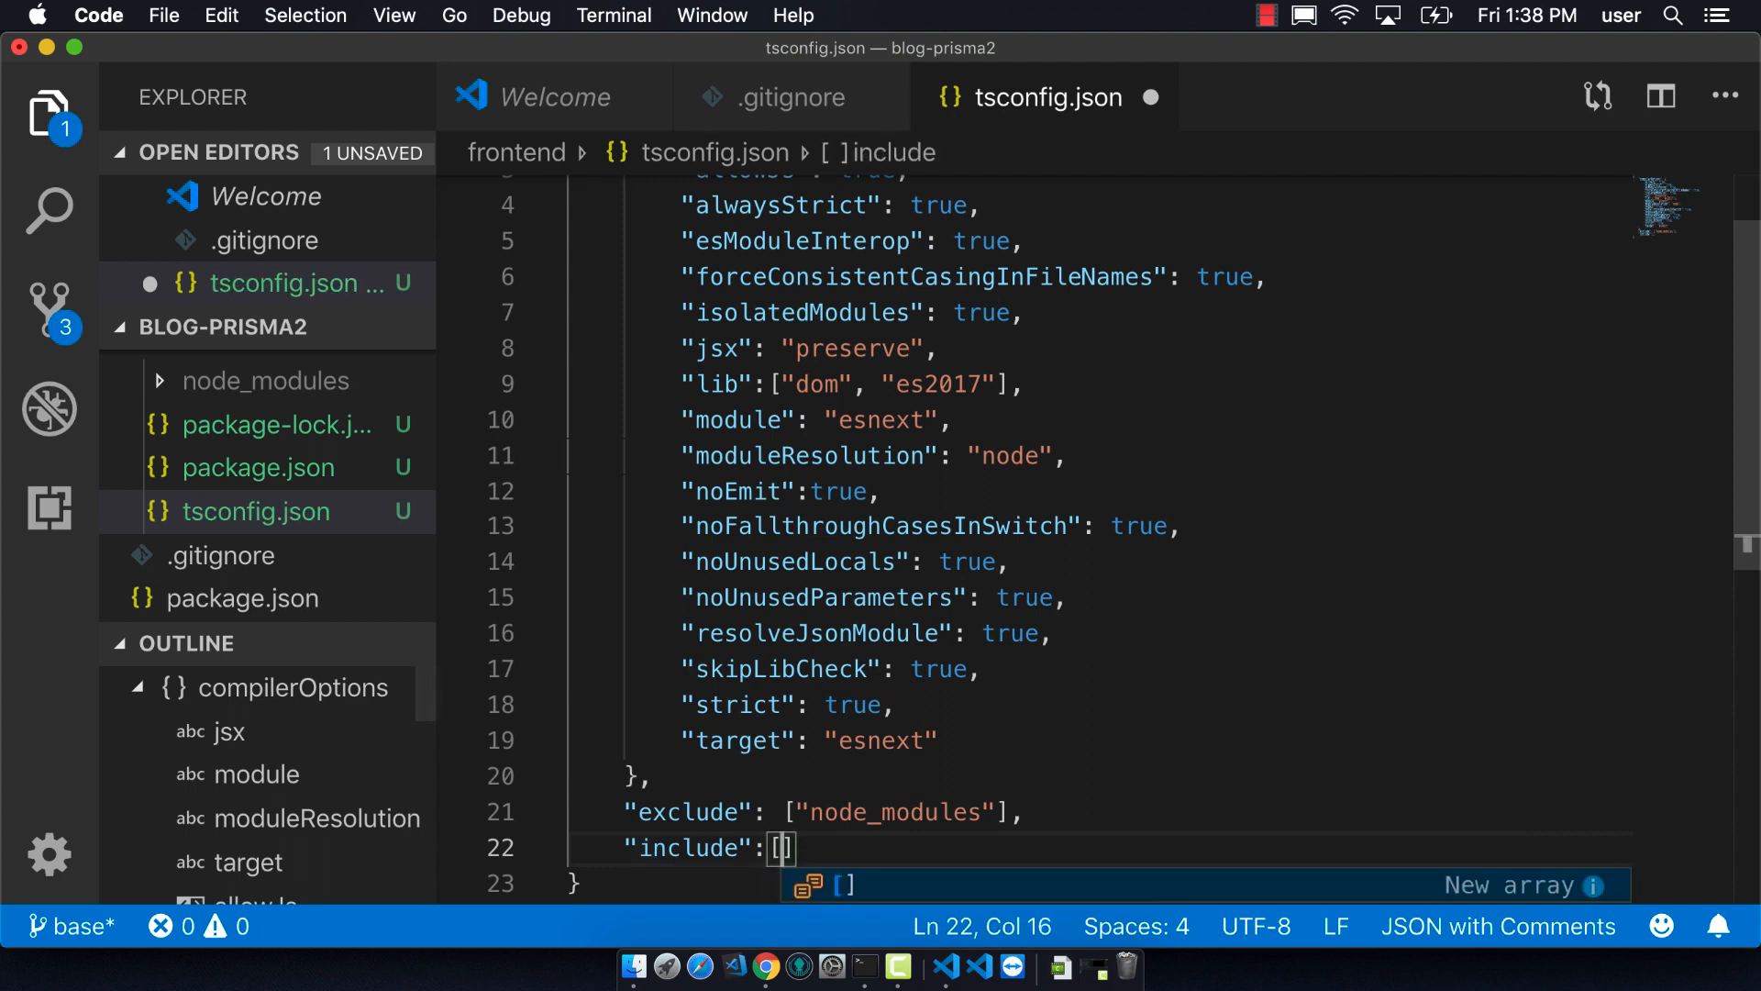
{"action": "type", "text": "\"**/*.\""}
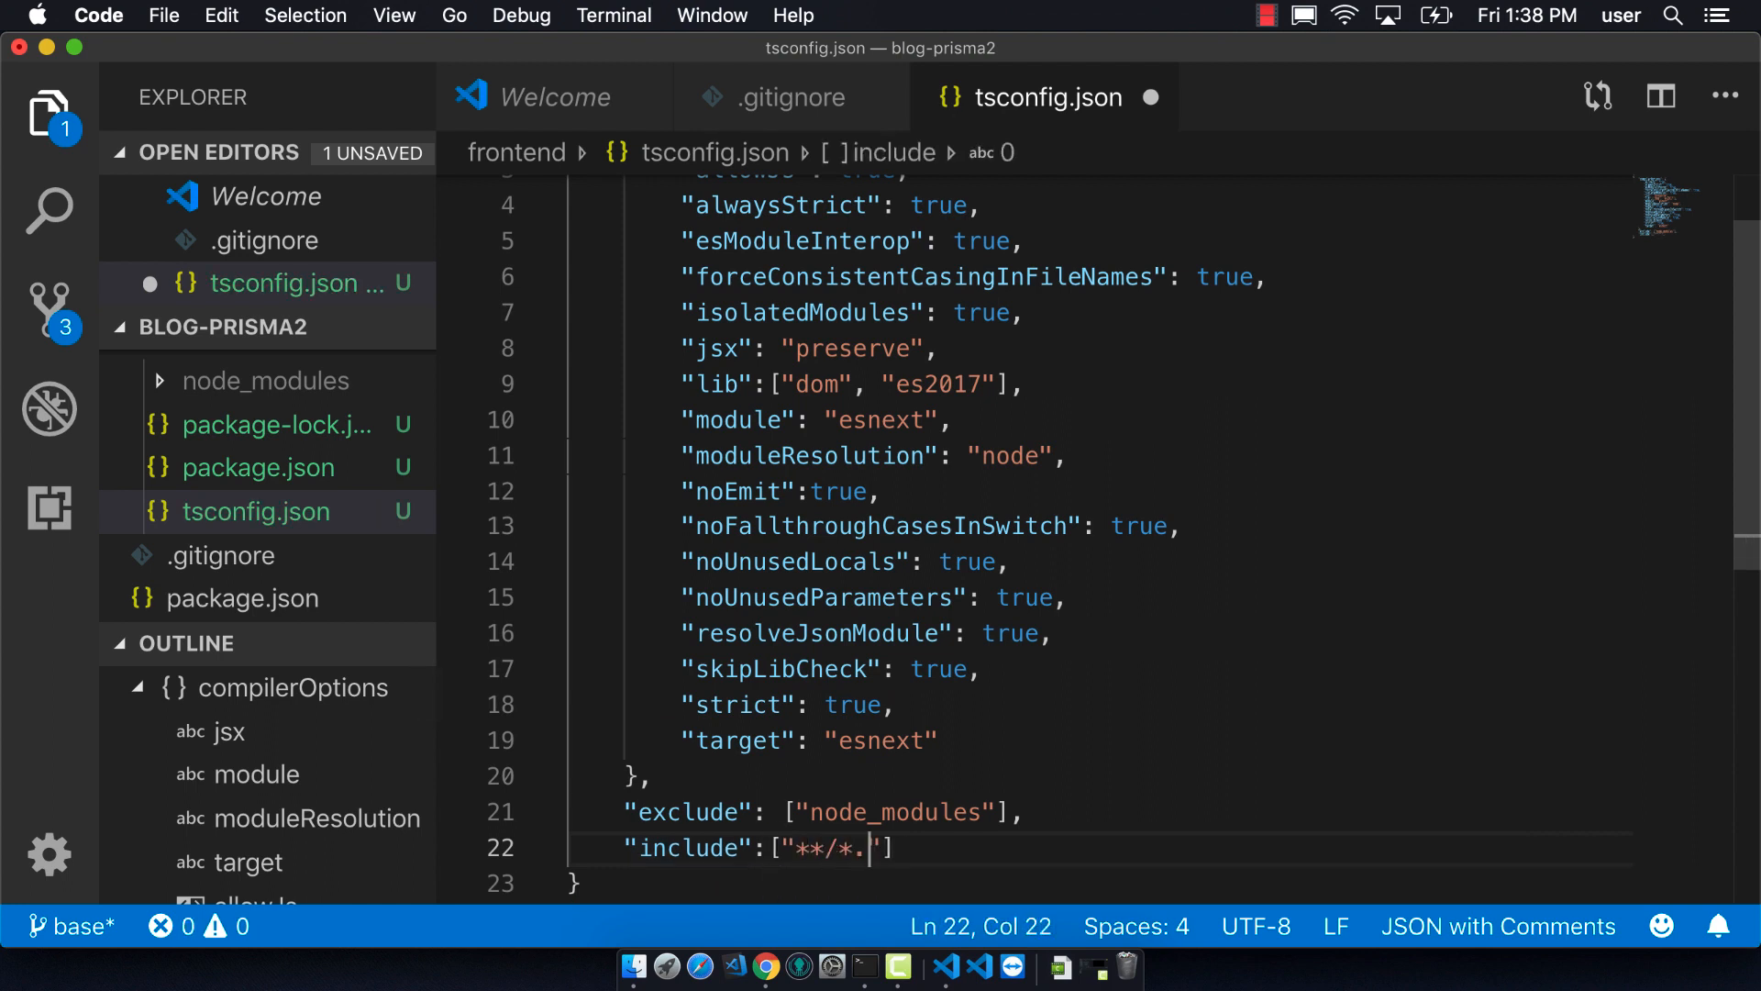
{"action": "type", "text": "ts\", \"**/*.tsx"}
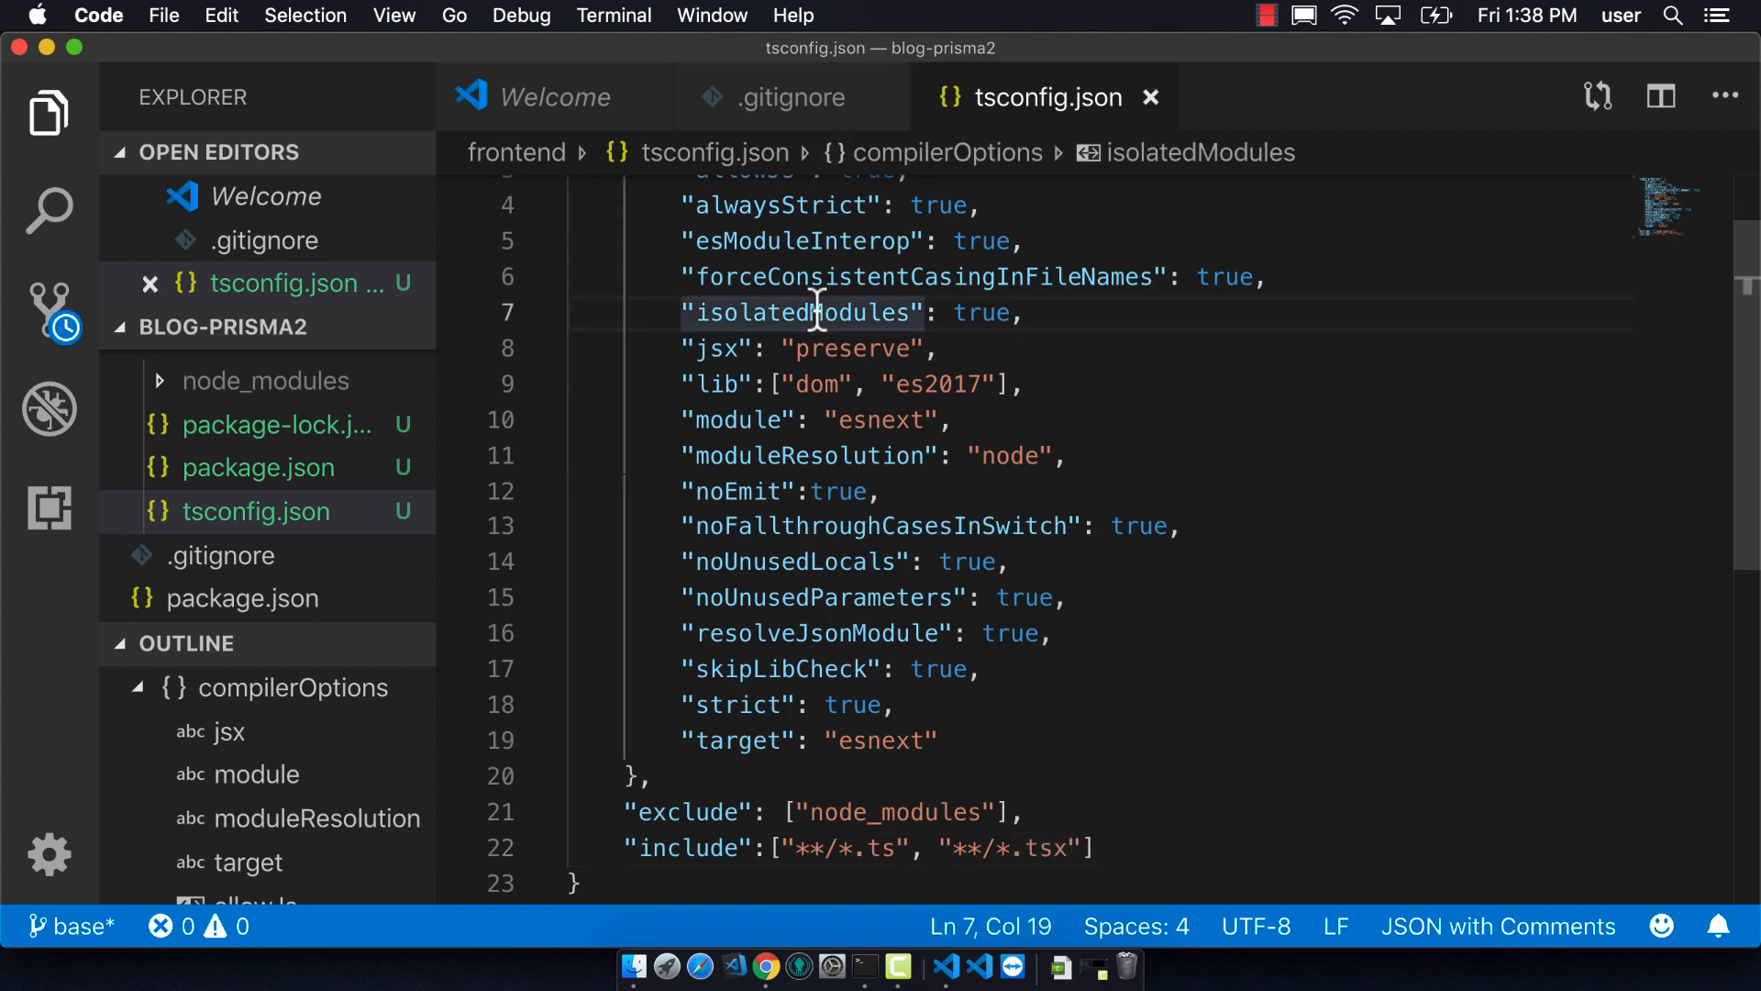
{"action": "scroll", "scroll_direction": "down", "scroll_amount": 3}
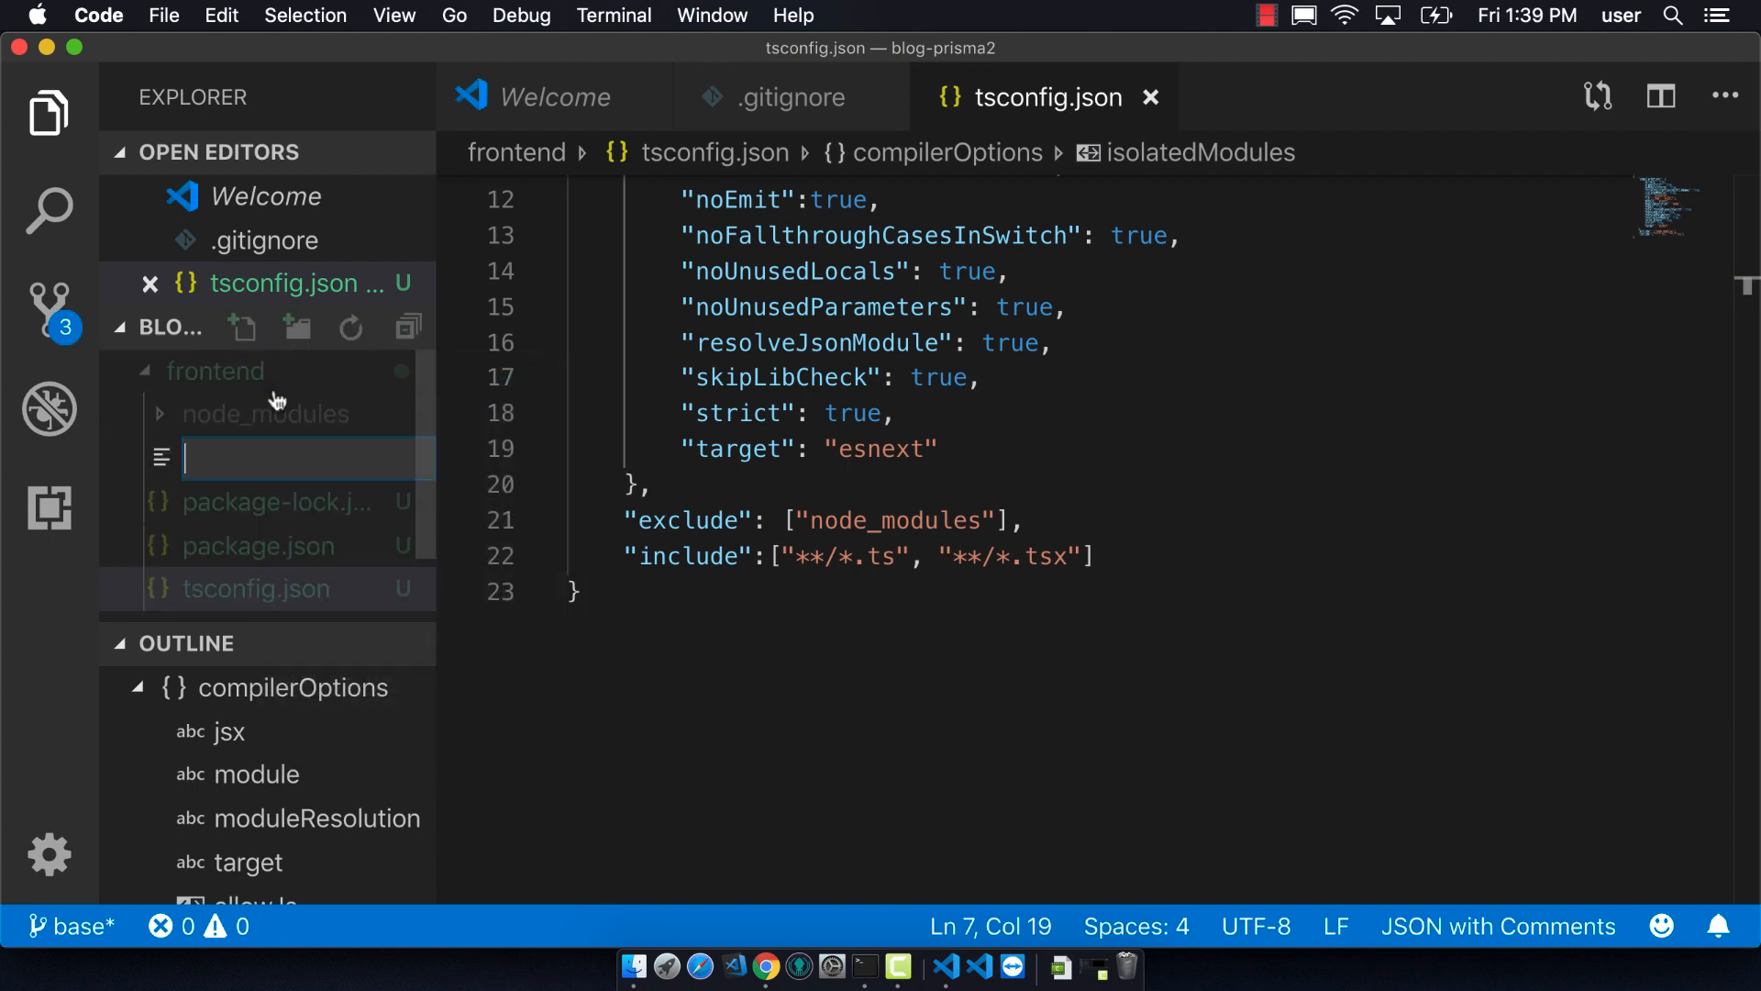
{"action": "type", "text": "next."}
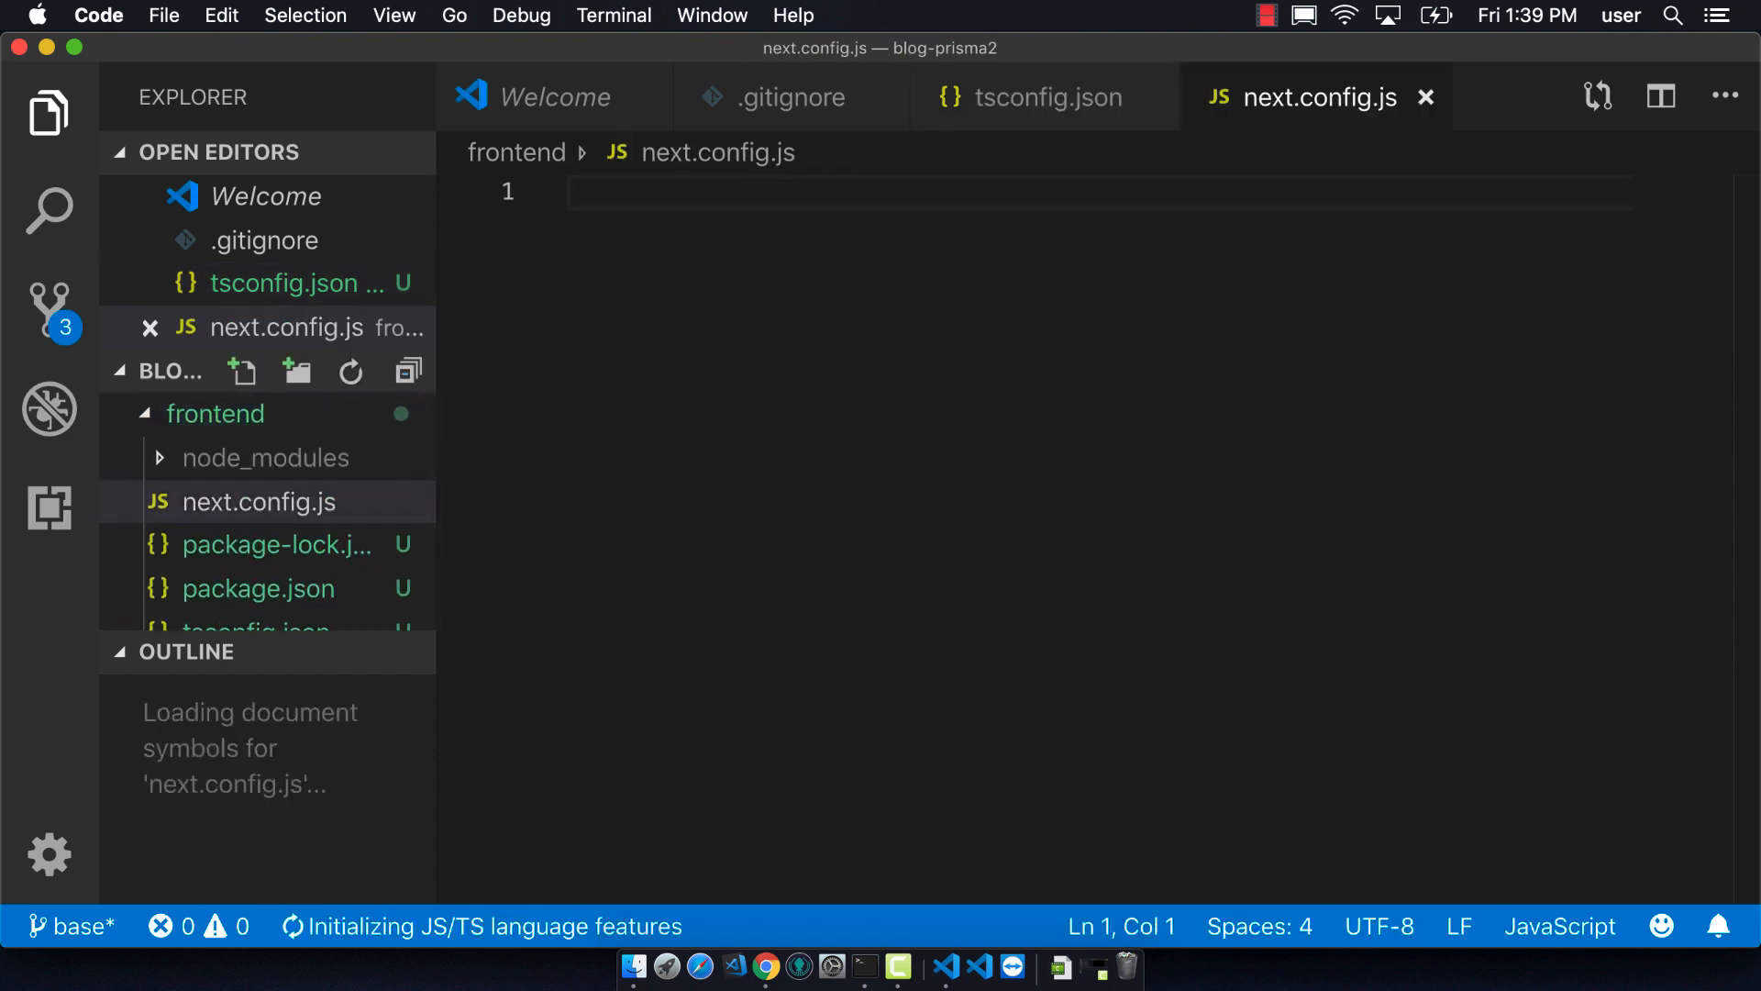
{"action": "type", "text": "const withC"}
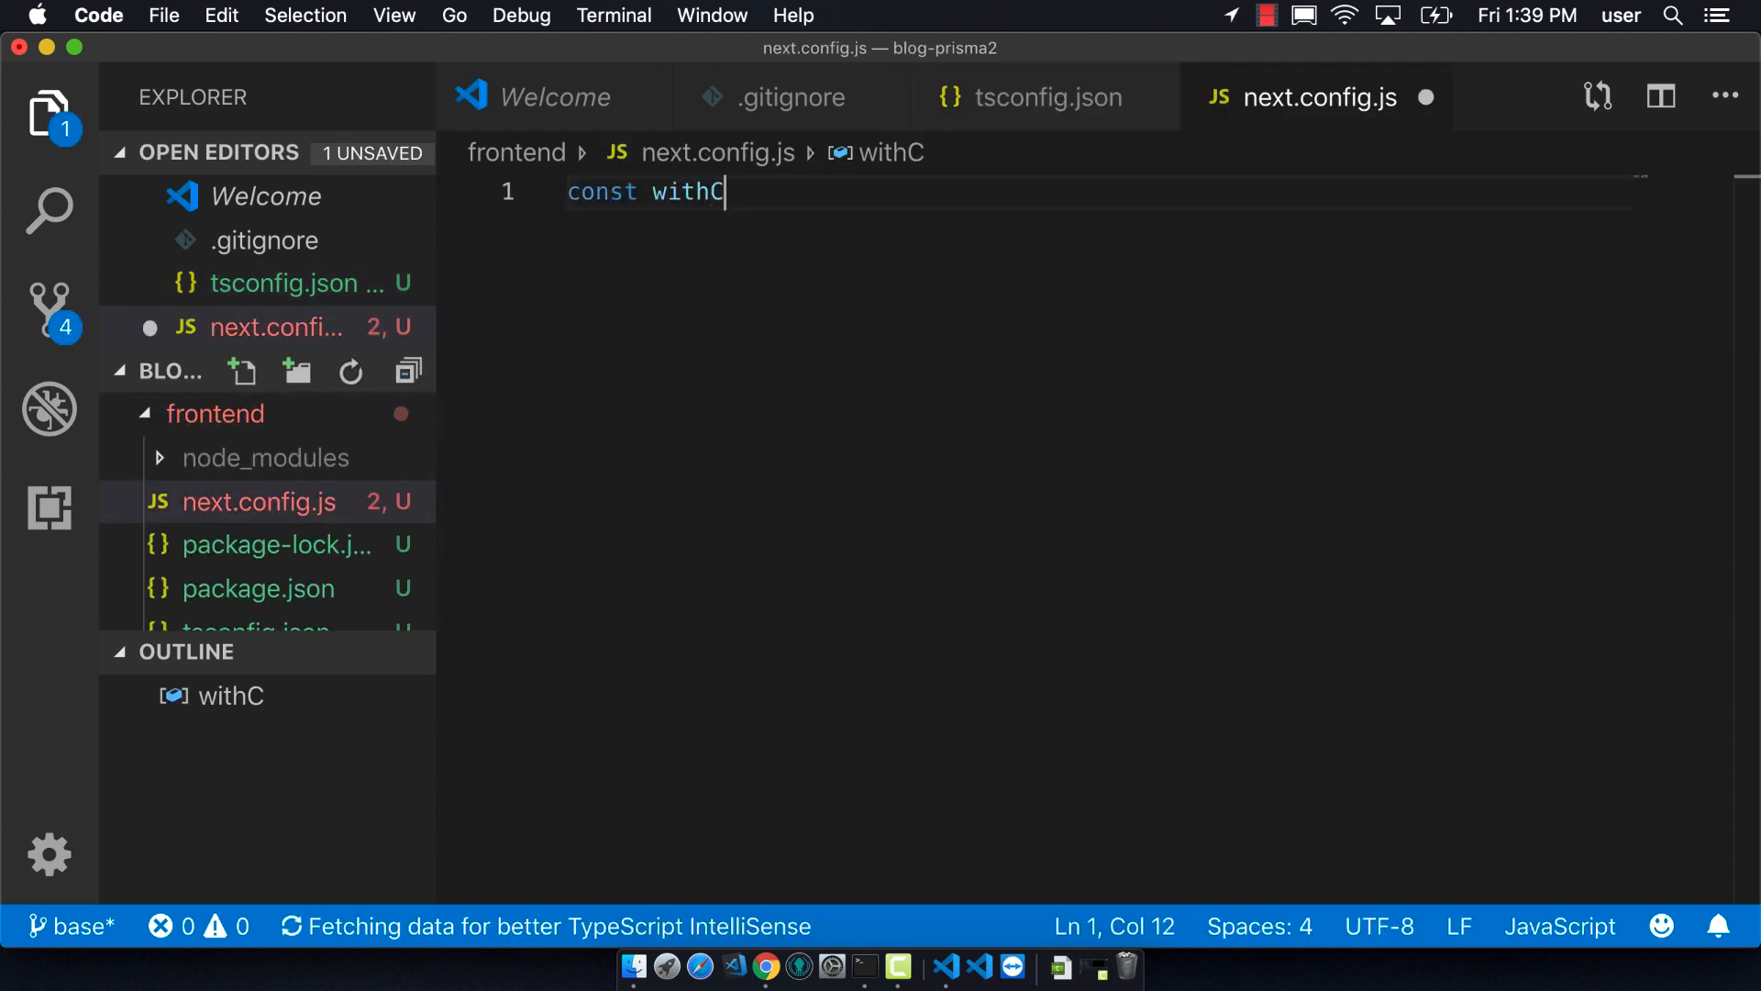
{"action": "type", "text": "SS = require("}
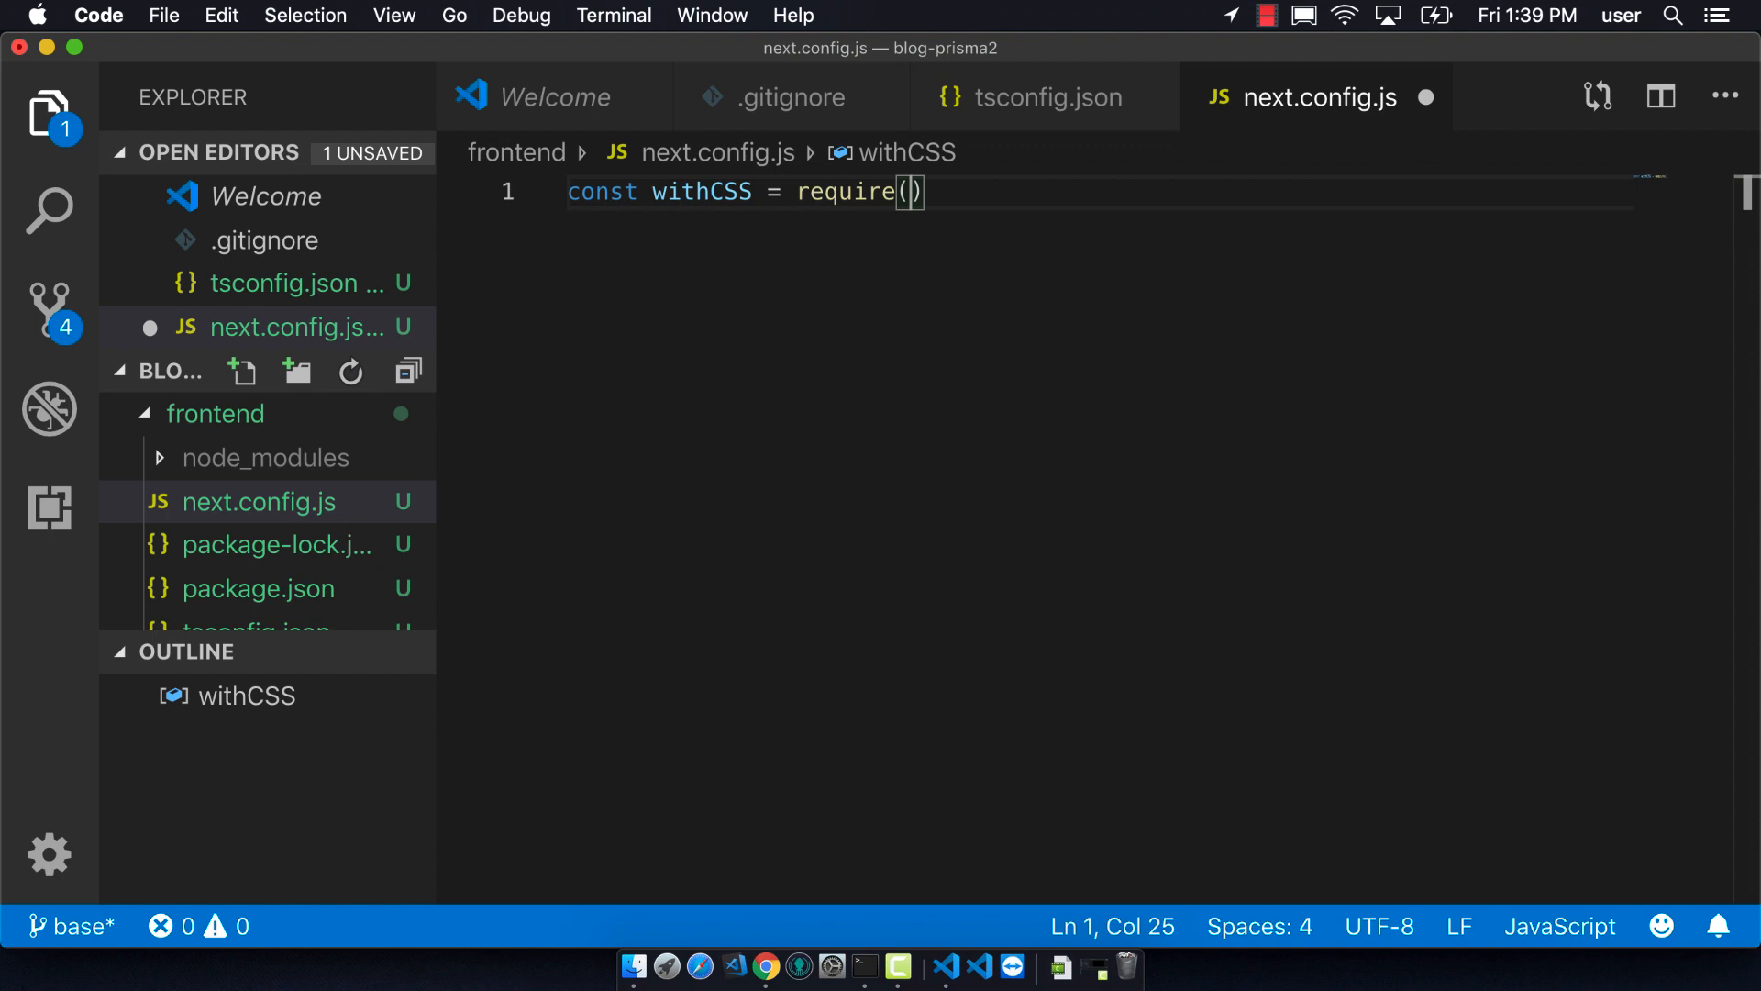
{"action": "type", "text": "'@zeit/next-css'"}
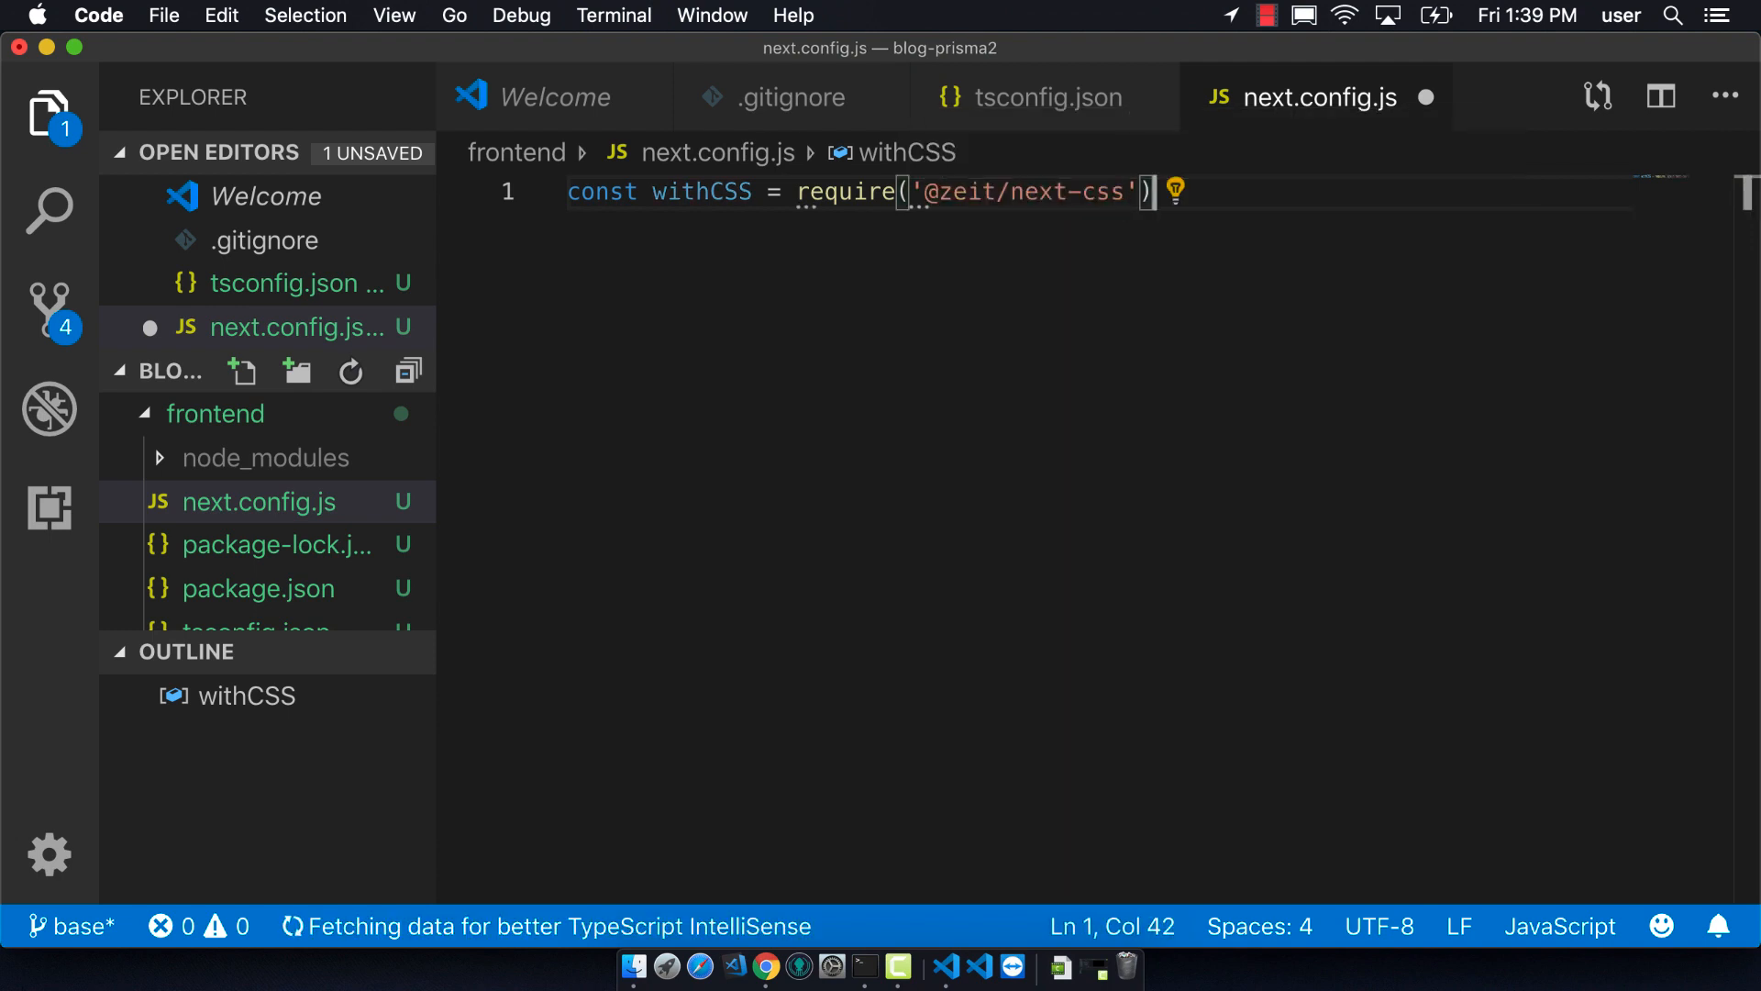
- Export module.exports = withCSS({}) from next.config.js
{"action": "type", "text": "module."}
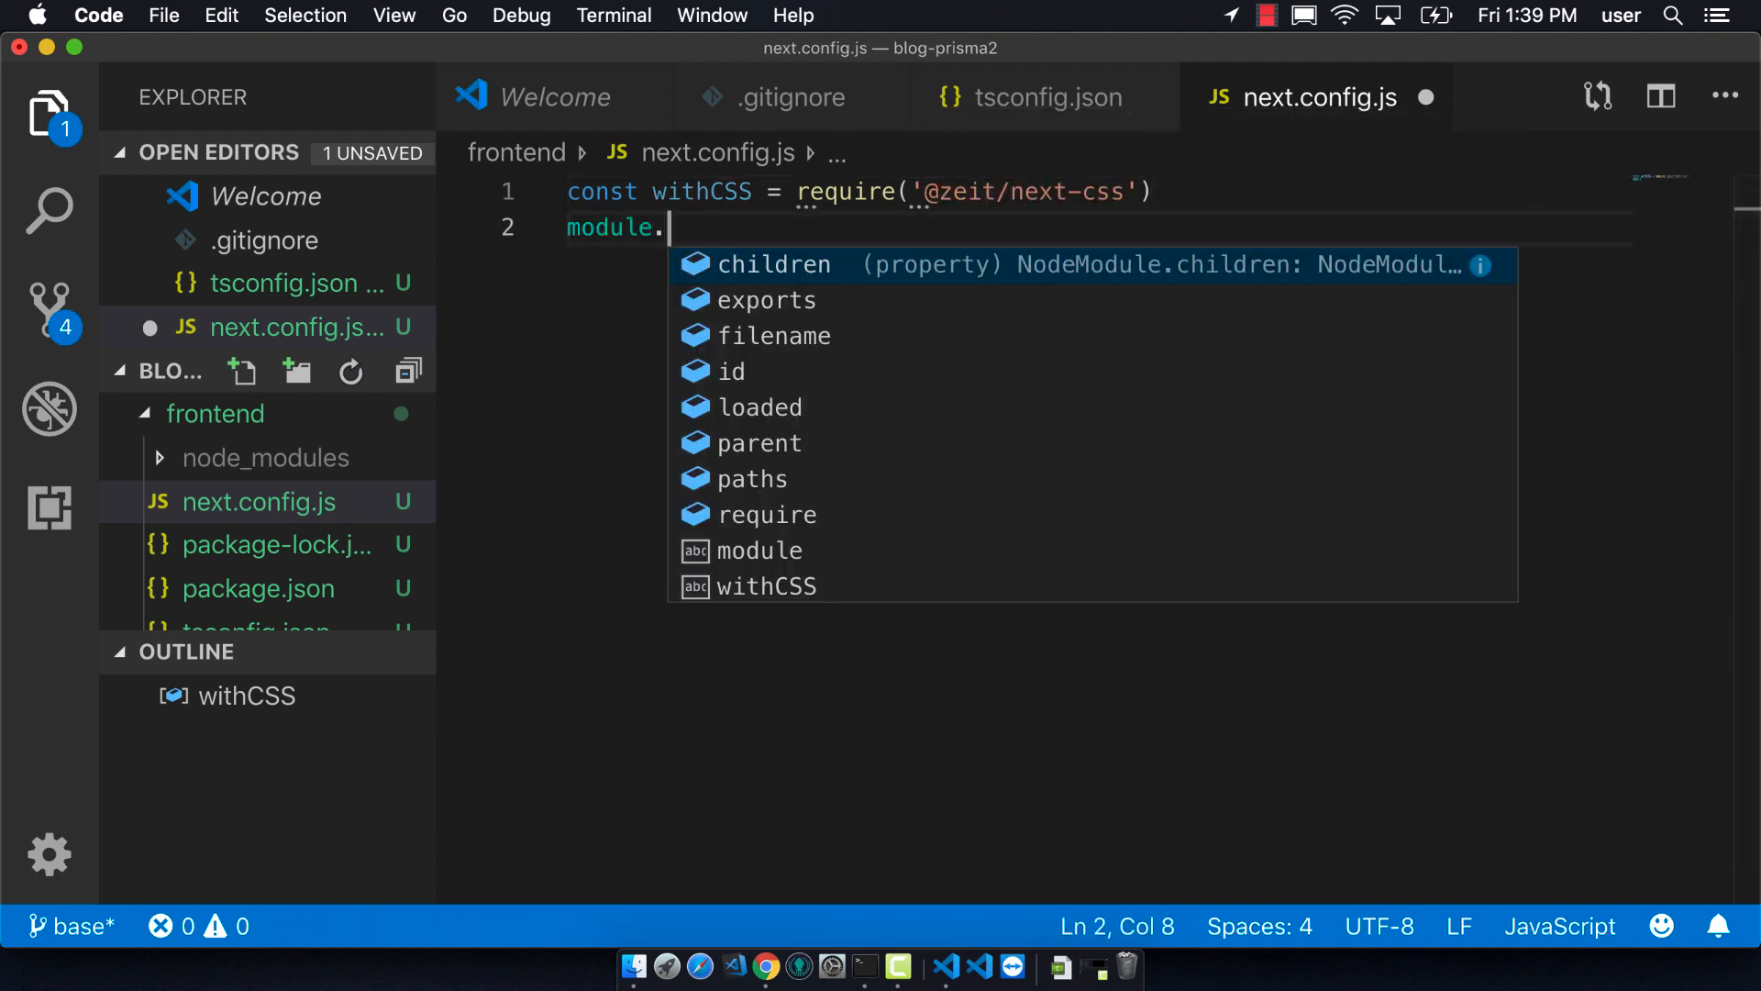
{"action": "type", "text": "exports = withC"}
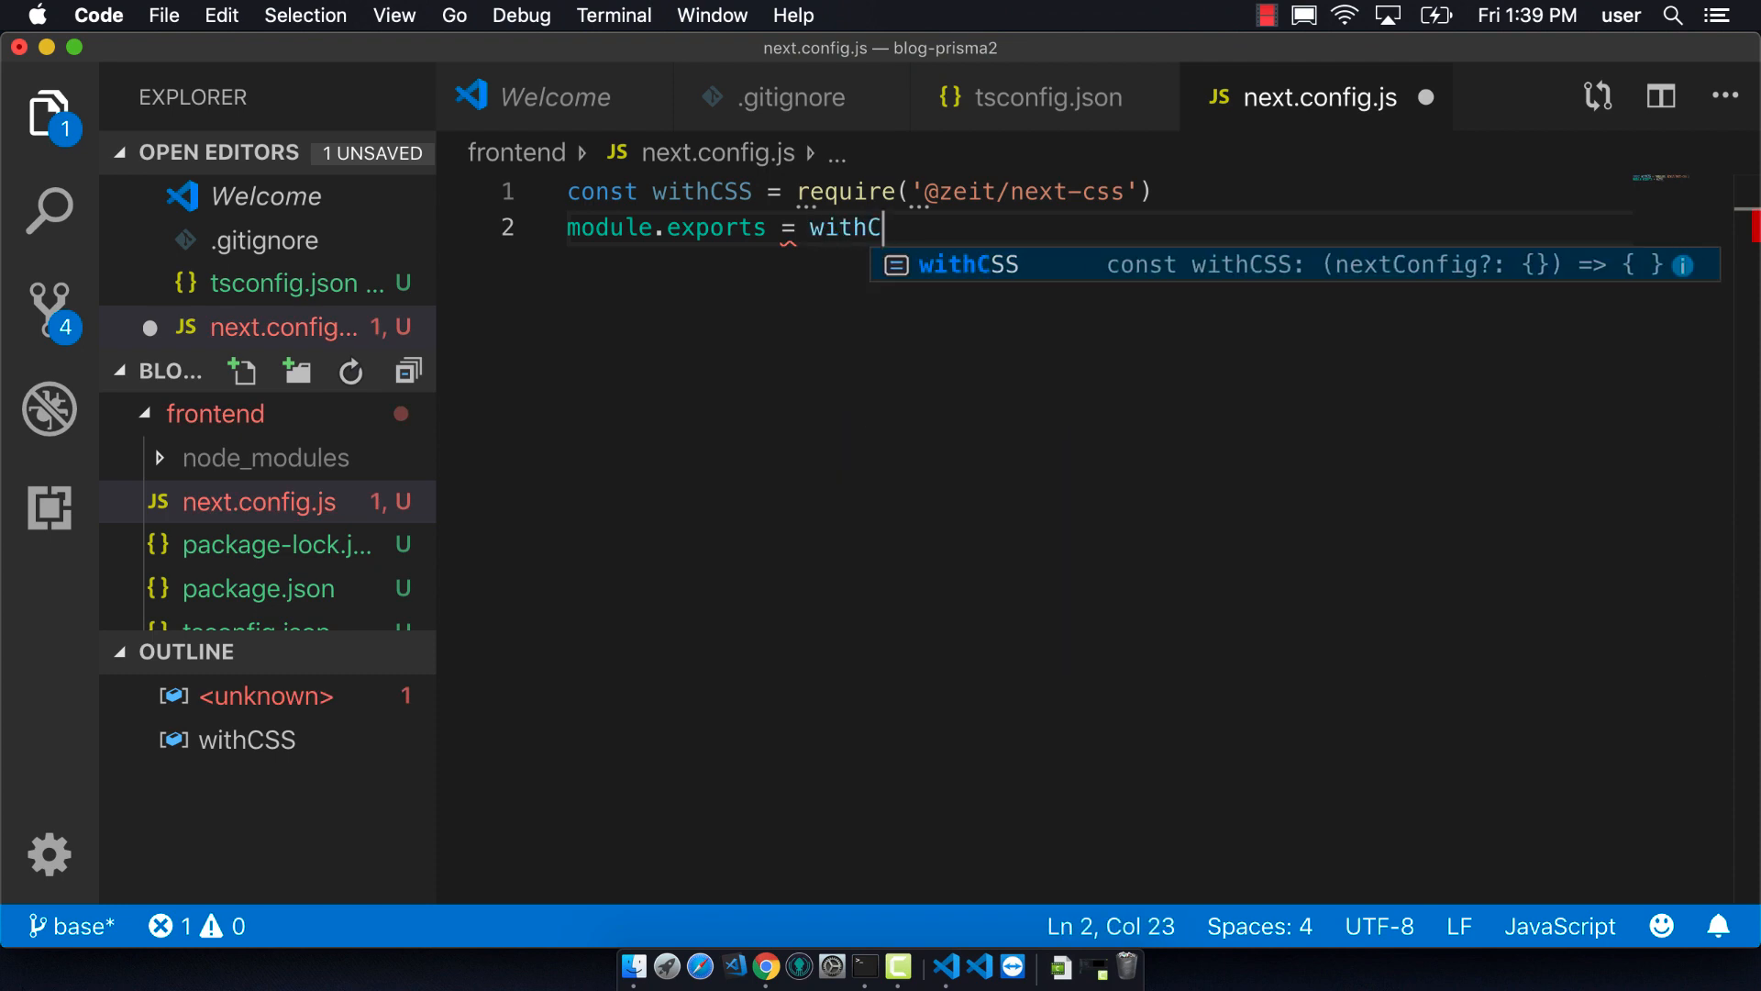
{"action": "type", "text": "SS({})"}
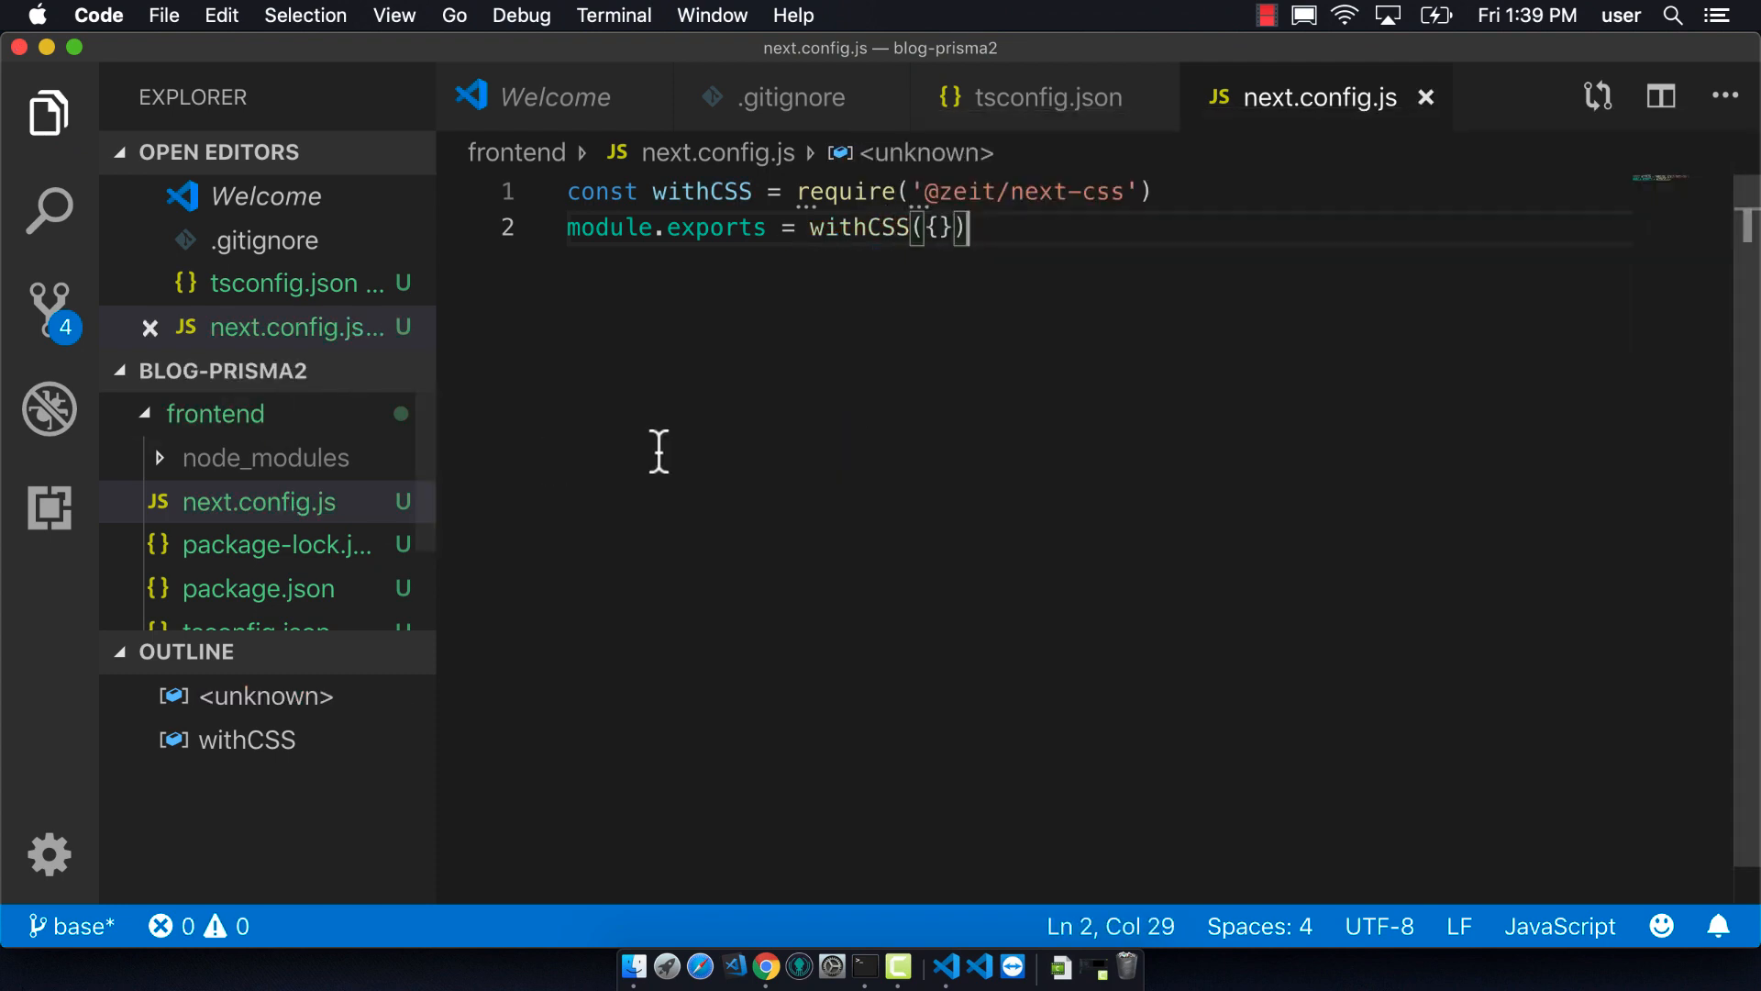
{"action": "mouse_move", "coordinate": [216, 439]}
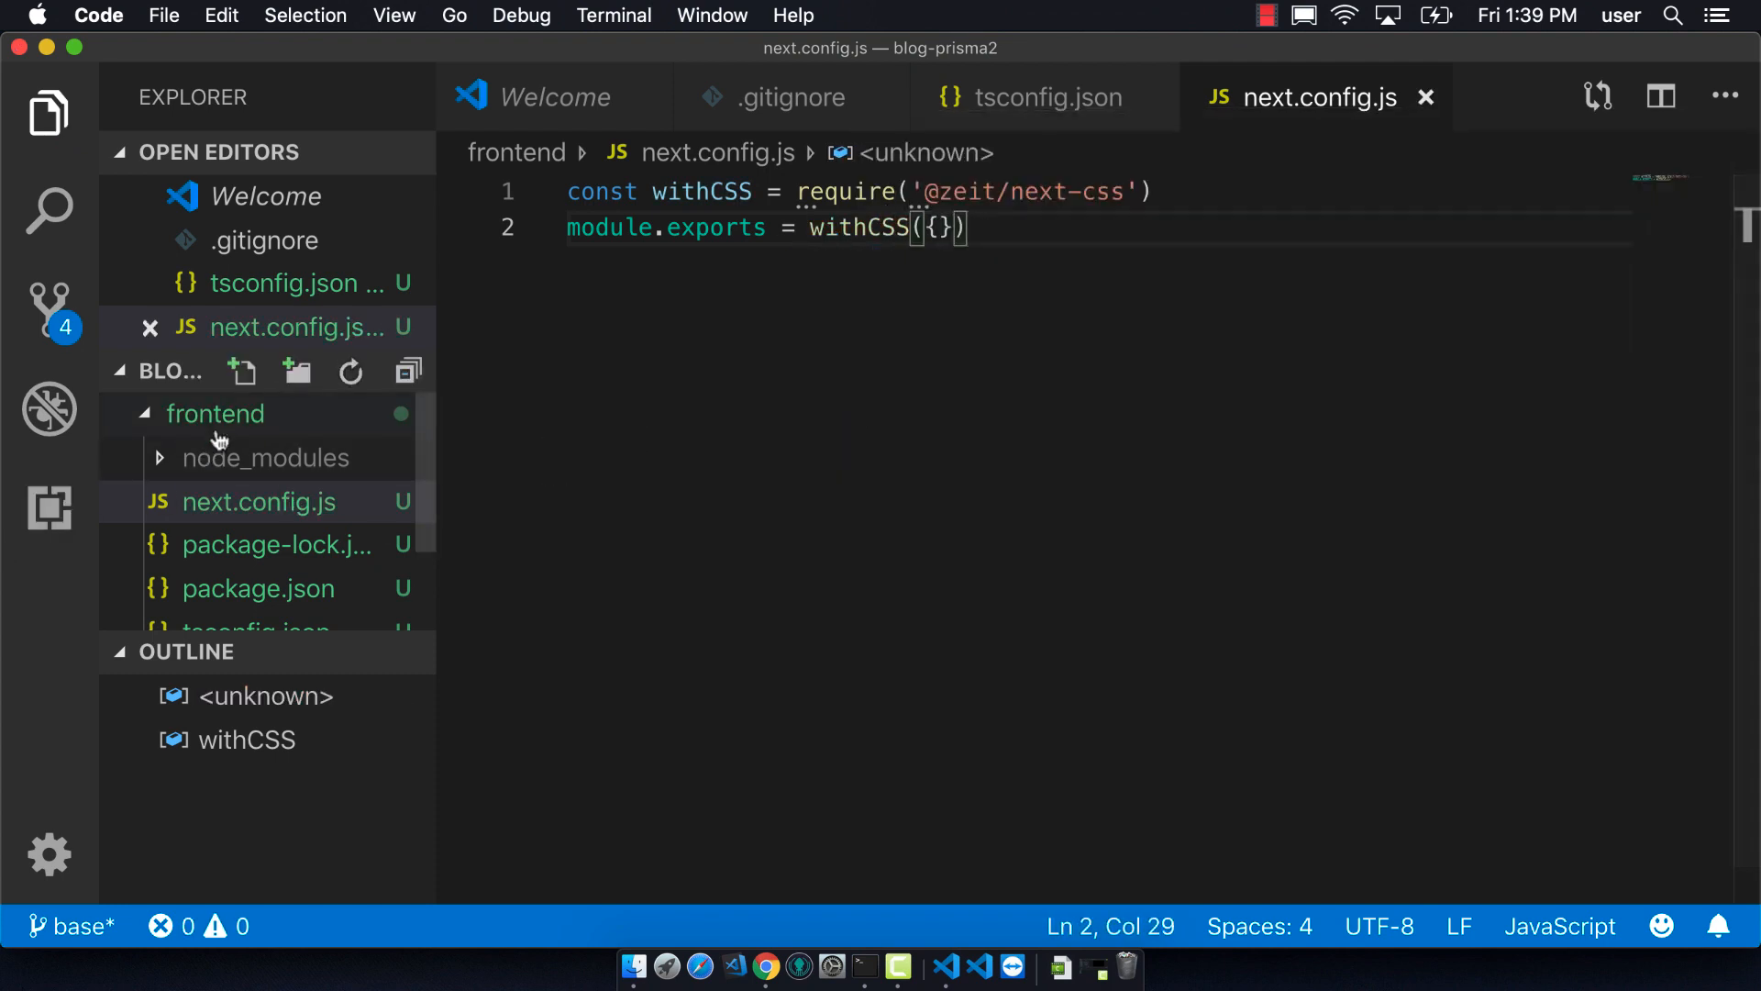
- Create a new next-env.d.ts file in the frontend folder
{"action": "left_click", "coordinate": [241, 371]}
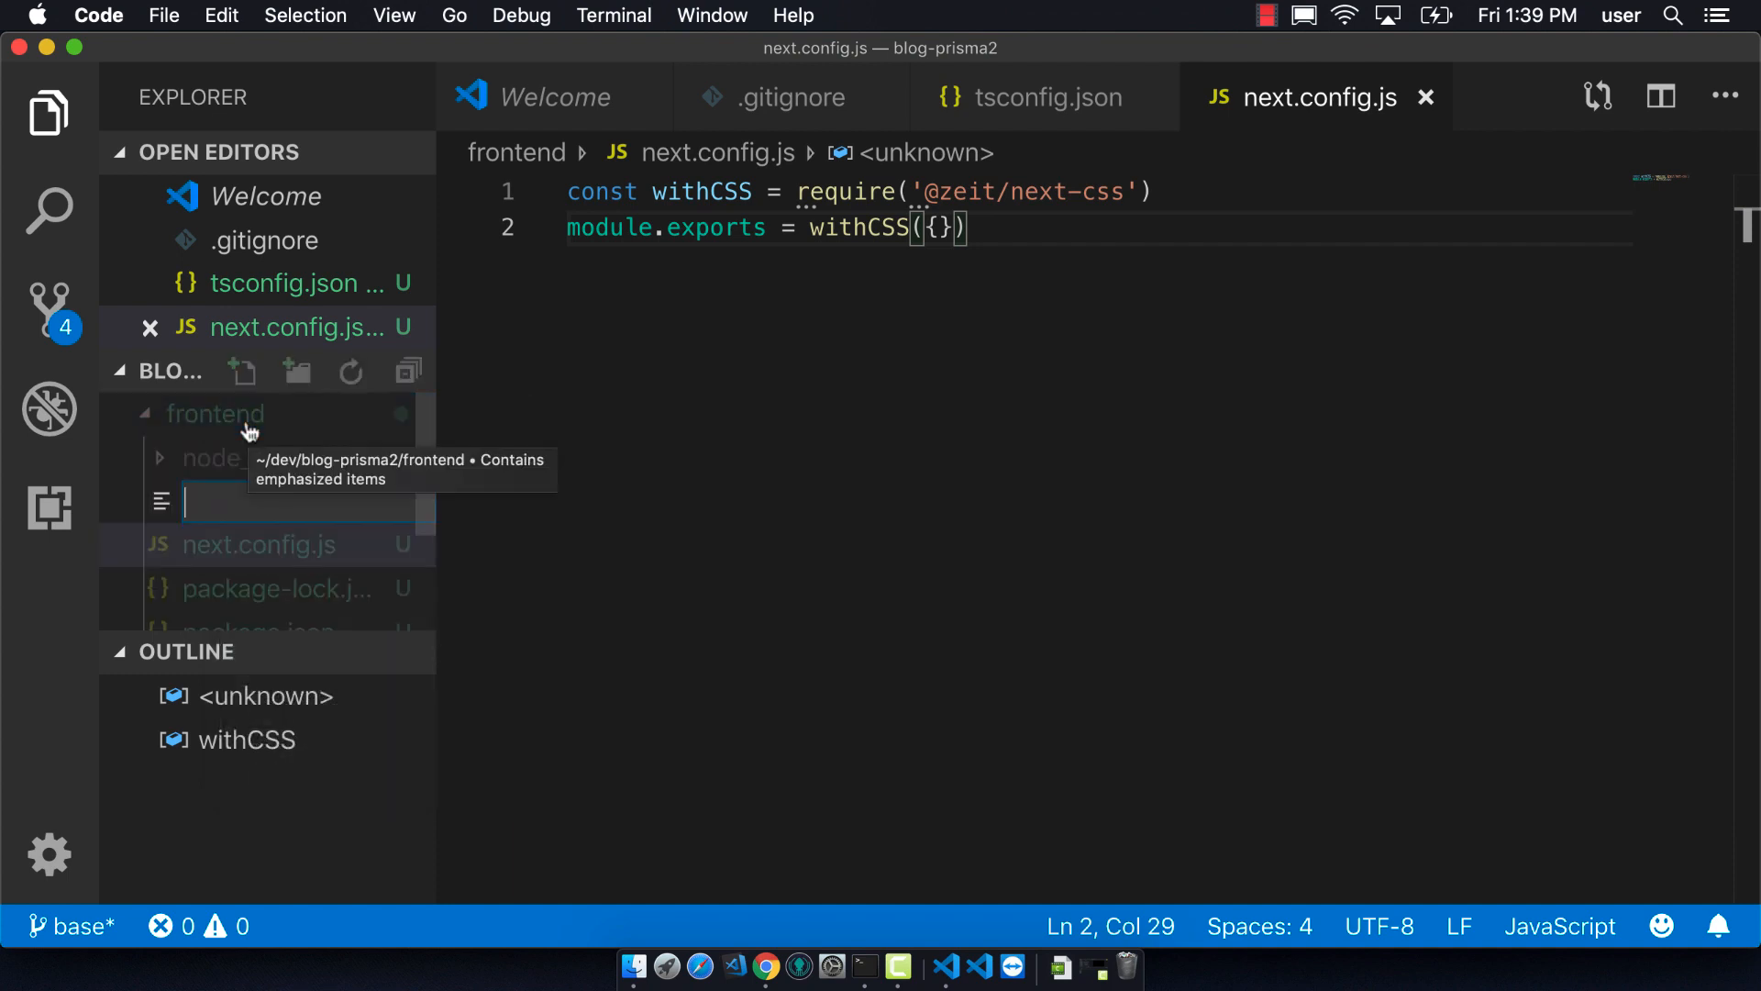
{"action": "type", "text": "next-env.d.t"}
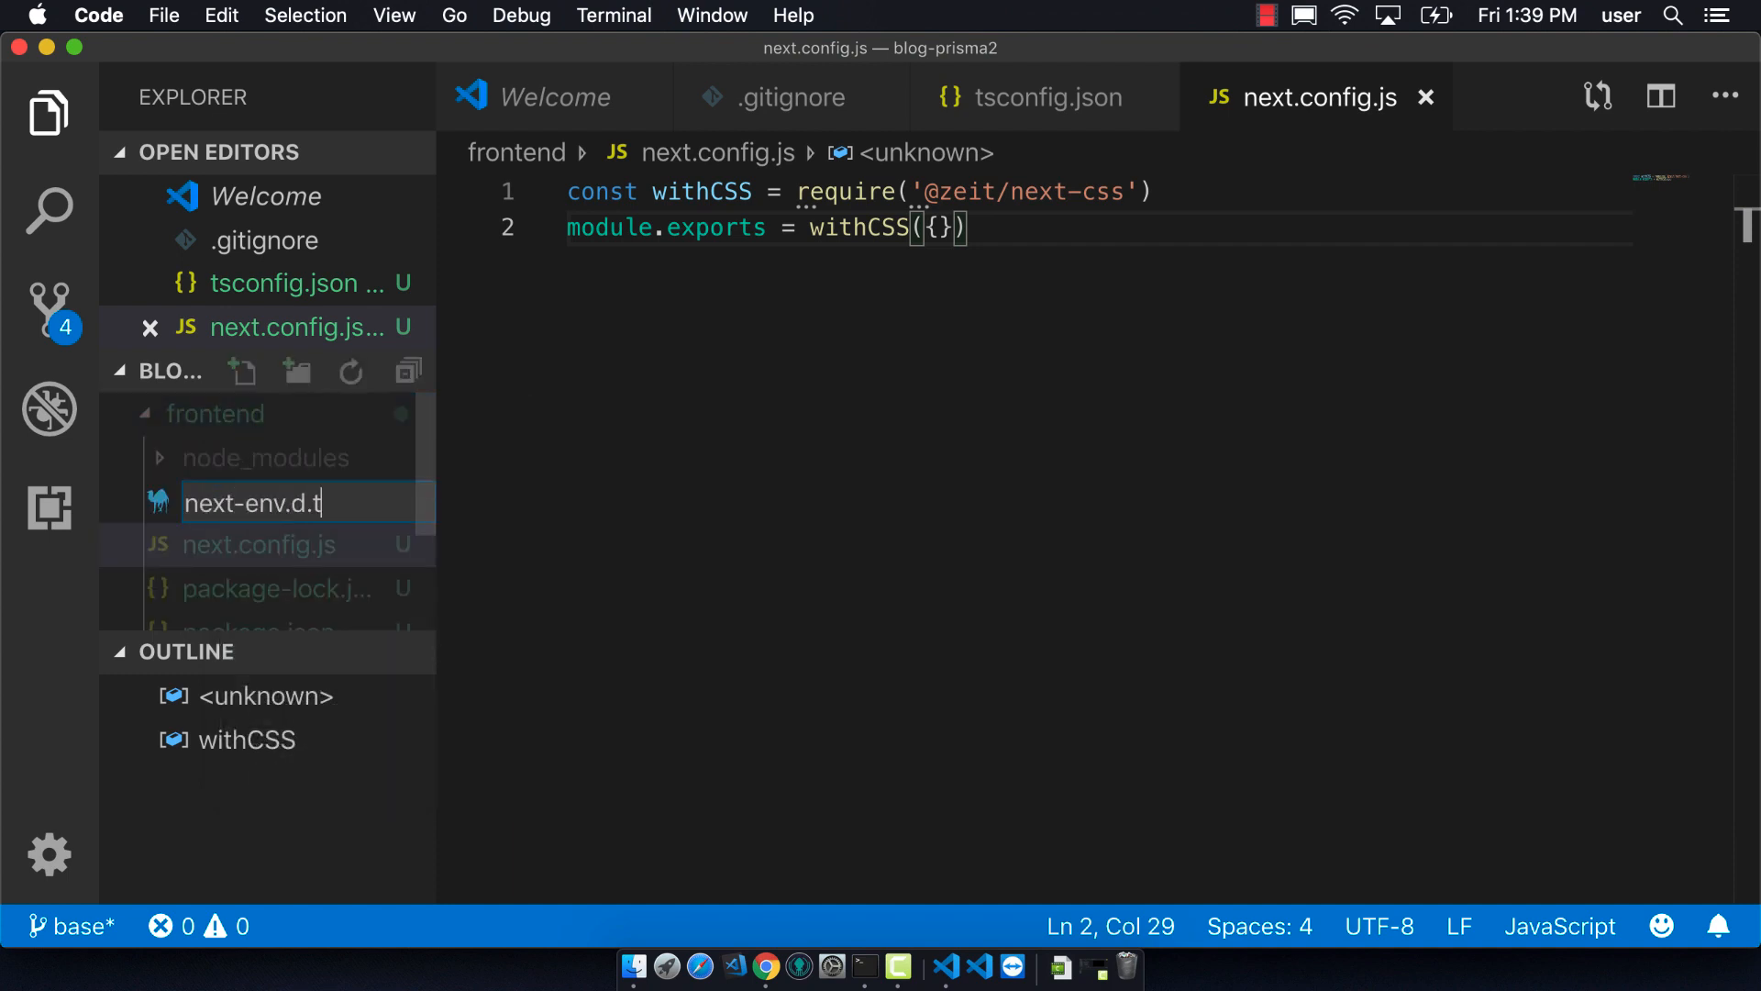
{"action": "key", "text": "Enter"}
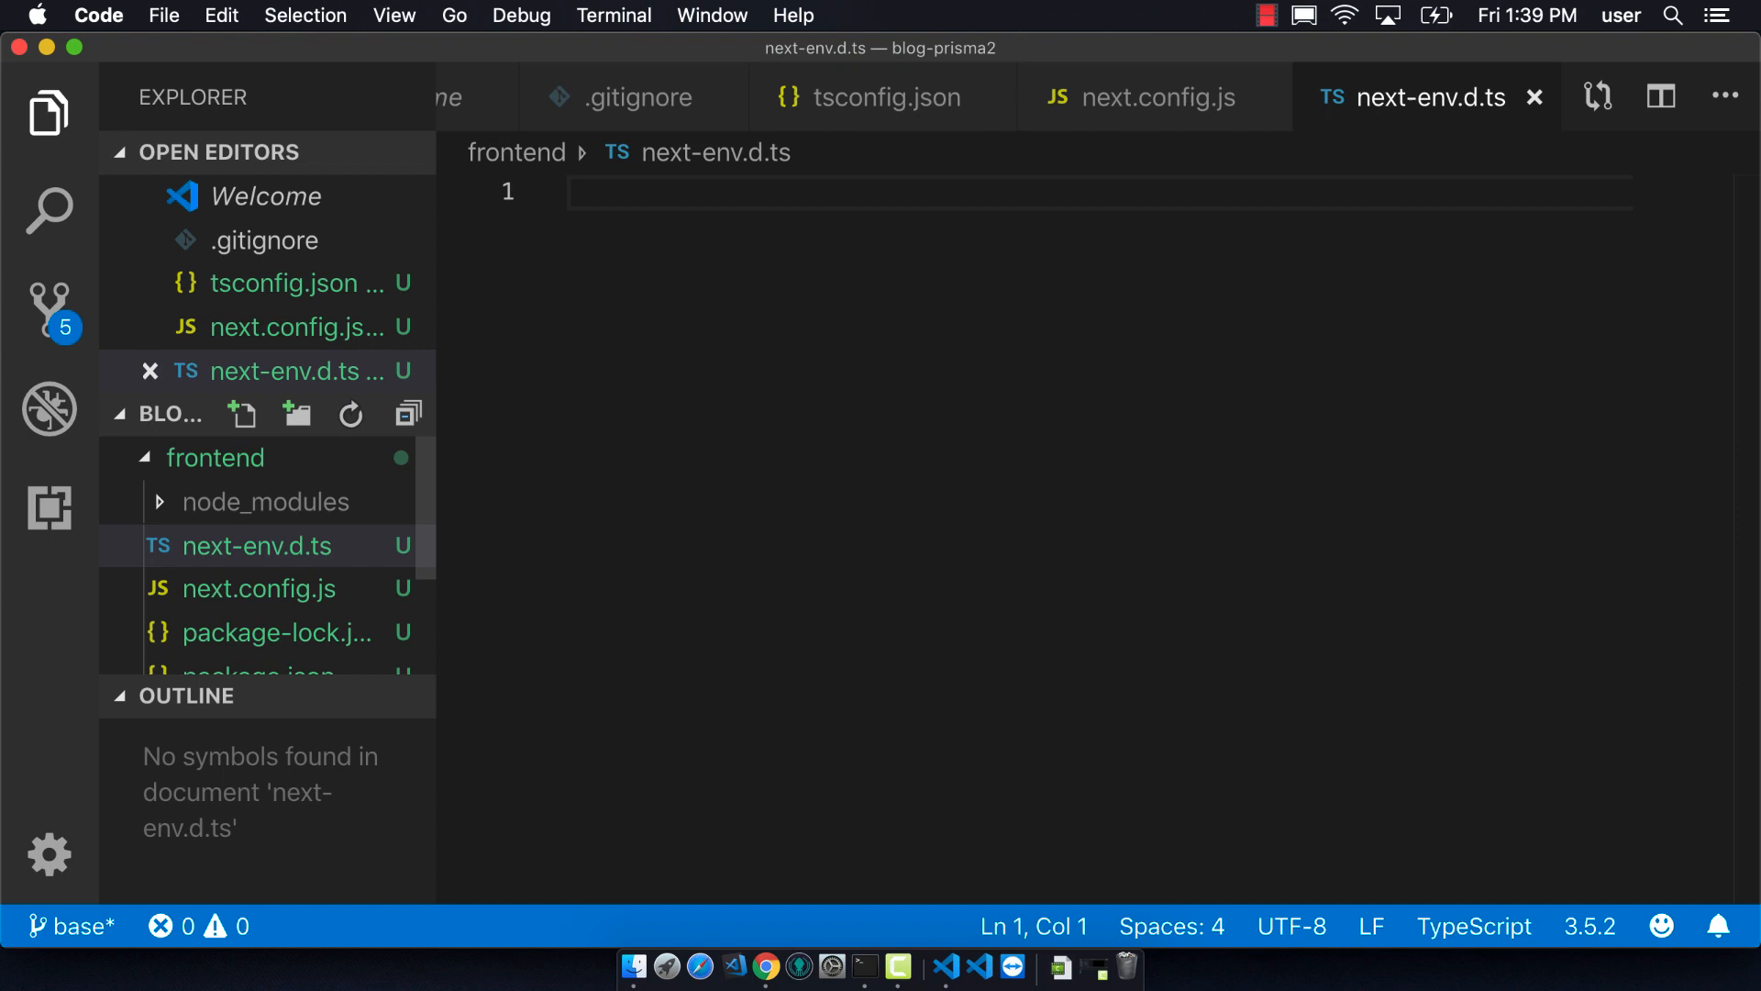
- Add /// <reference types> lines for next and next/types/global
{"action": "type", "text": "///"}
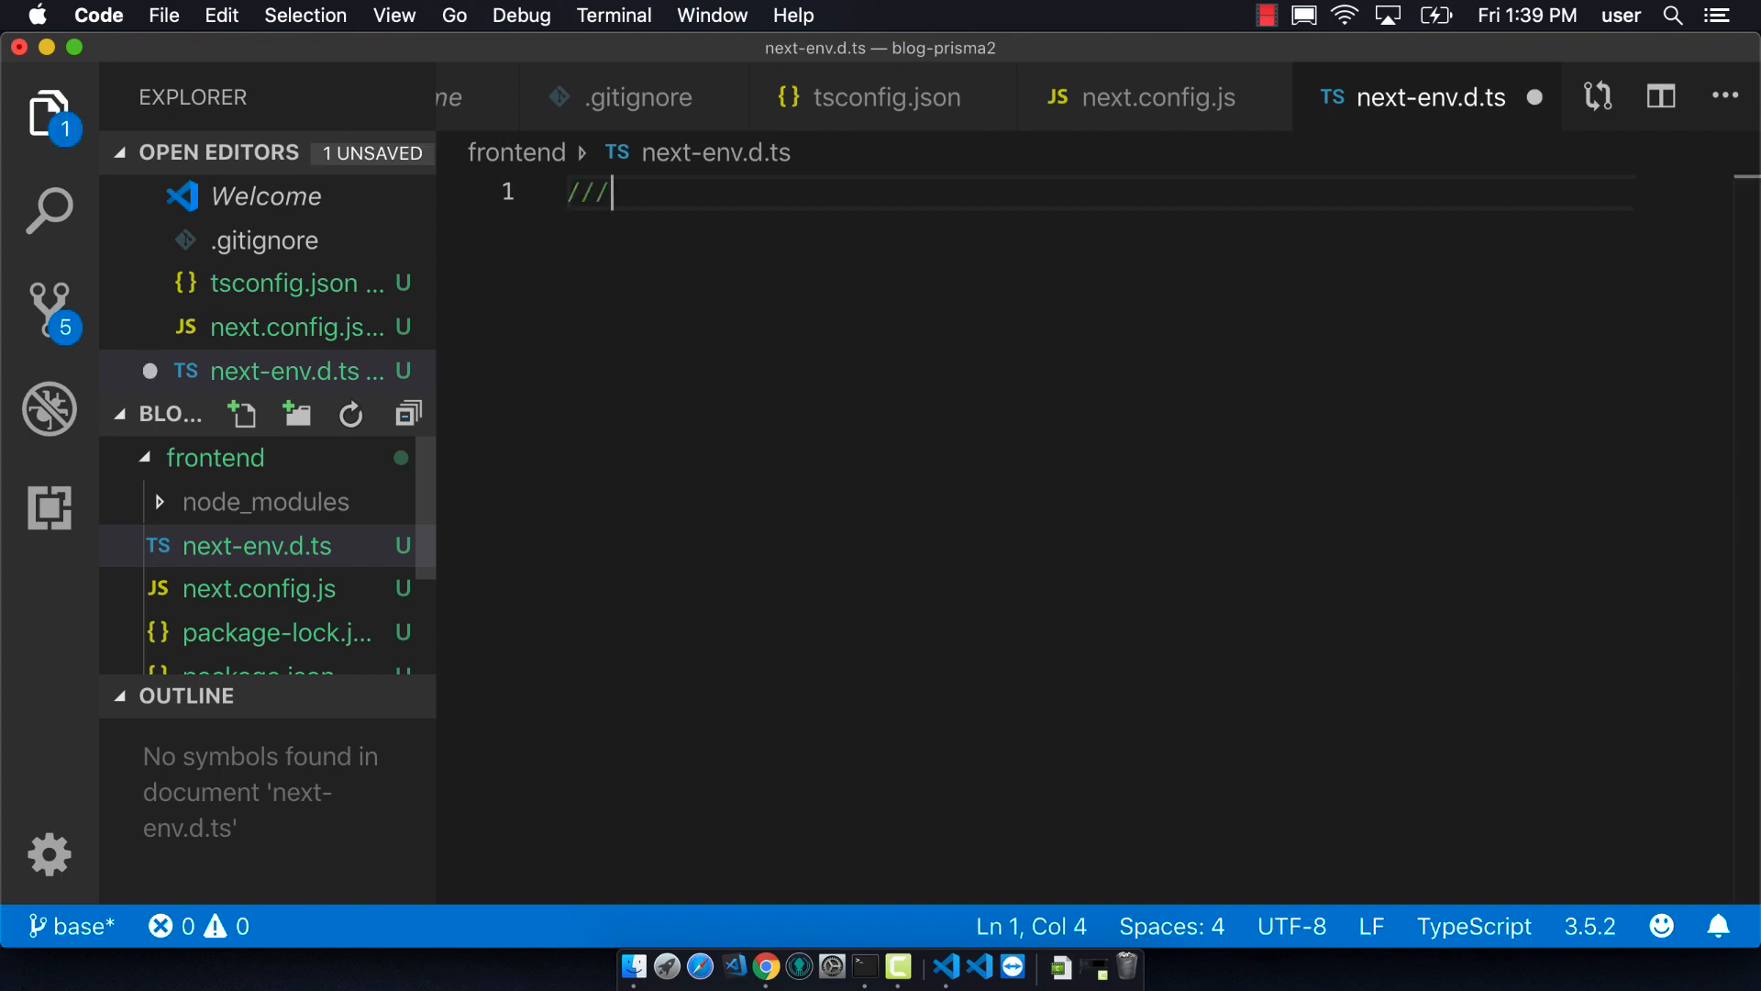
{"action": "type", "text": "<reference"}
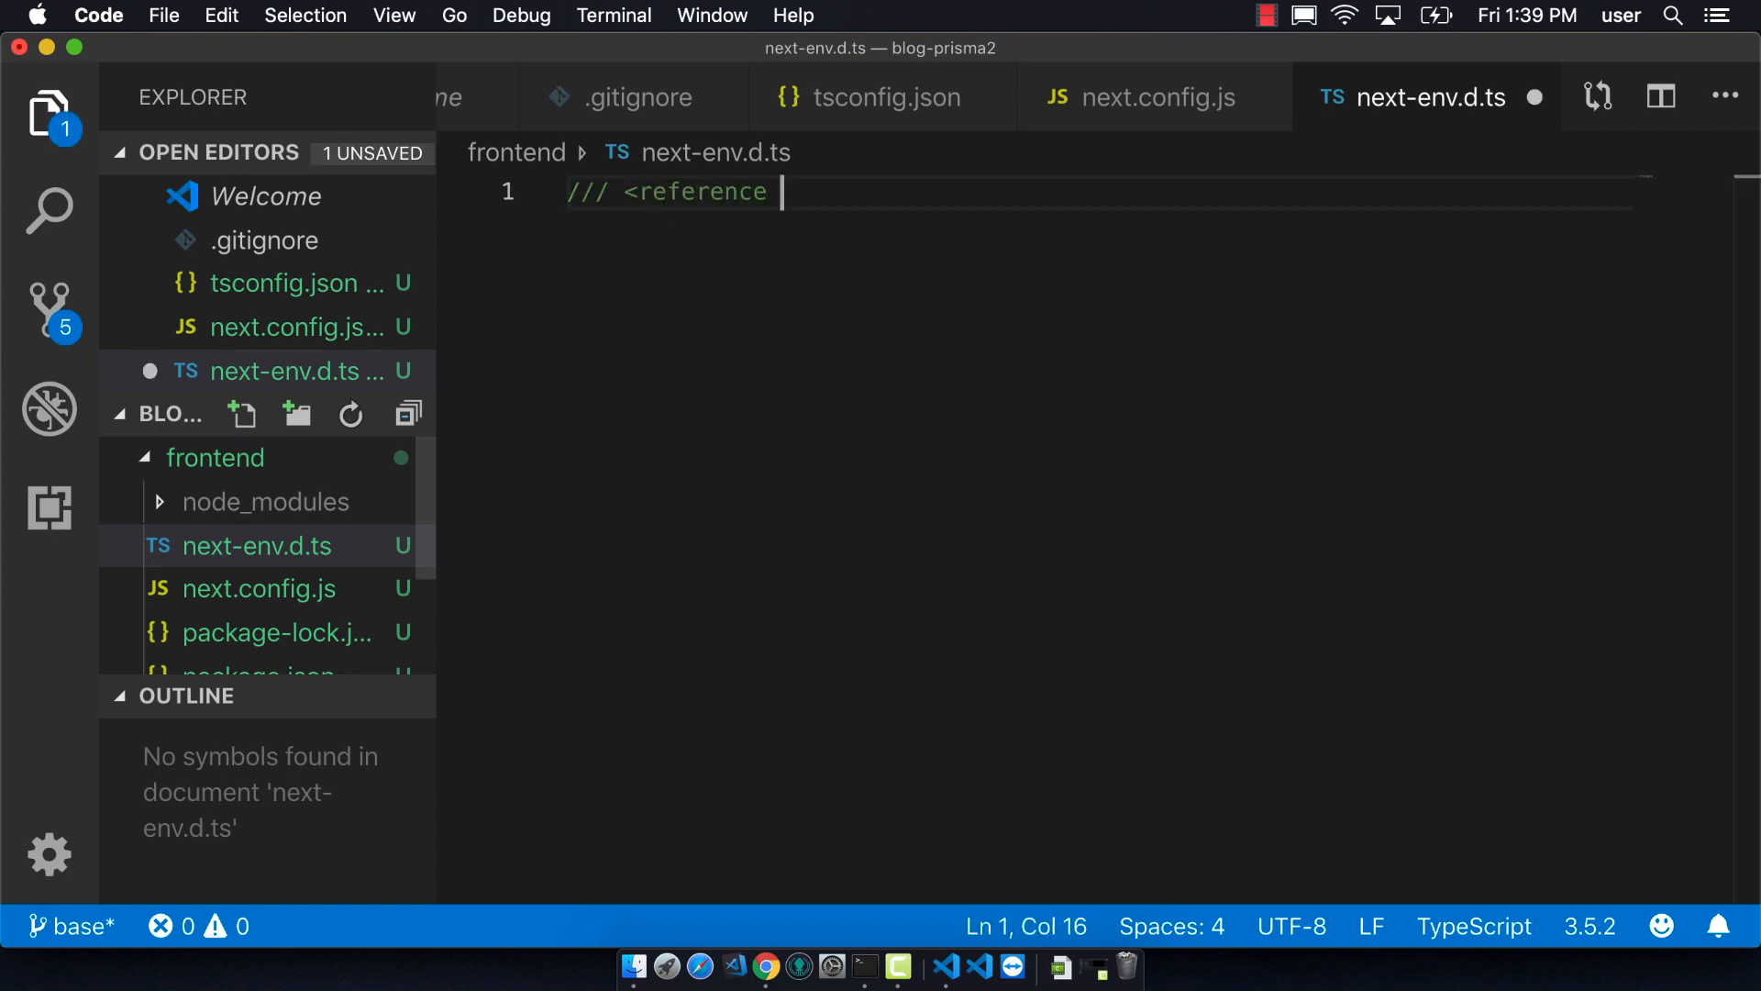
{"action": "type", "text": "types=\"next\""}
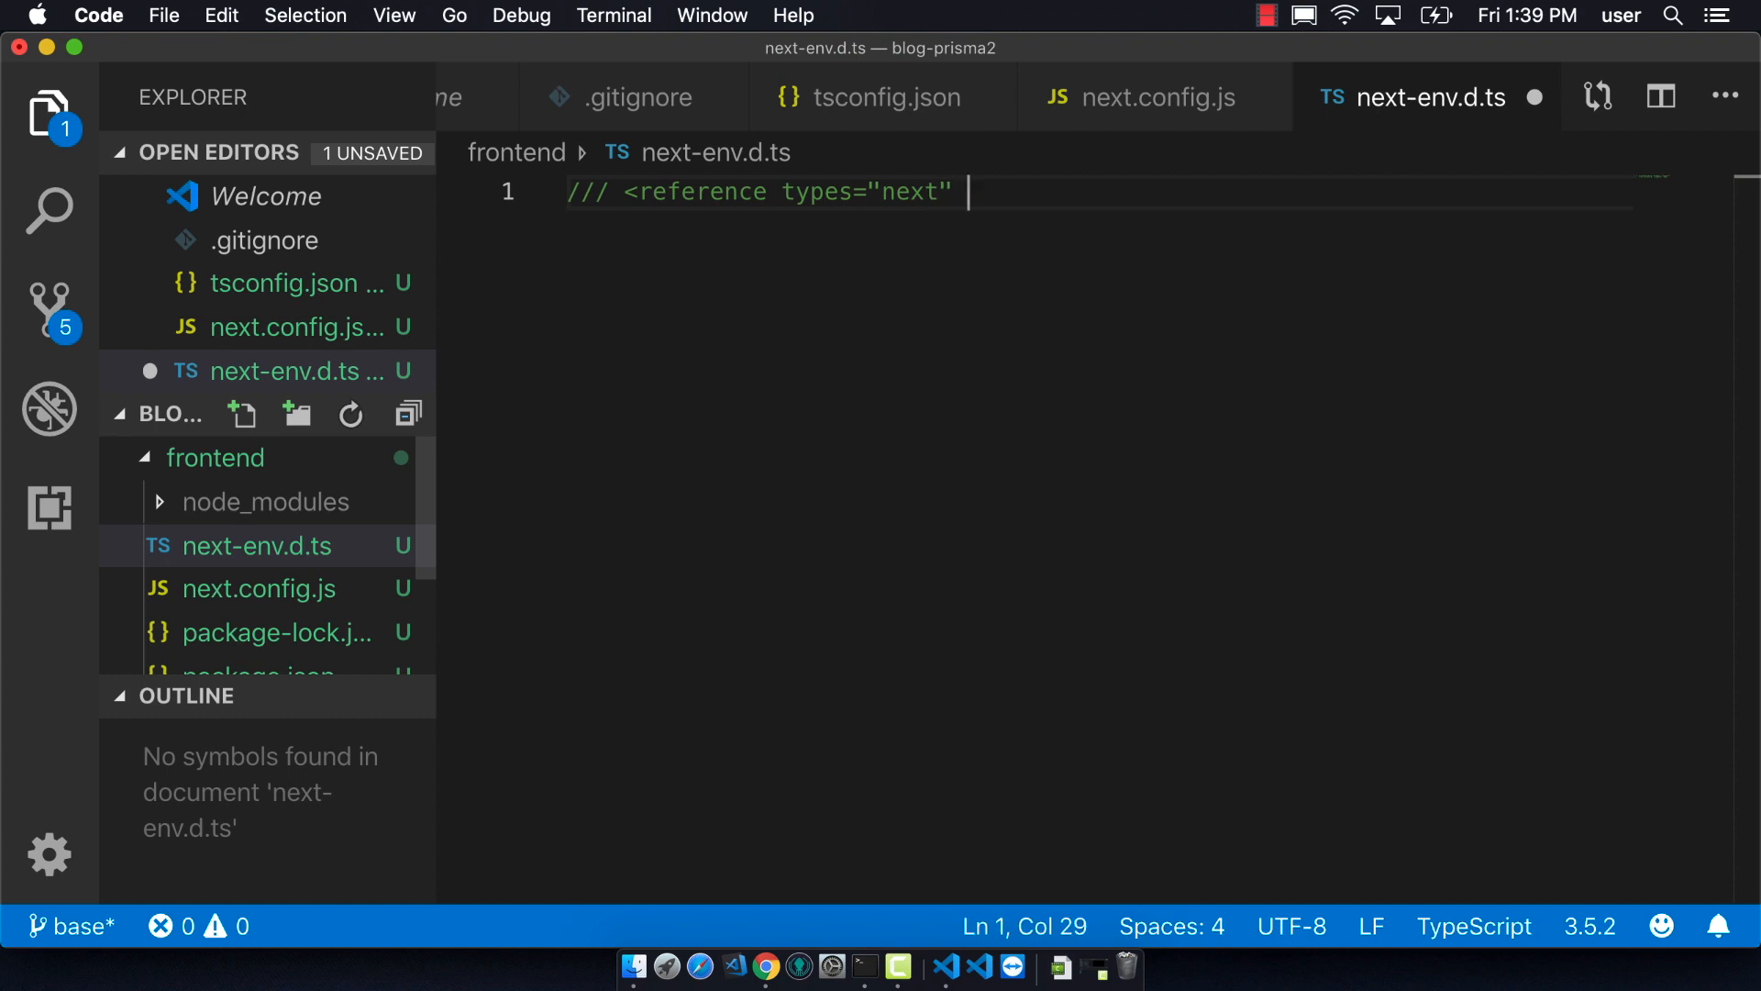
{"action": "type", "text": "/>"}
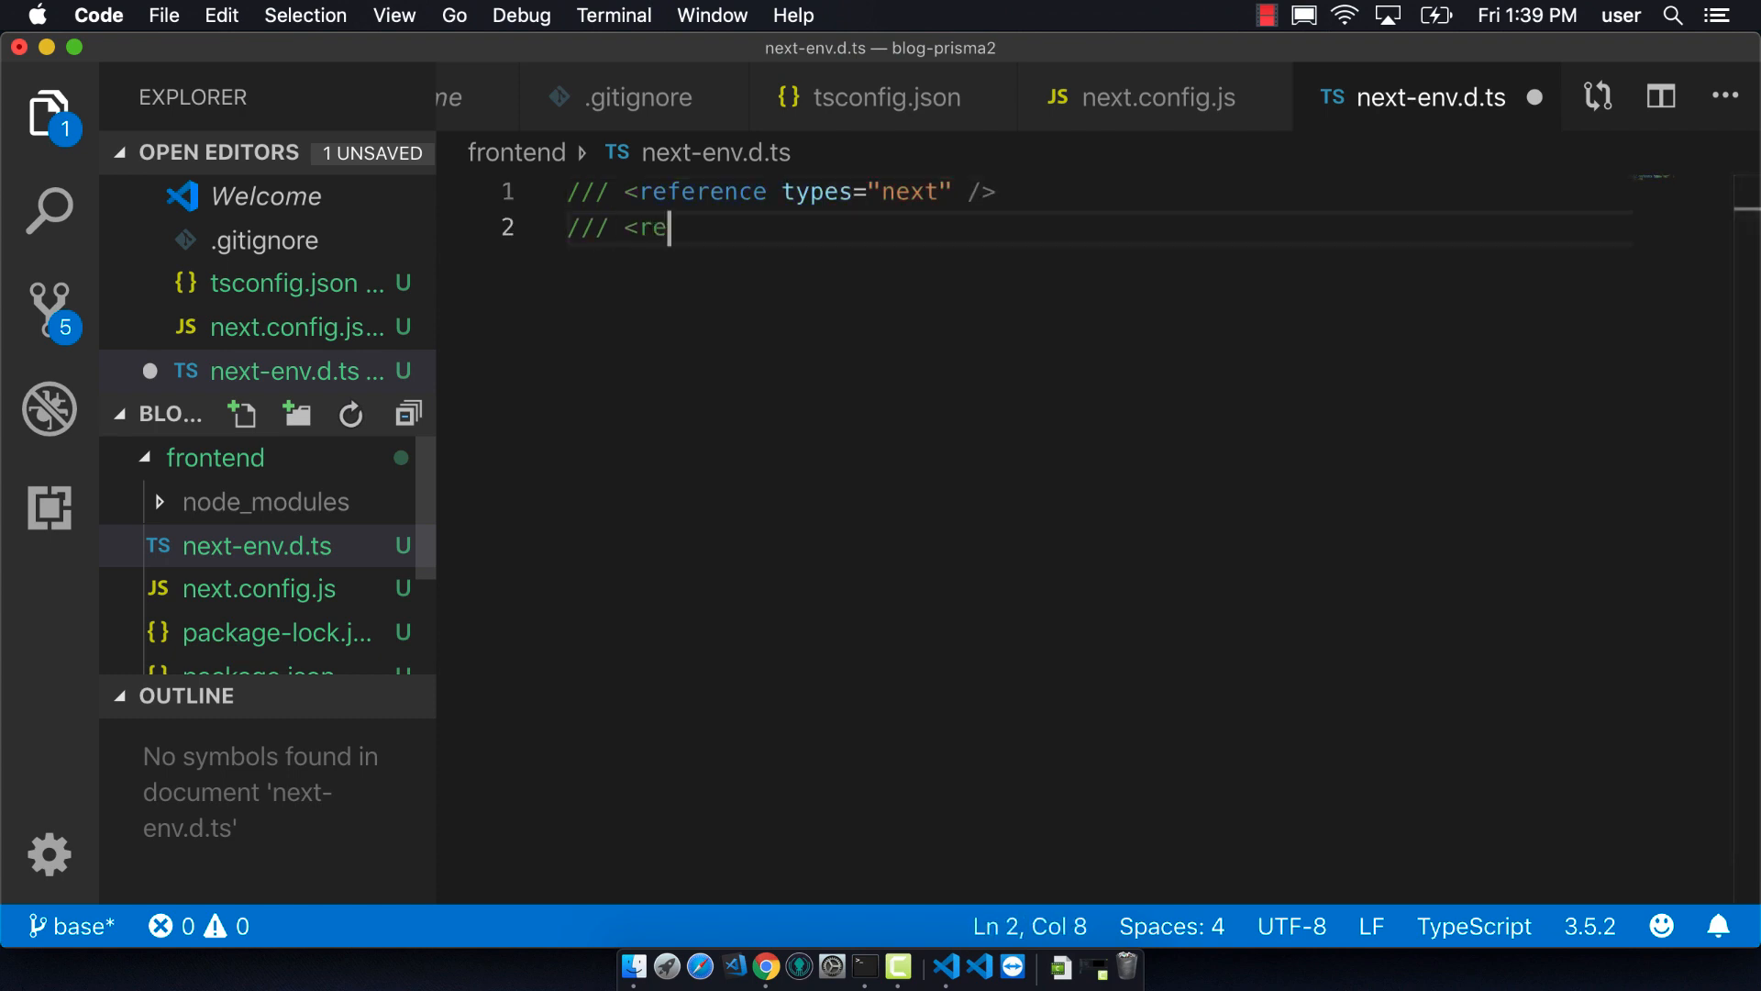
{"action": "type", "text": "ference types=\"next\""}
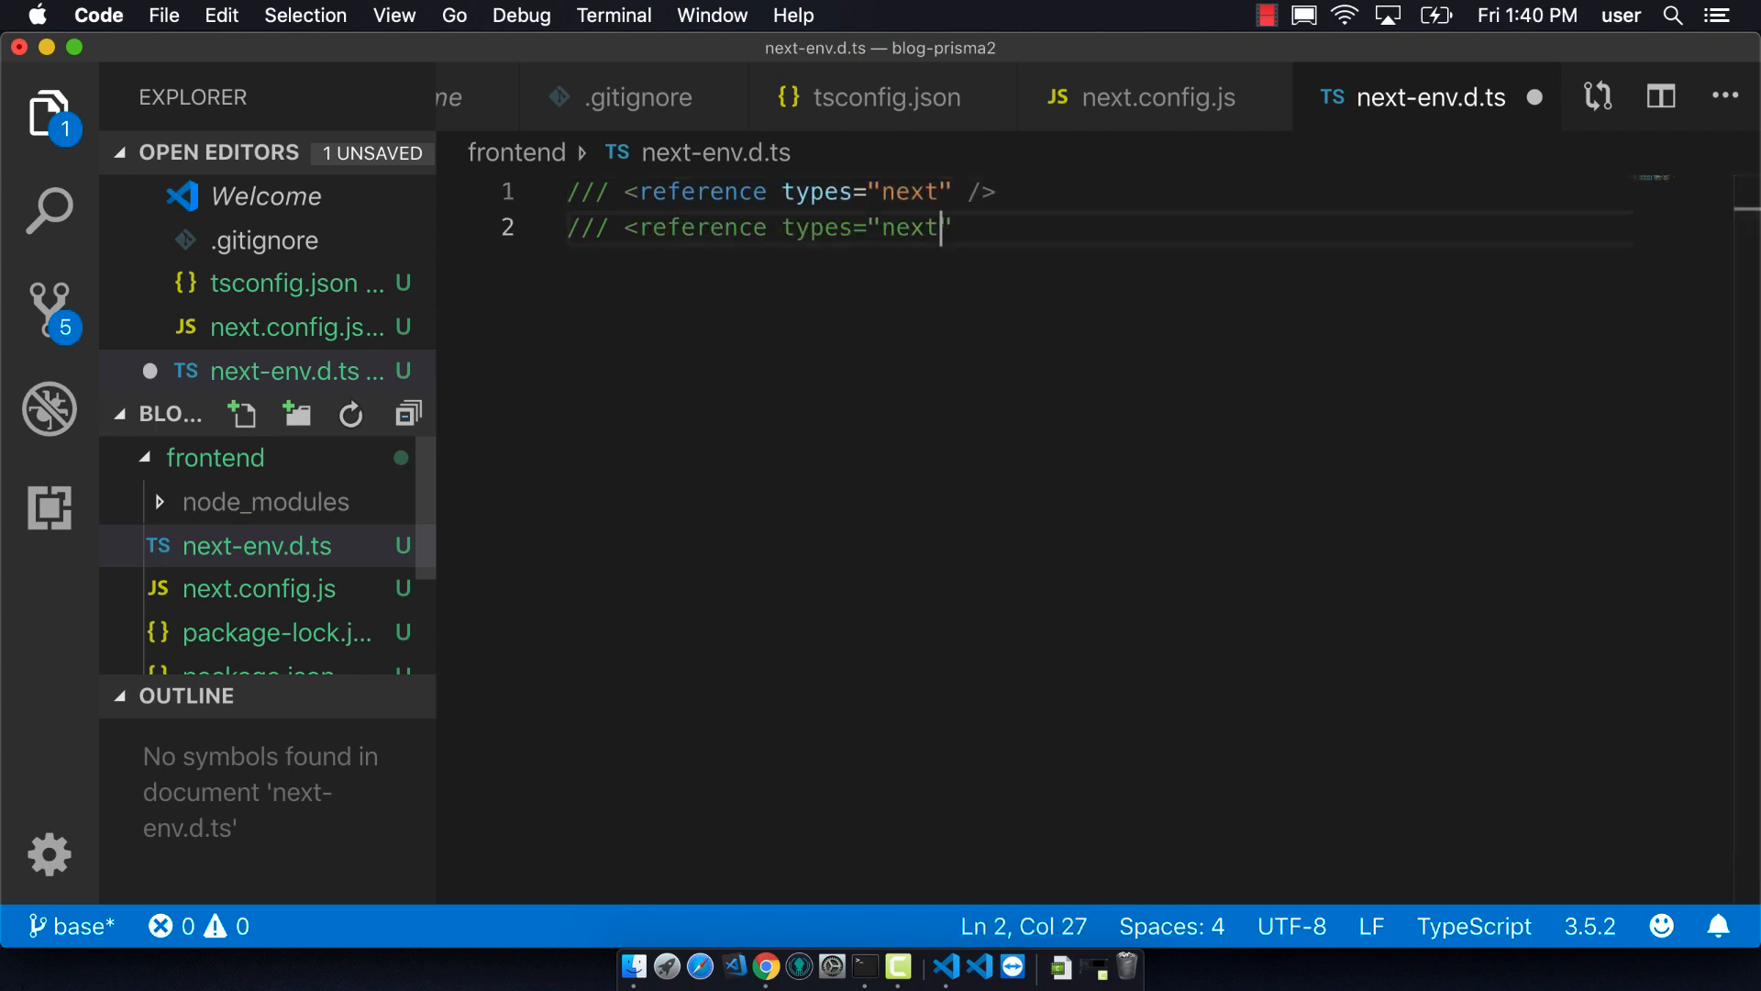
{"action": "type", "text": "/types/global"}
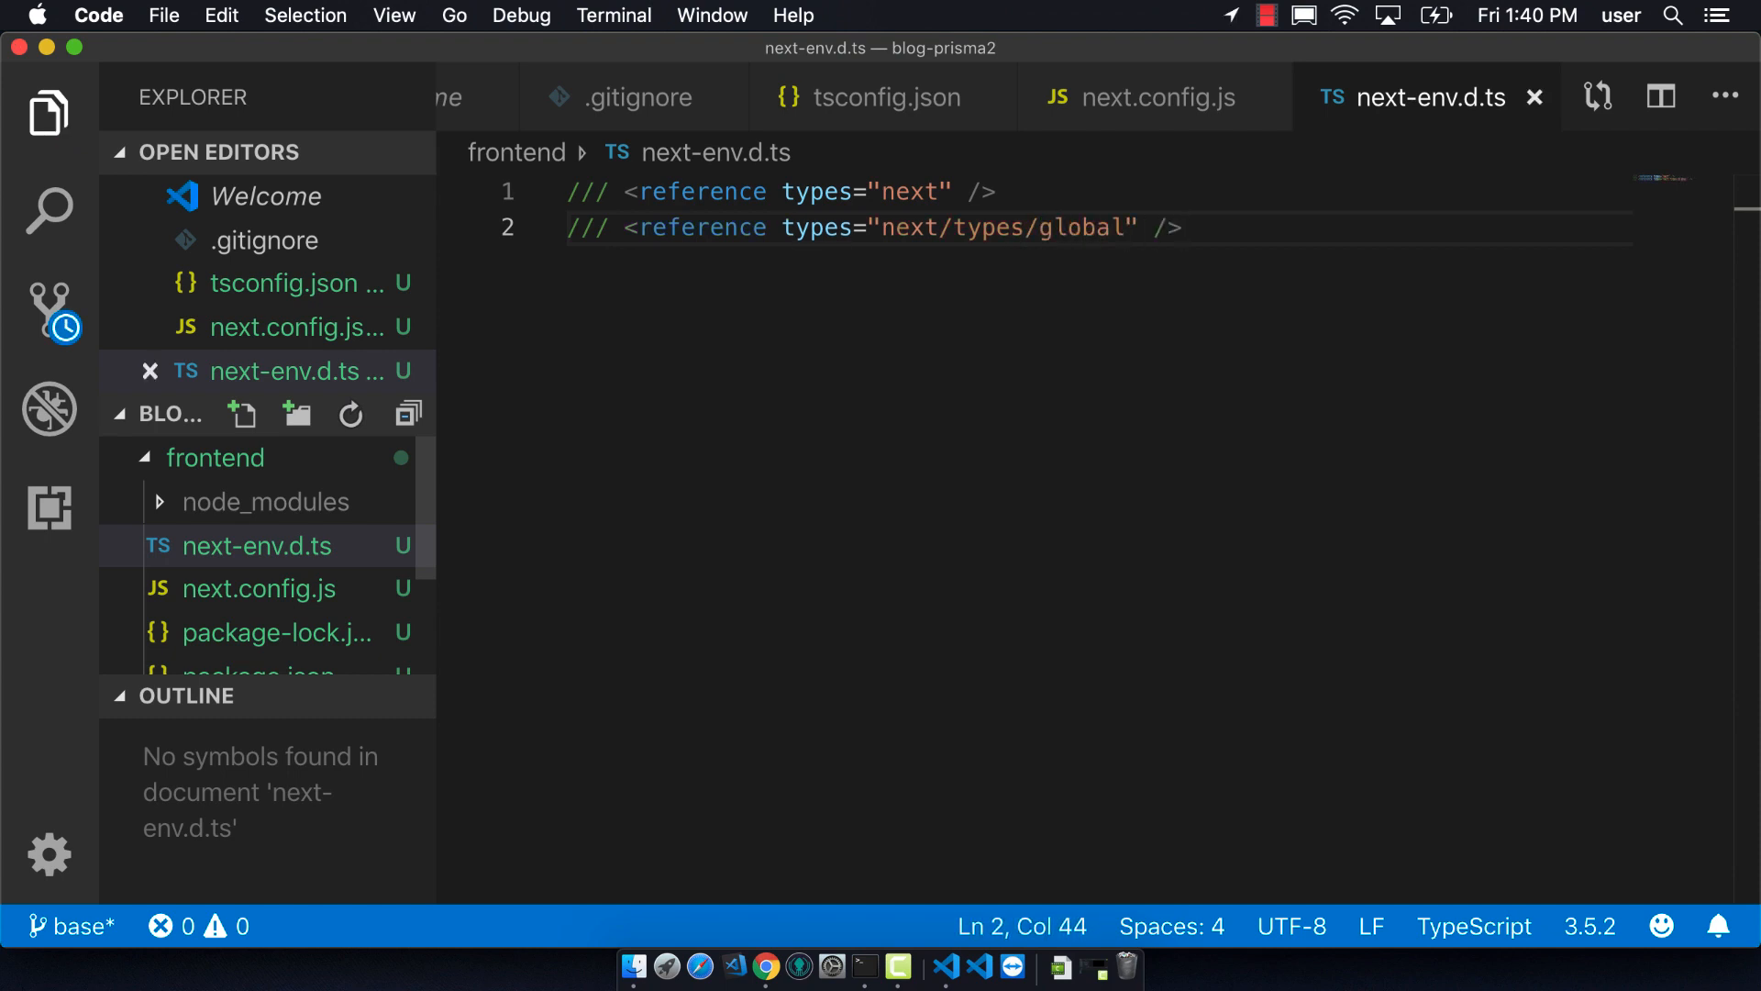
- Create a pages folder in frontend with a new index.tsx file
{"action": "right_click", "coordinate": [219, 456]}
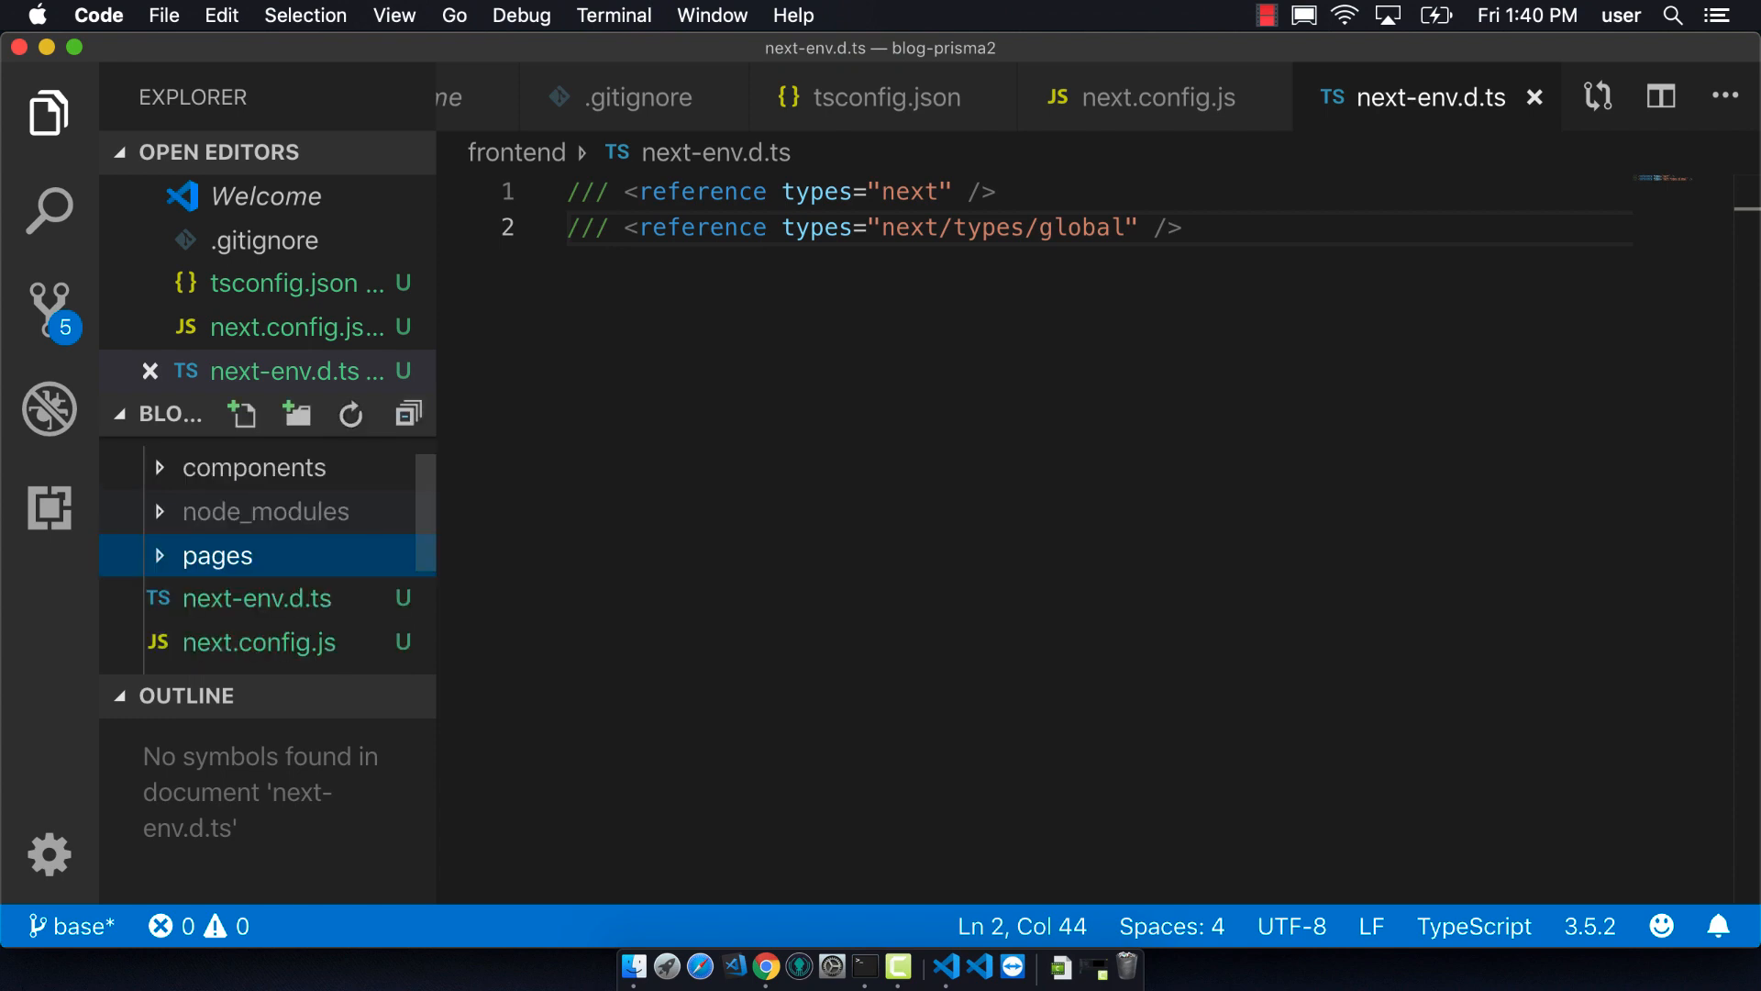
{"action": "left_click", "coordinate": [242, 415]}
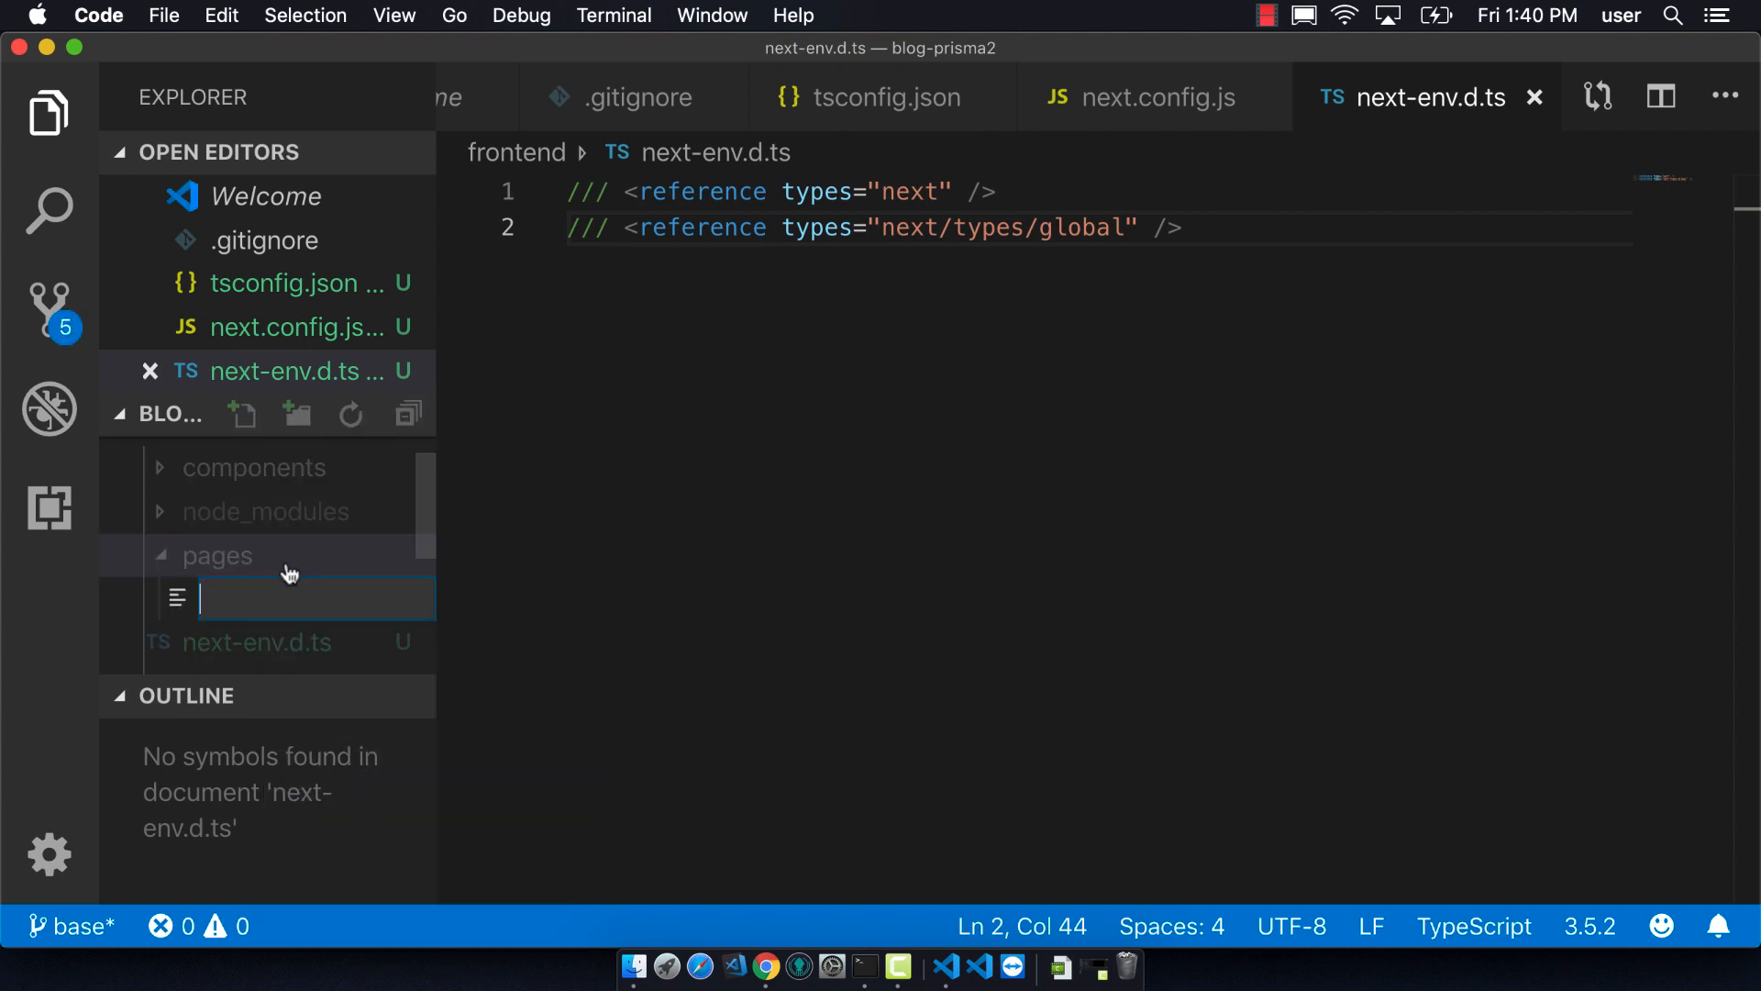
{"action": "type", "text": "index.tsx"}
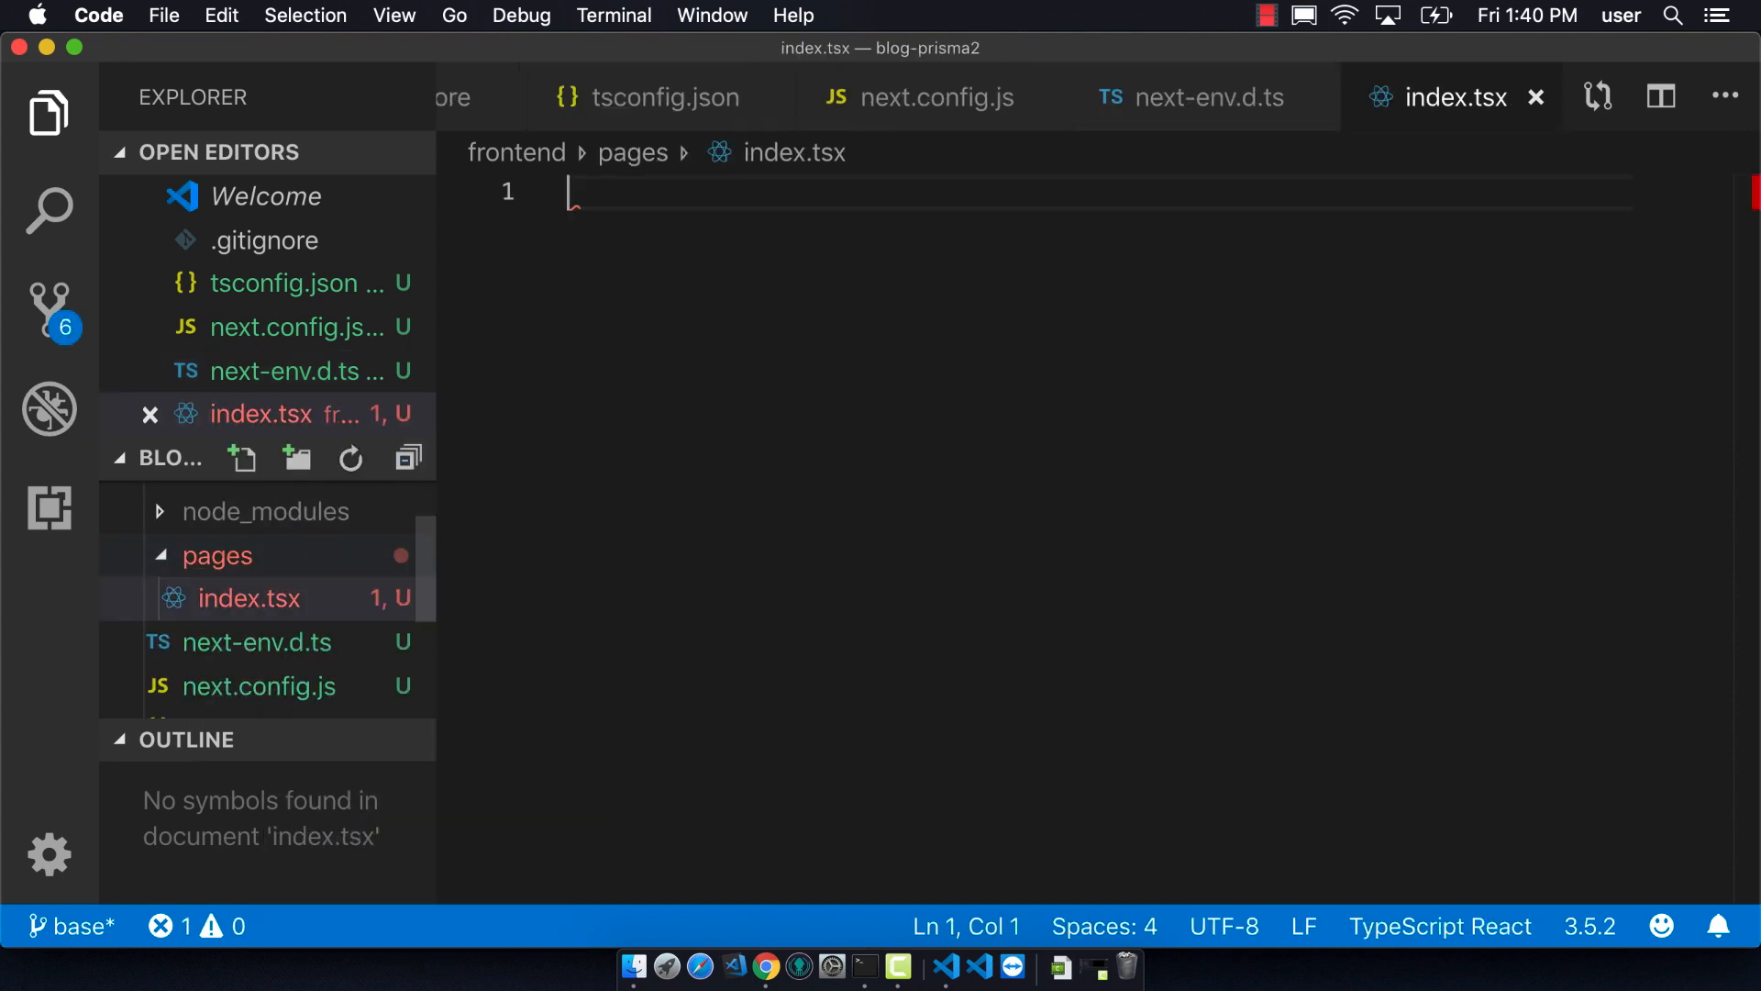
- Write the IndexPage NextPage component importing React and NextPage, exported as default
{"action": "type", "text": "import * as"}
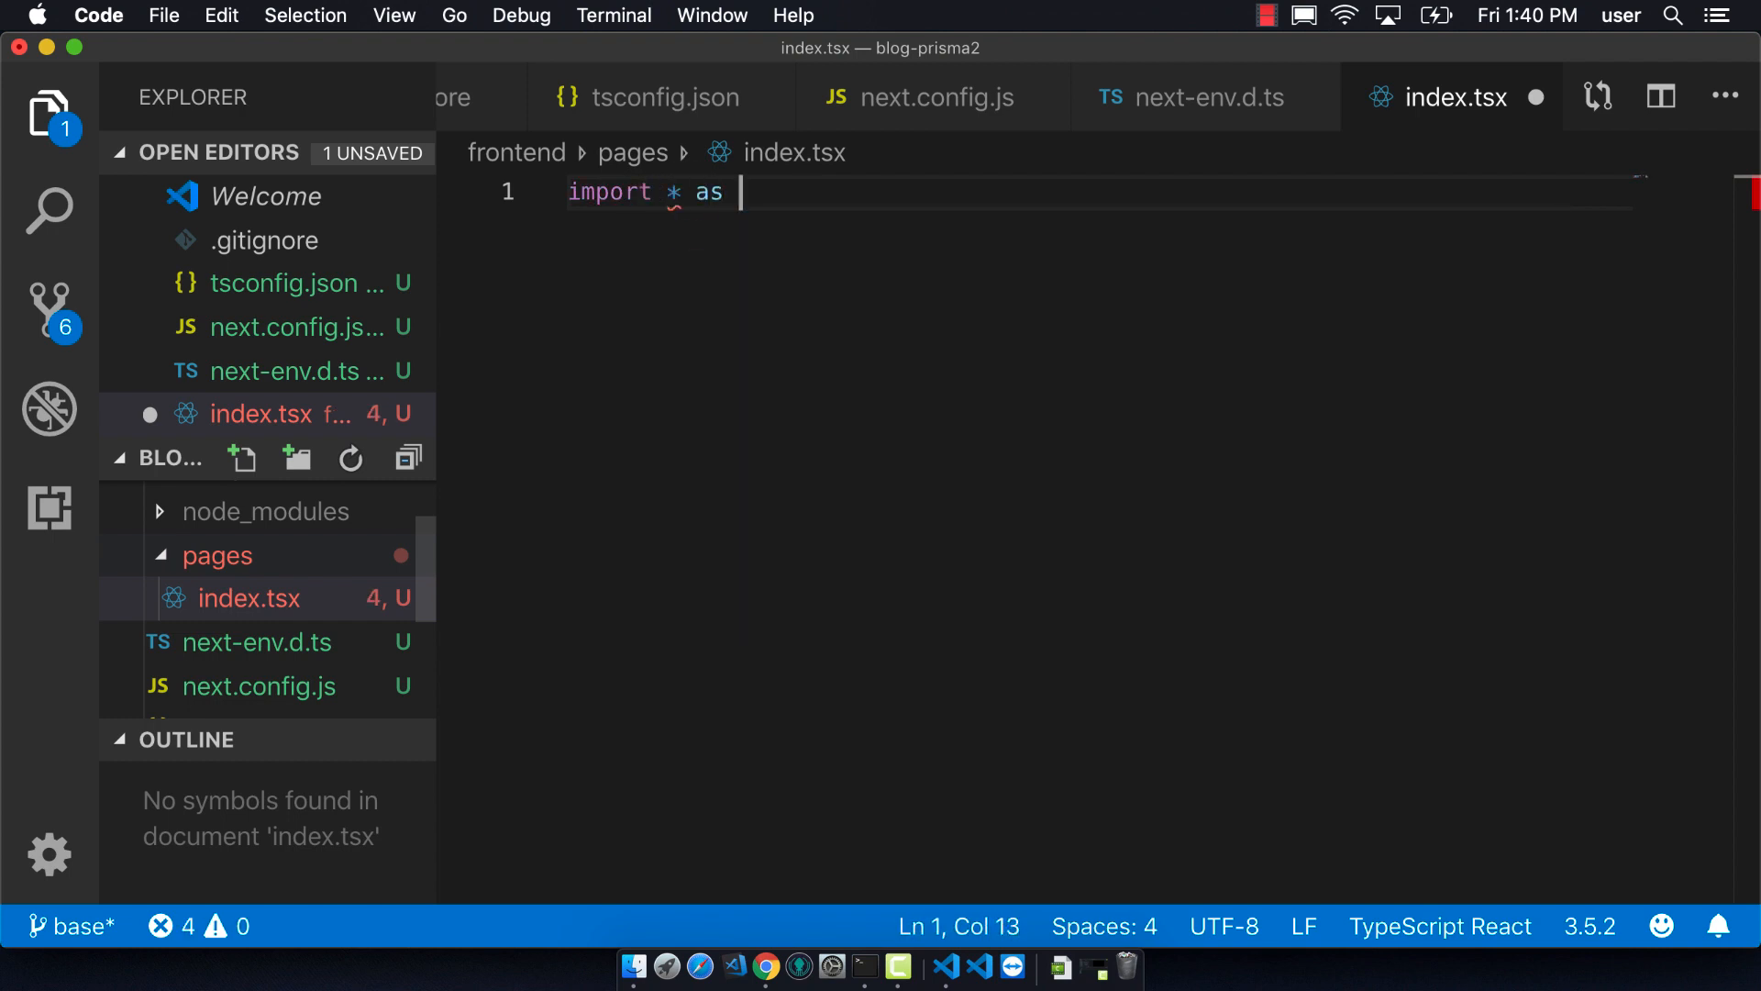
{"action": "type", "text": "React from 'react'"}
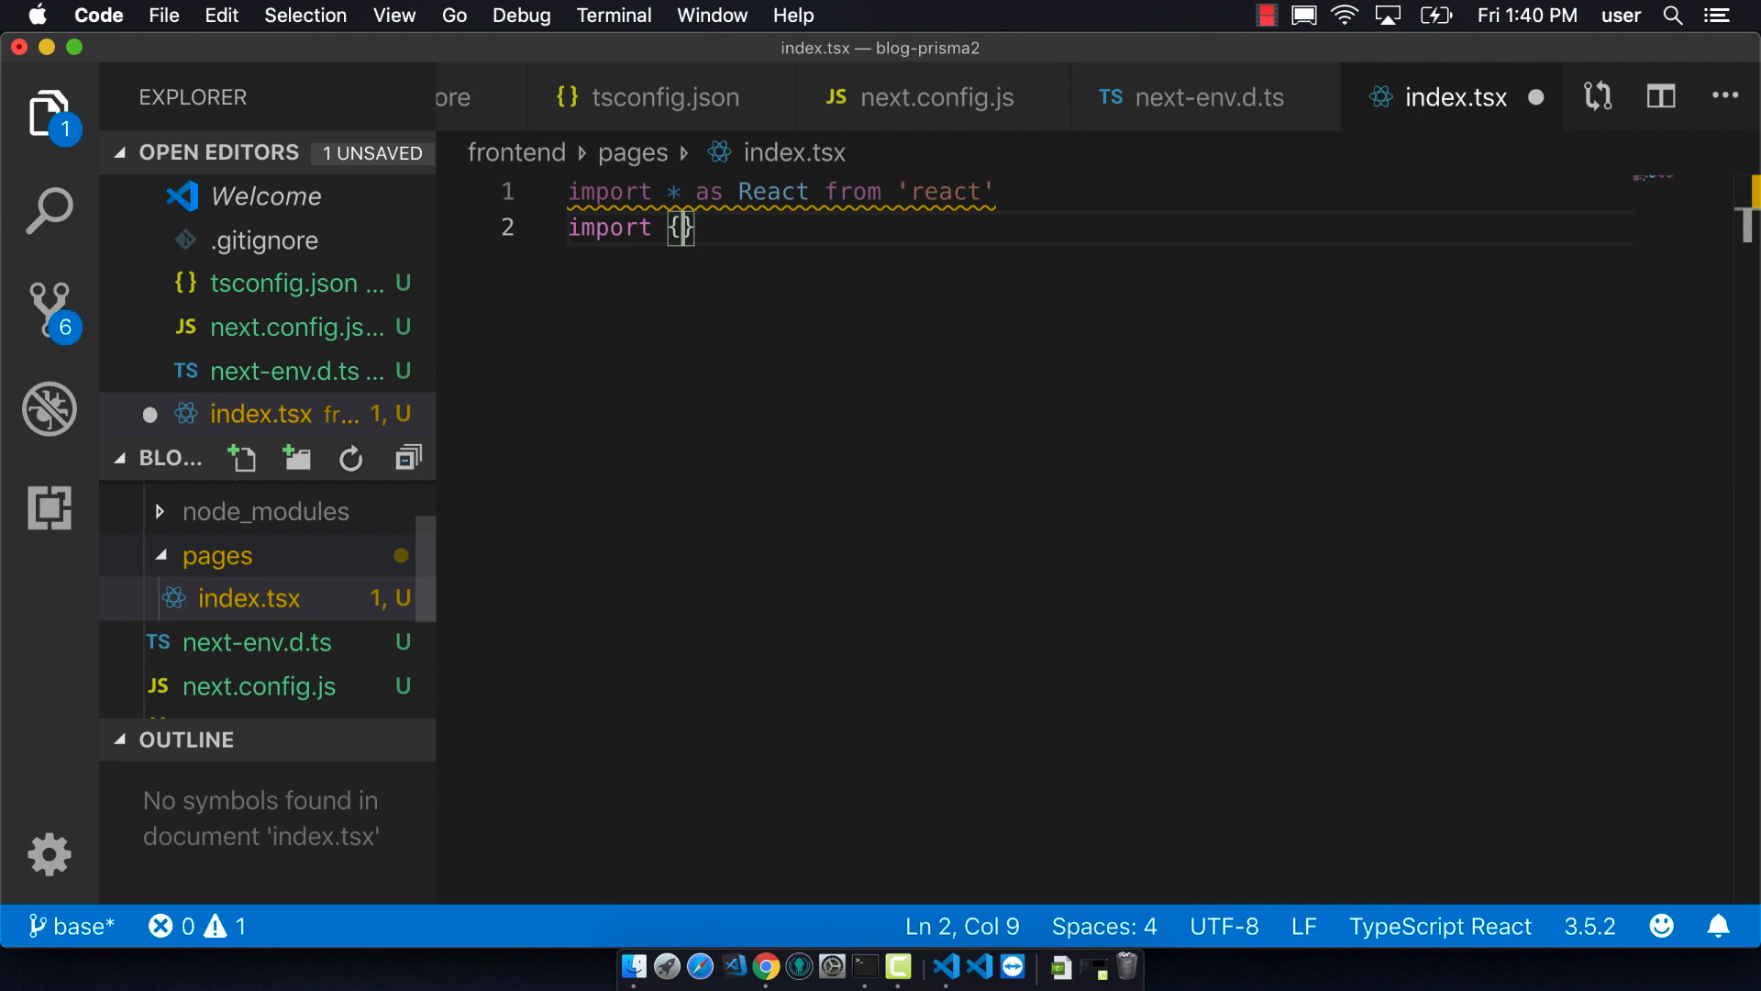
{"action": "type", "text": "NextPage} from 'next"}
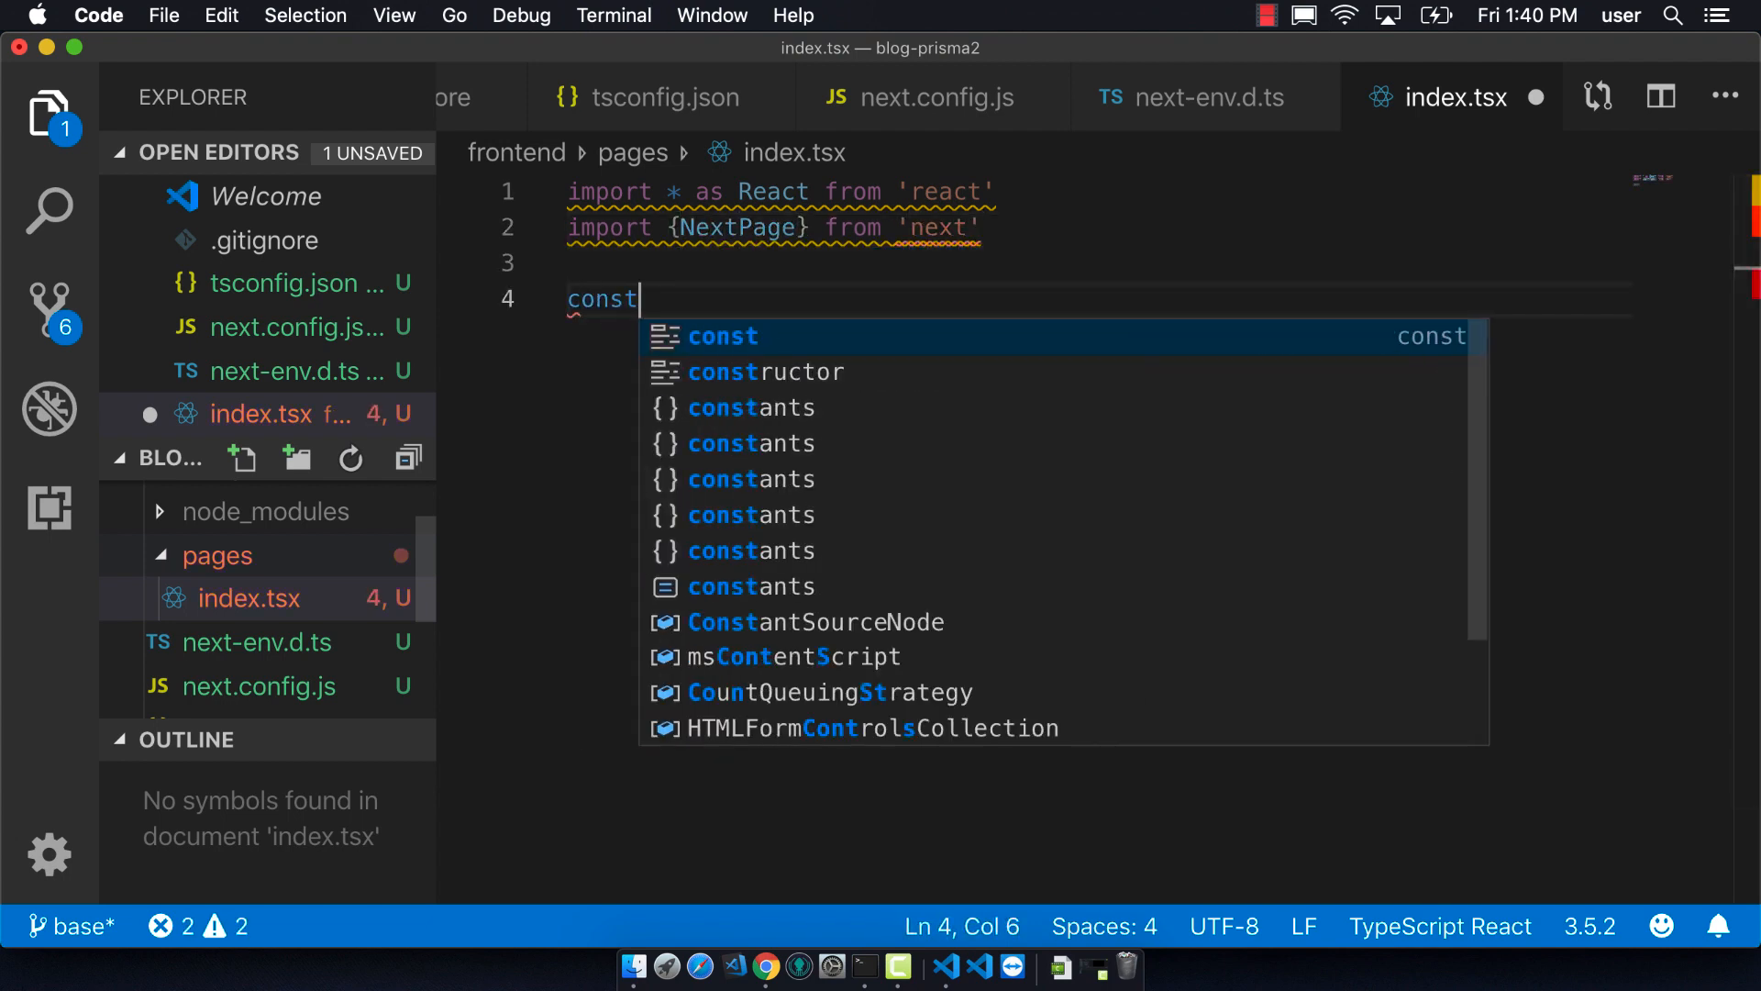
{"action": "type", "text": "IndexPage: N"}
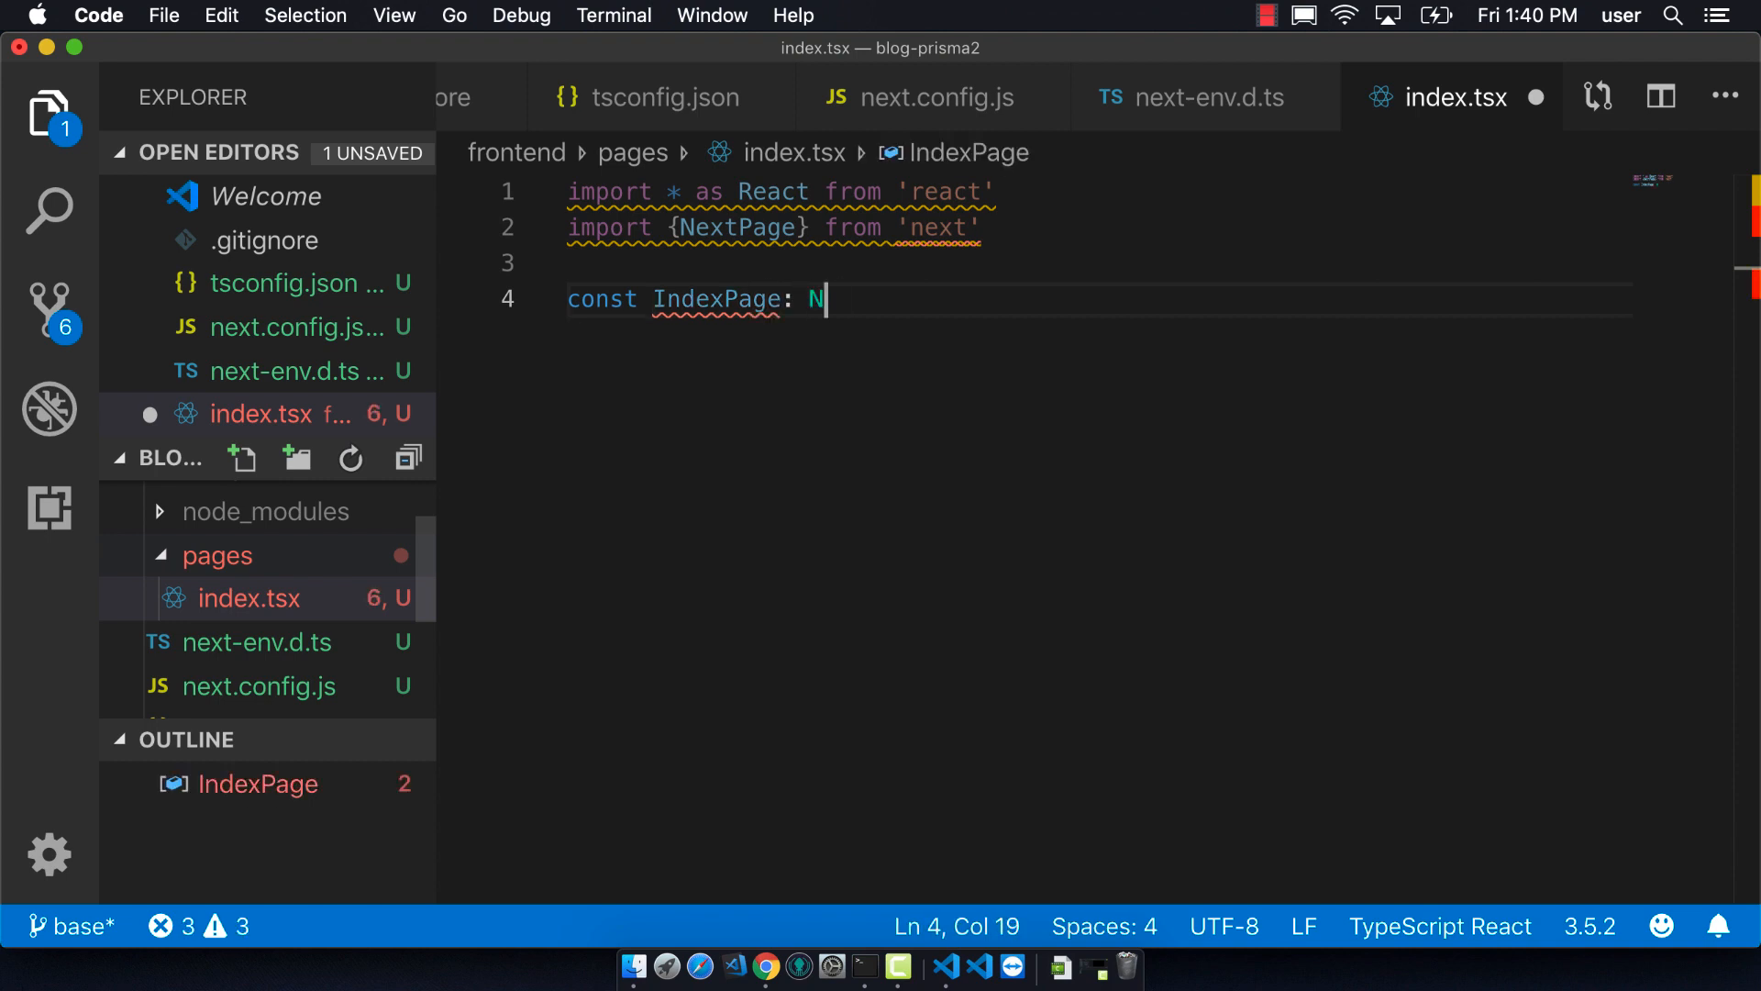
{"action": "type", "text": "extPage = ()"}
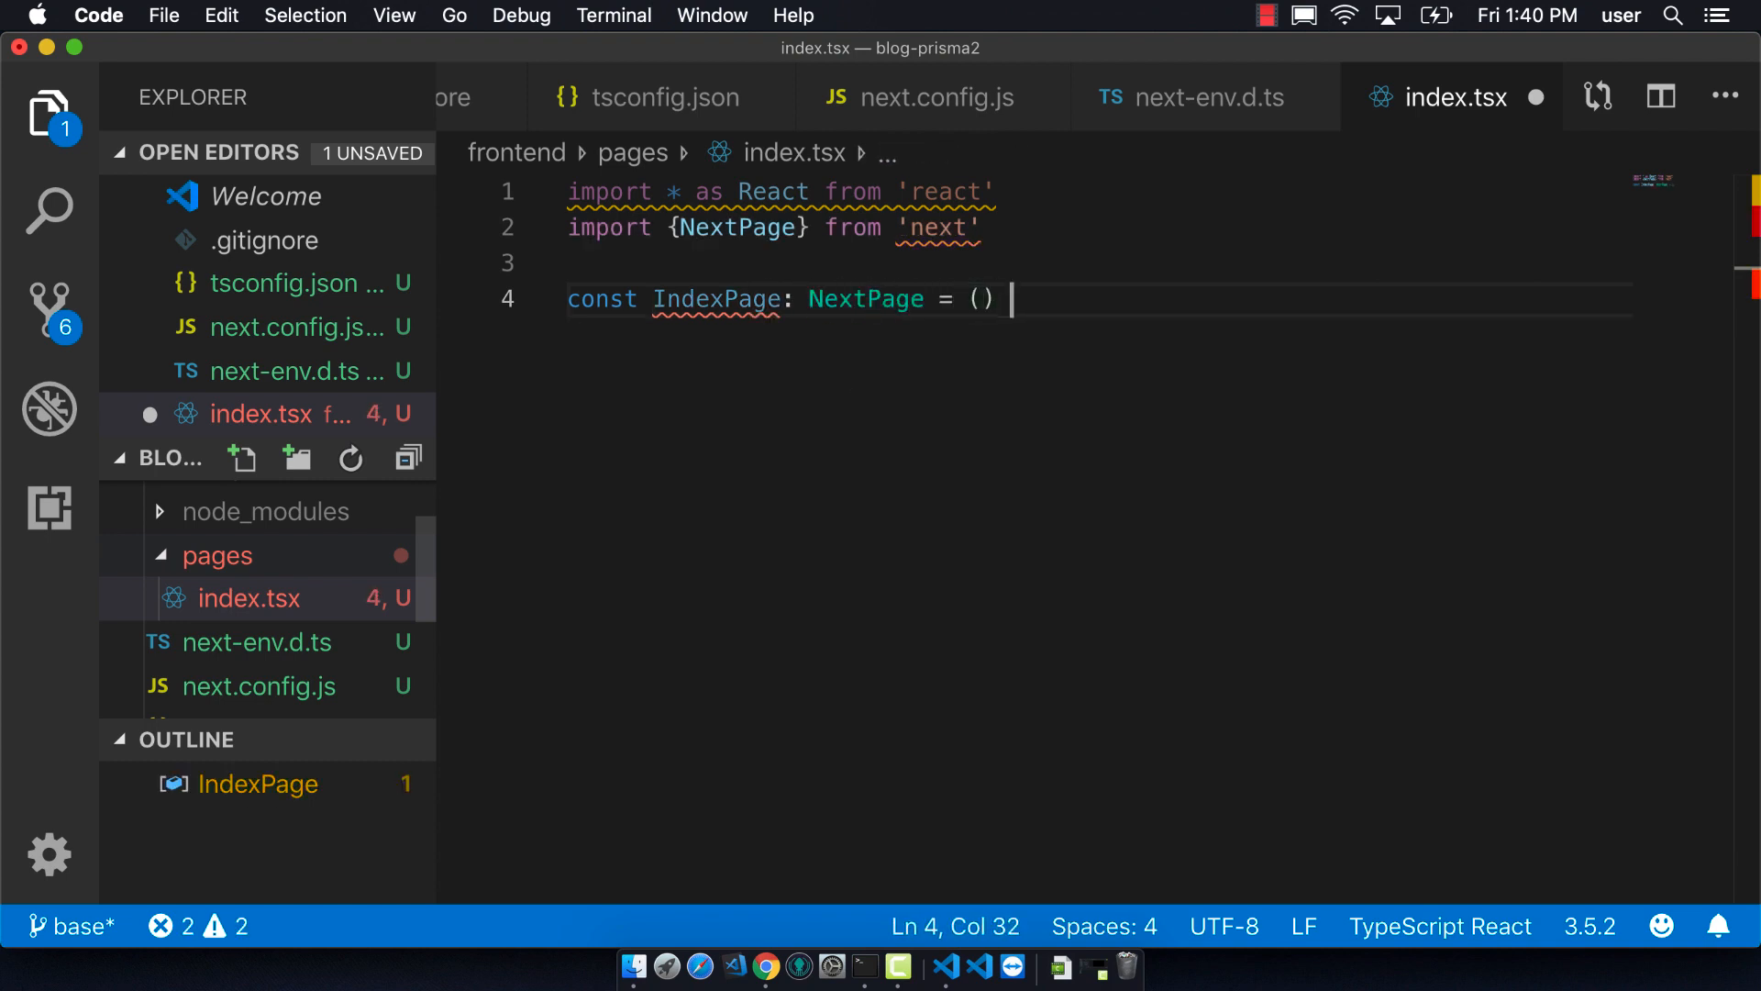
{"action": "type", "text": "=> {"}
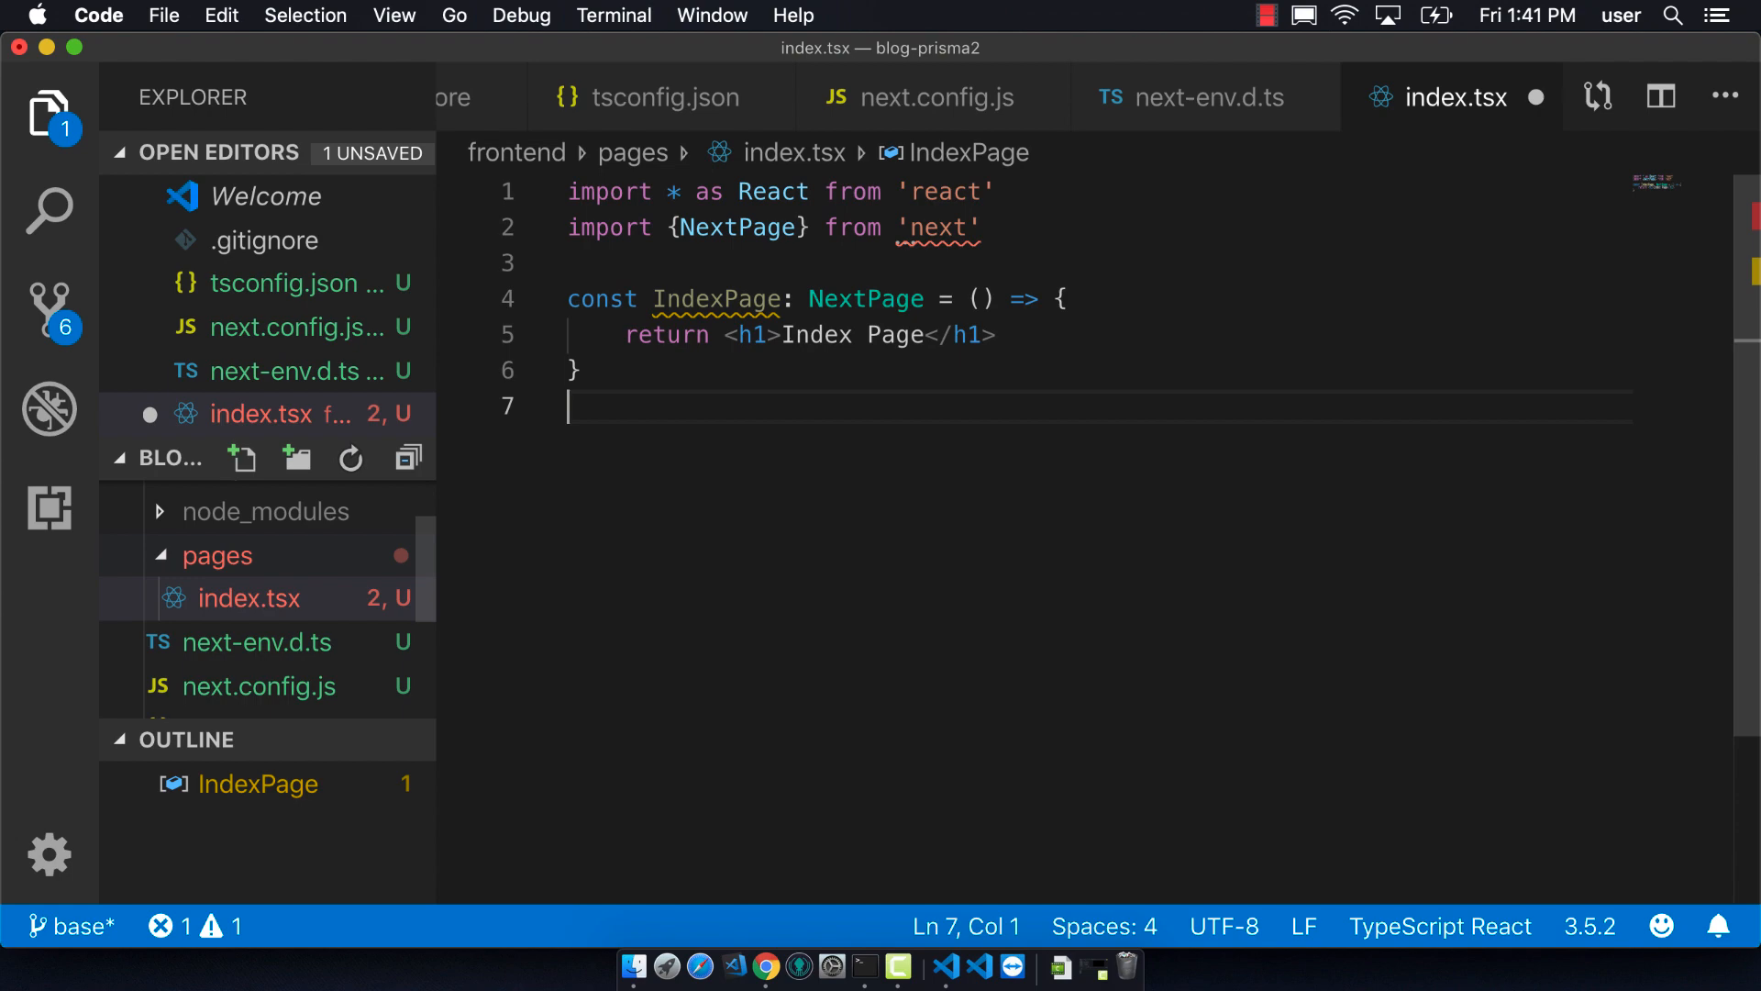
{"action": "type", "text": "export default IndexPage"}
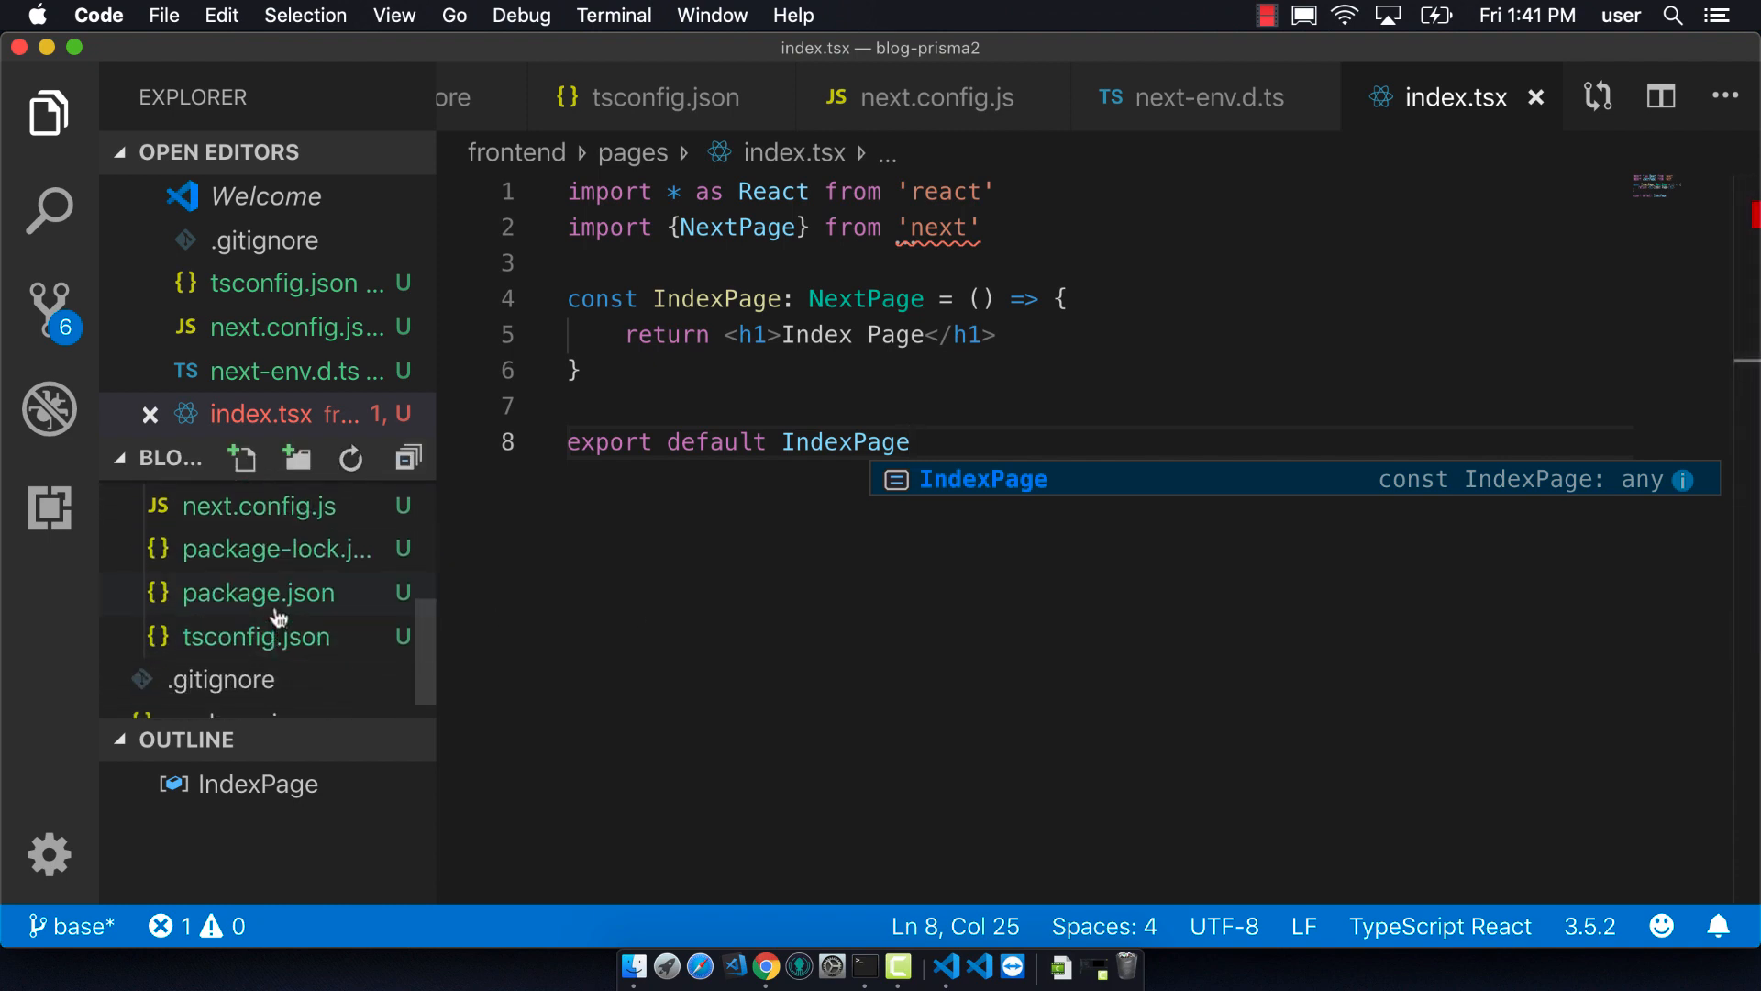
- Add "dev": "next" and "build": "next build" scripts to package.json
{"action": "left_click", "coordinate": [260, 593]}
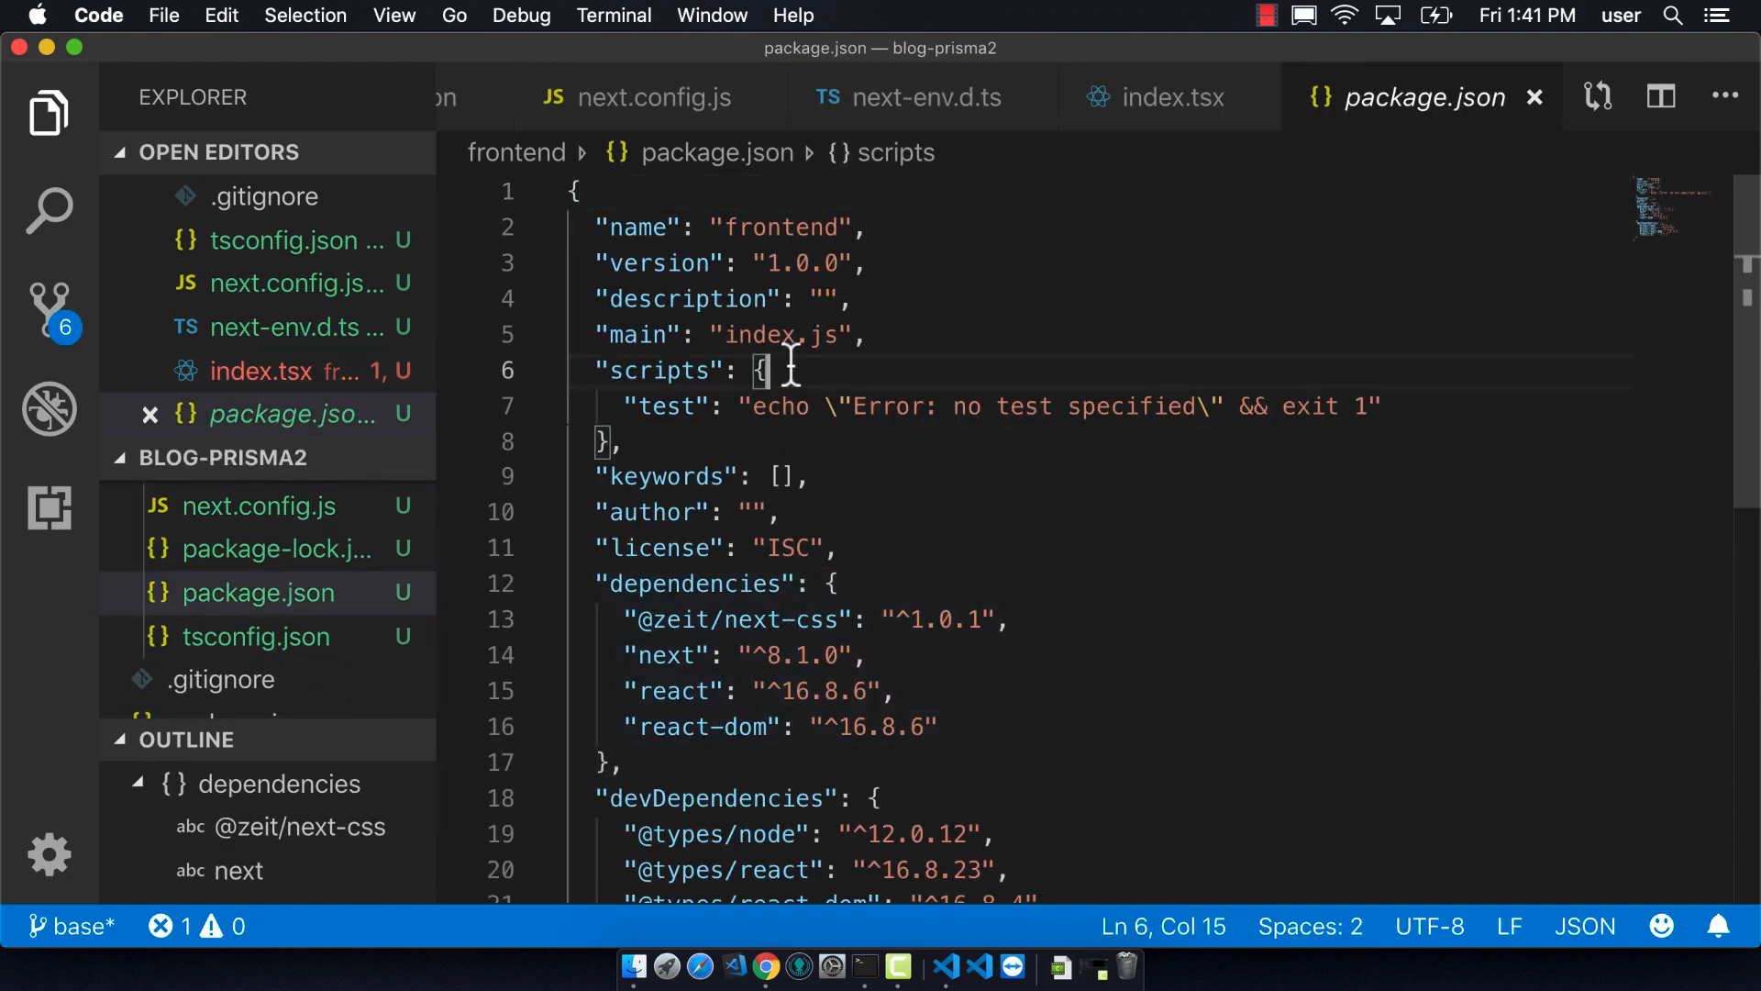
{"action": "type", "text": "\"dev\":"}
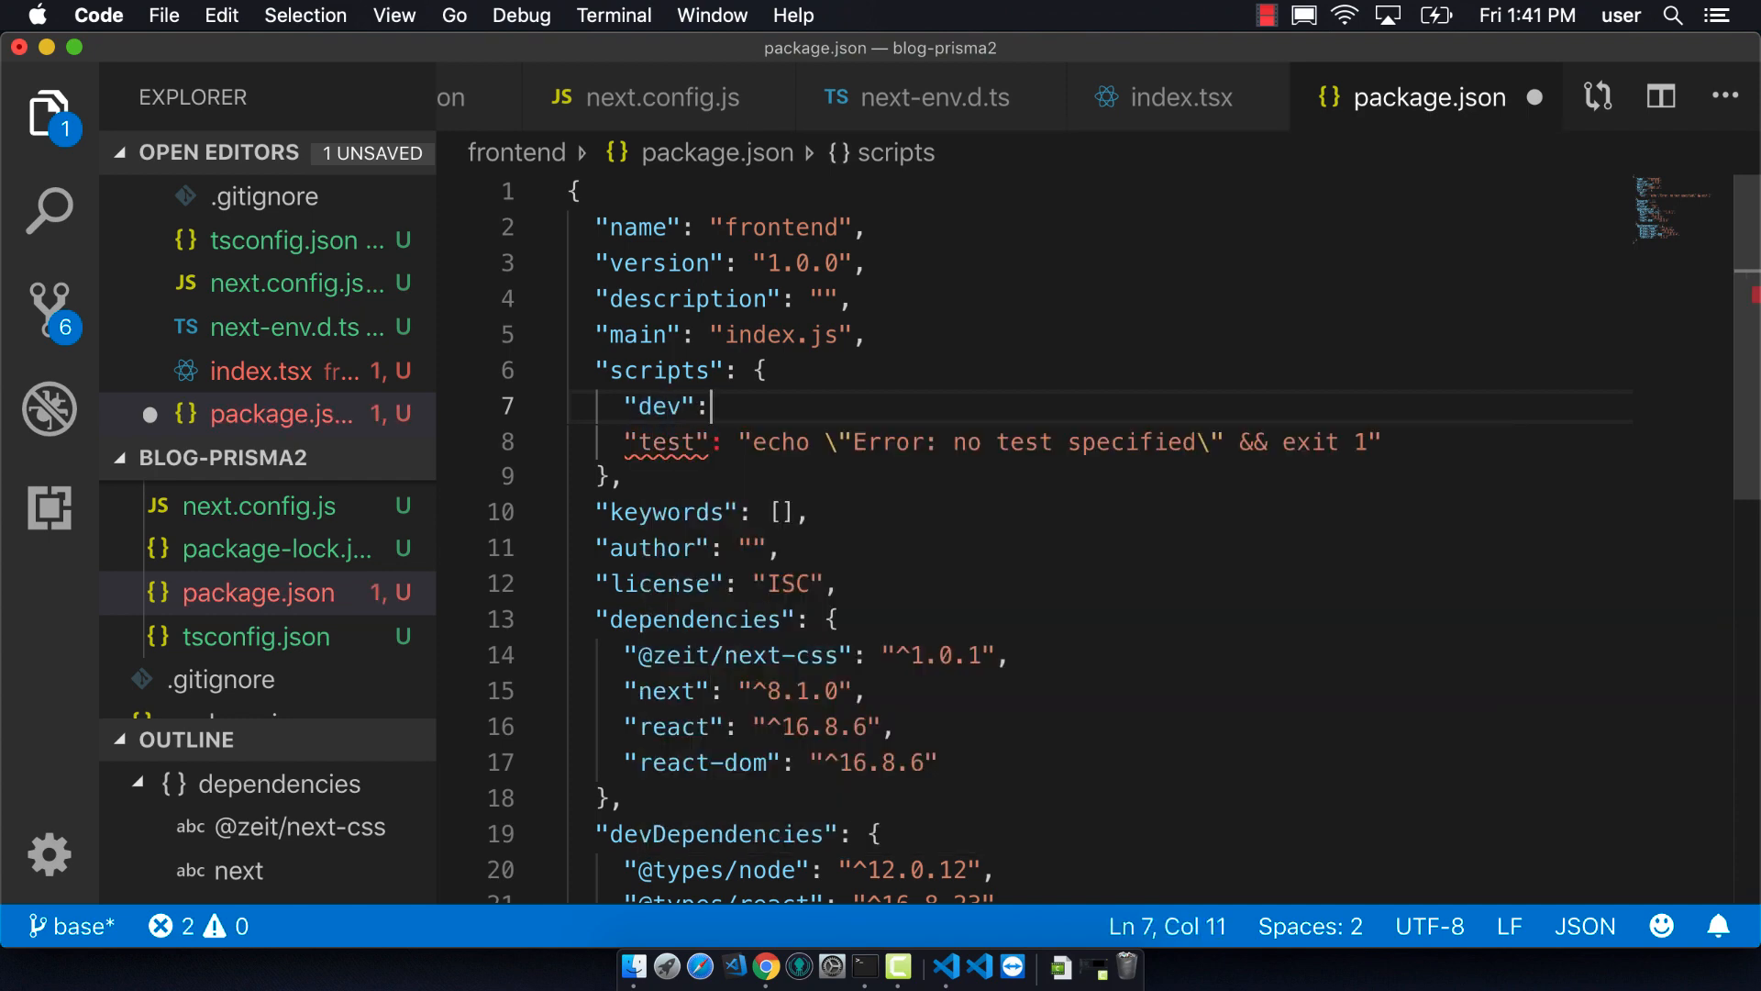
{"action": "type", "text": "\"next\","}
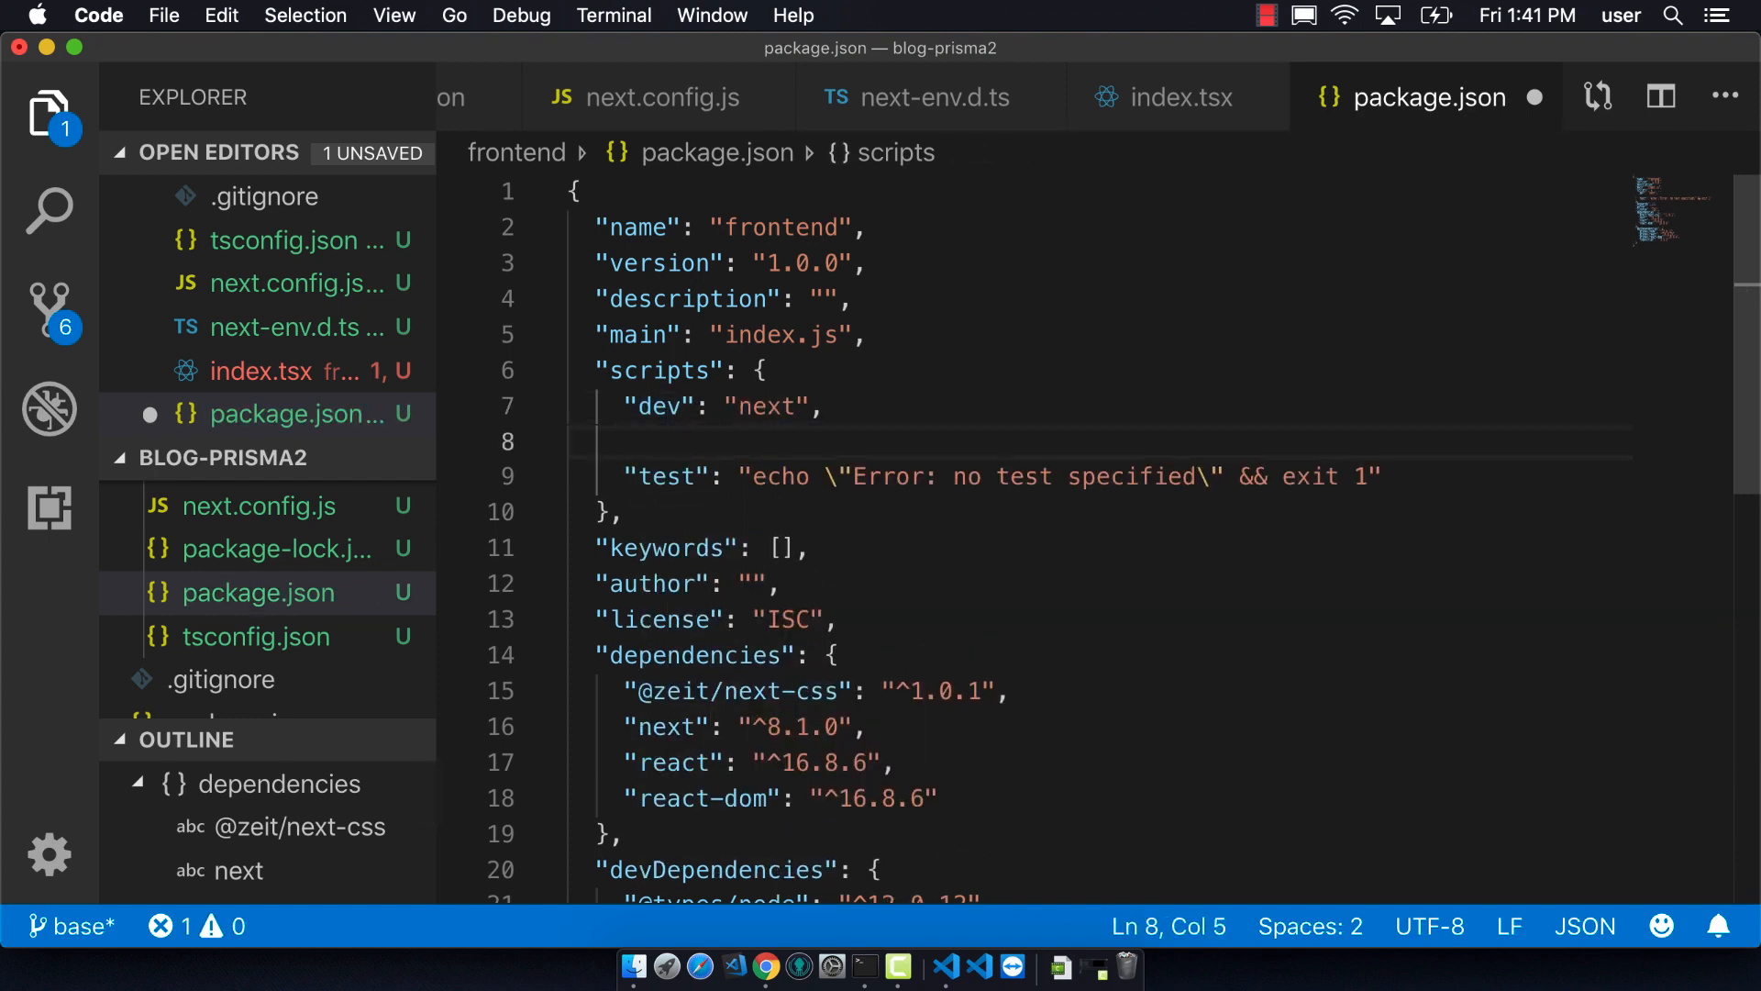
{"action": "type", "text": "\"build\""}
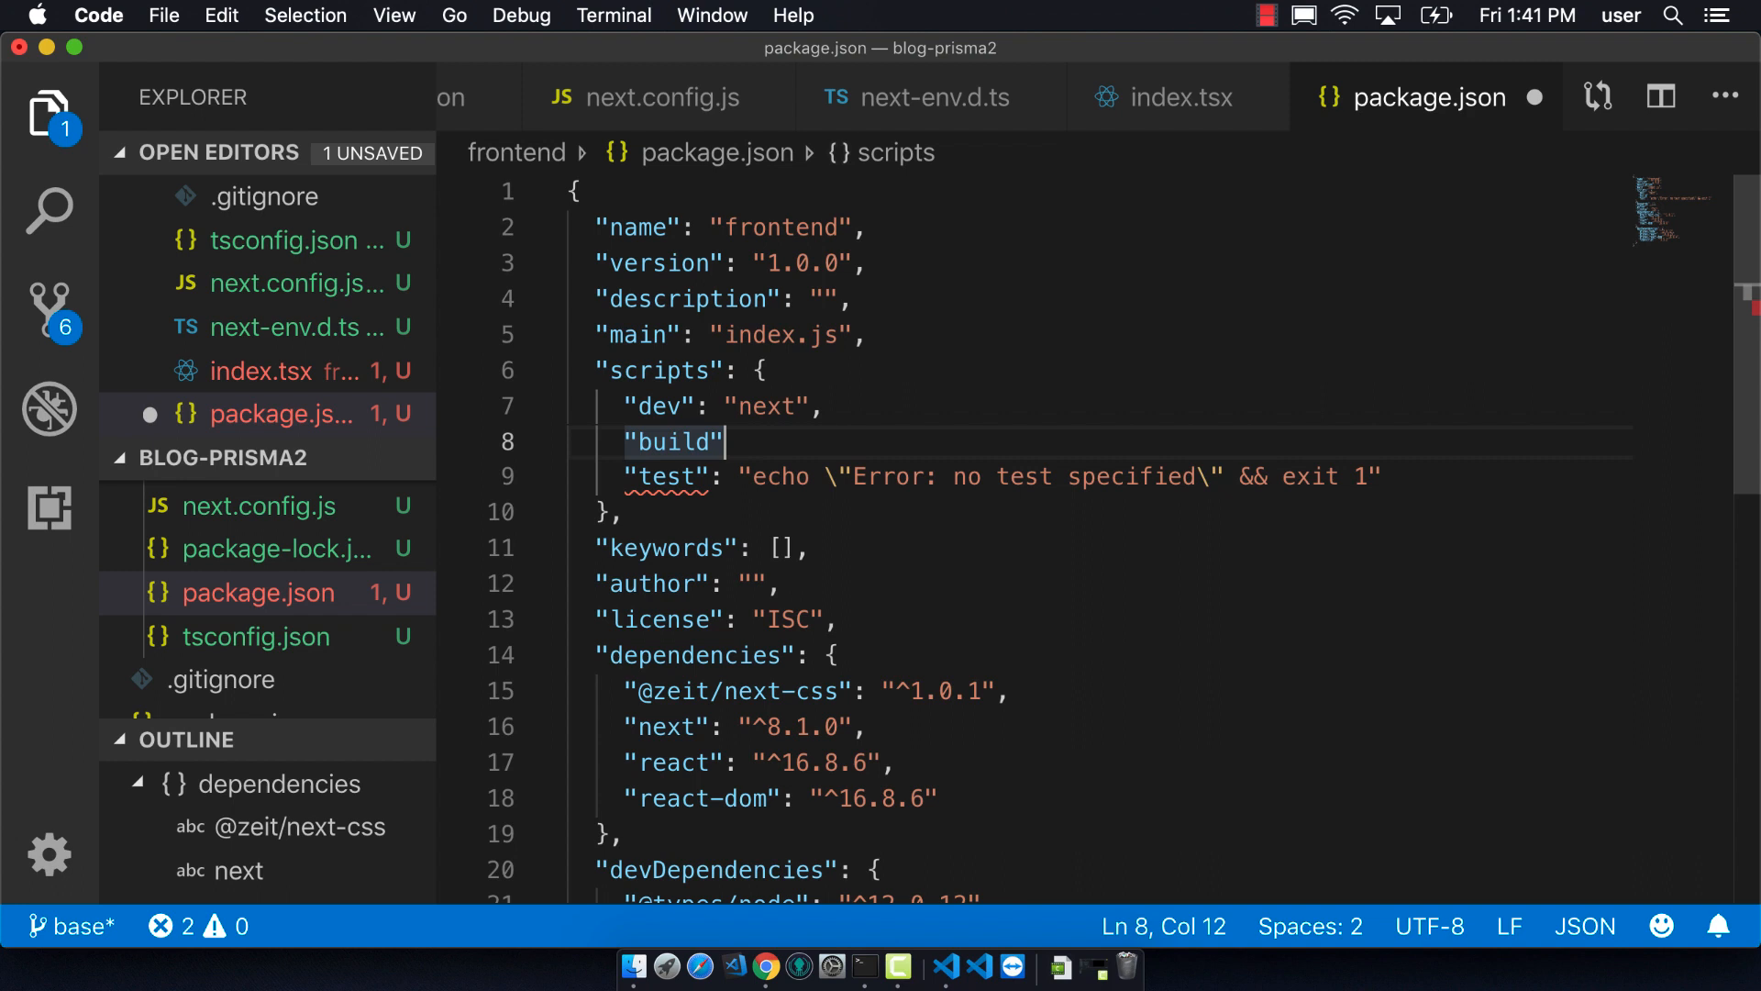
{"action": "type", "text": ": \"next build\","}
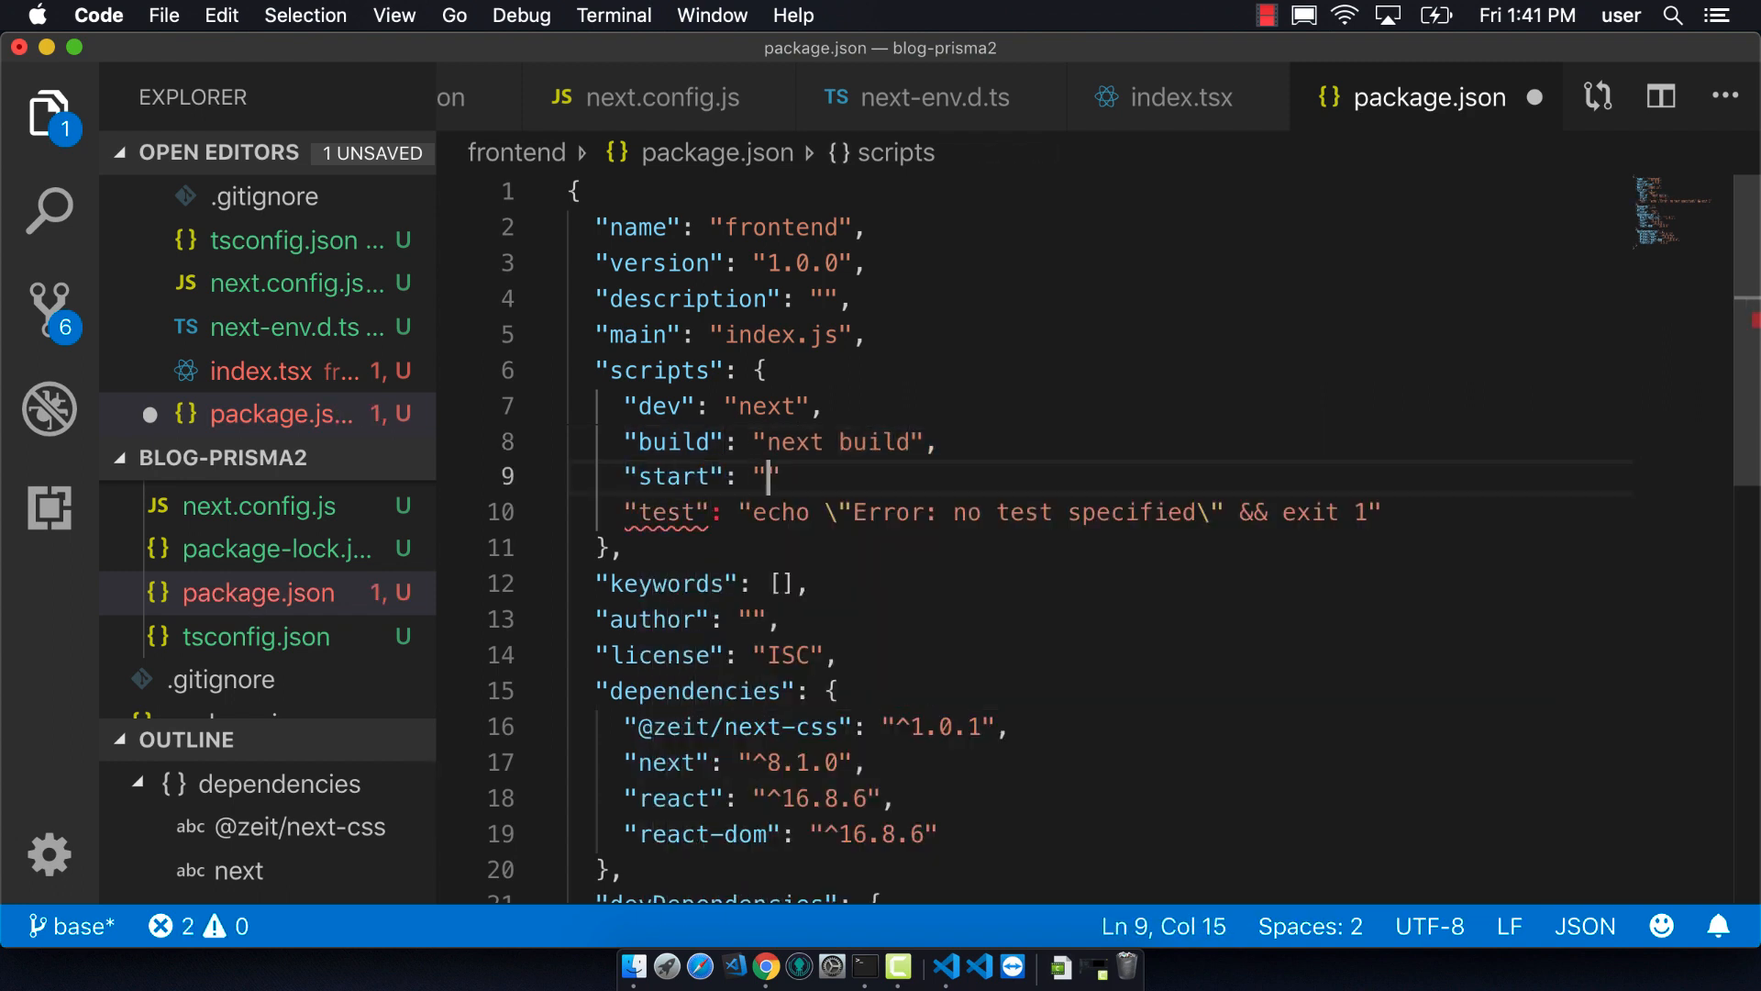
- Add "start": "next start" and "type-check": "tsc" scripts
{"action": "type", "text": "next start"}
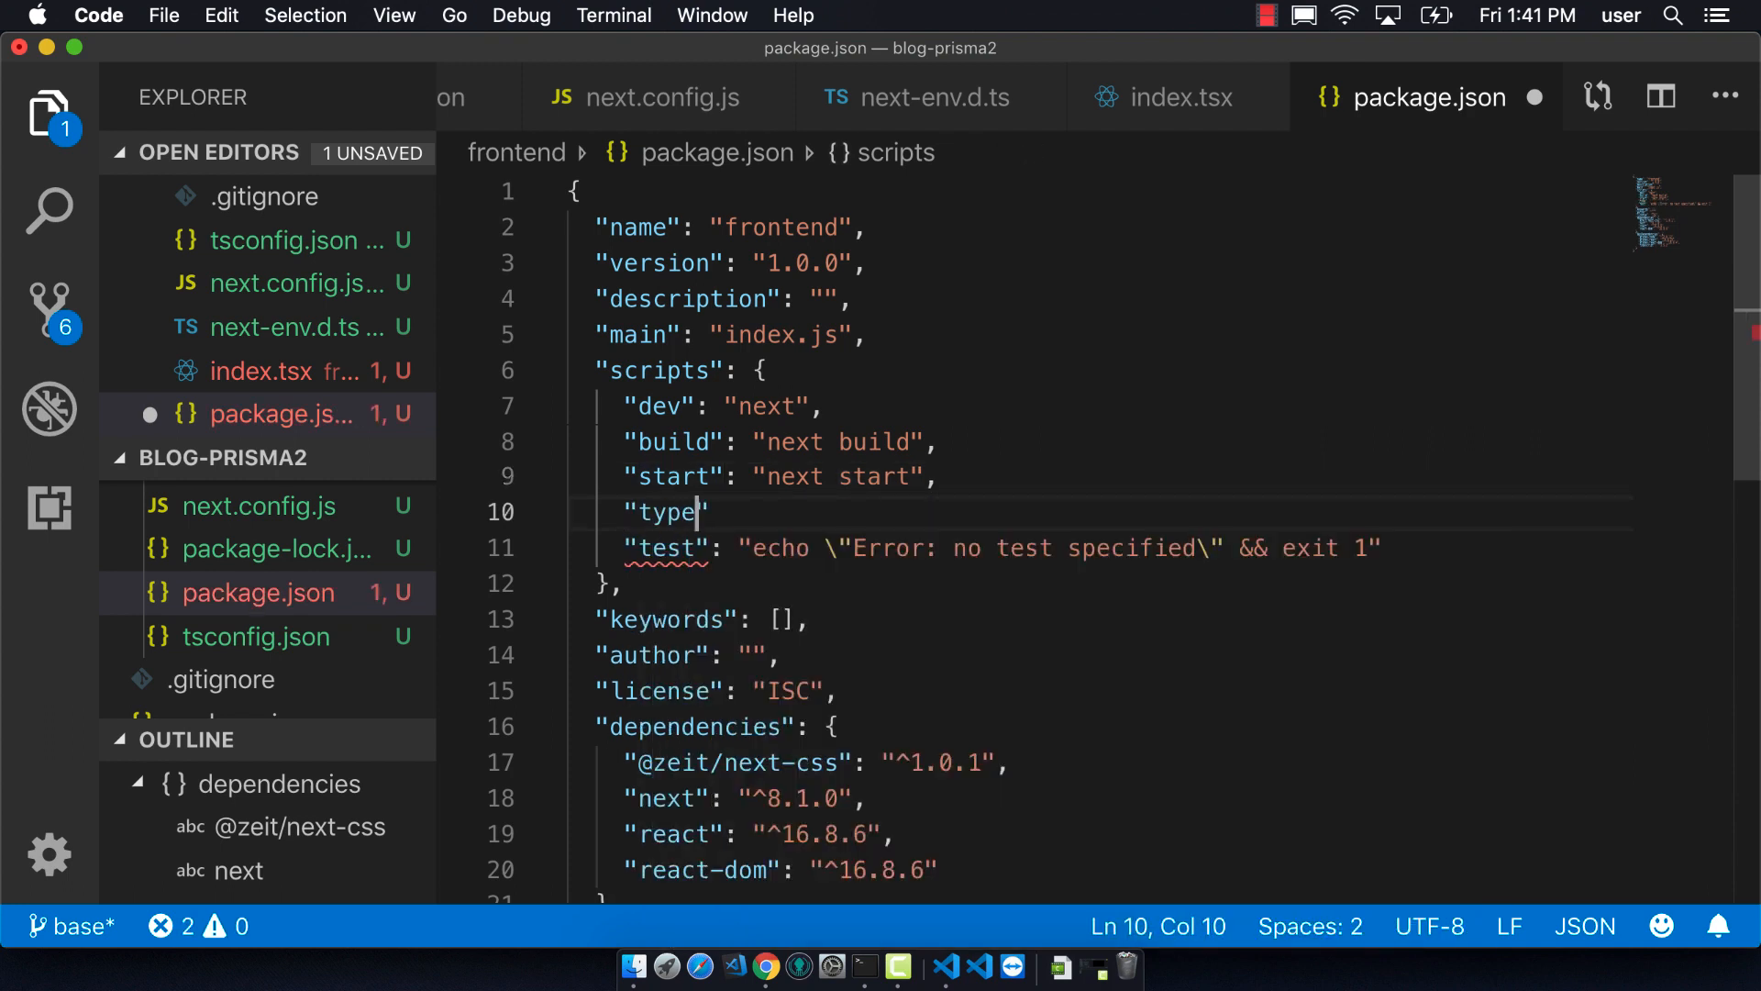
{"action": "type", "text": "-check\": \"\""}
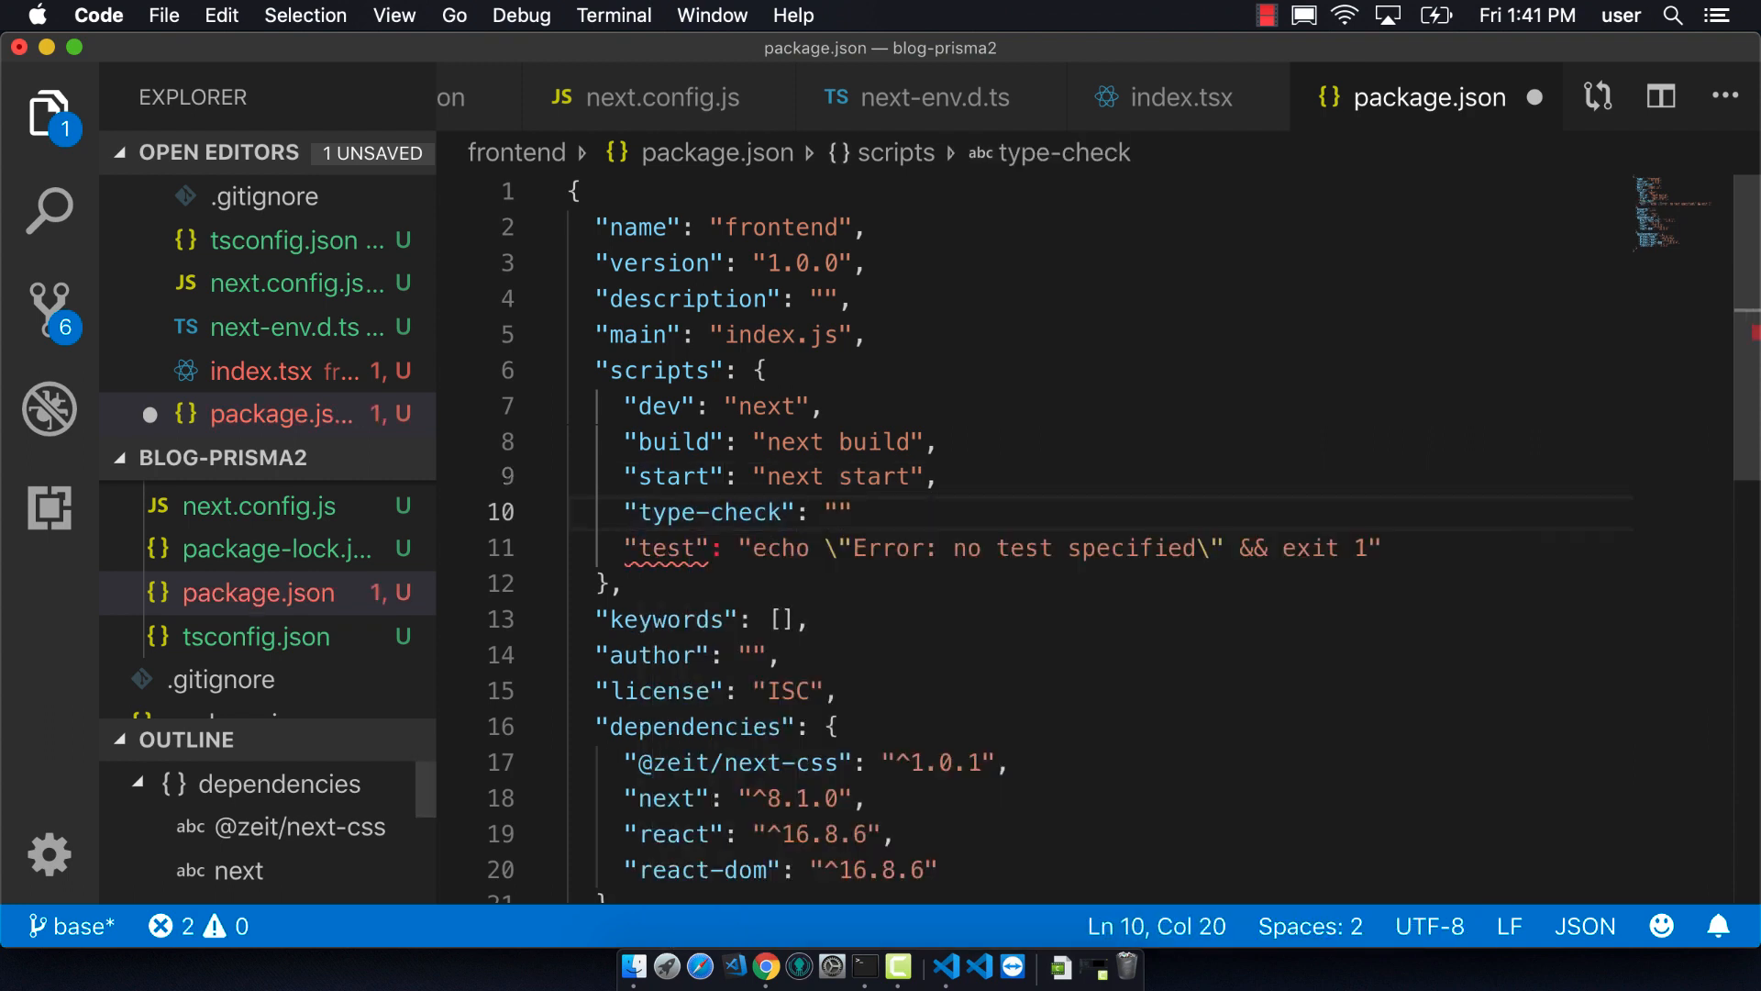
{"action": "type", "text": "tsc"}
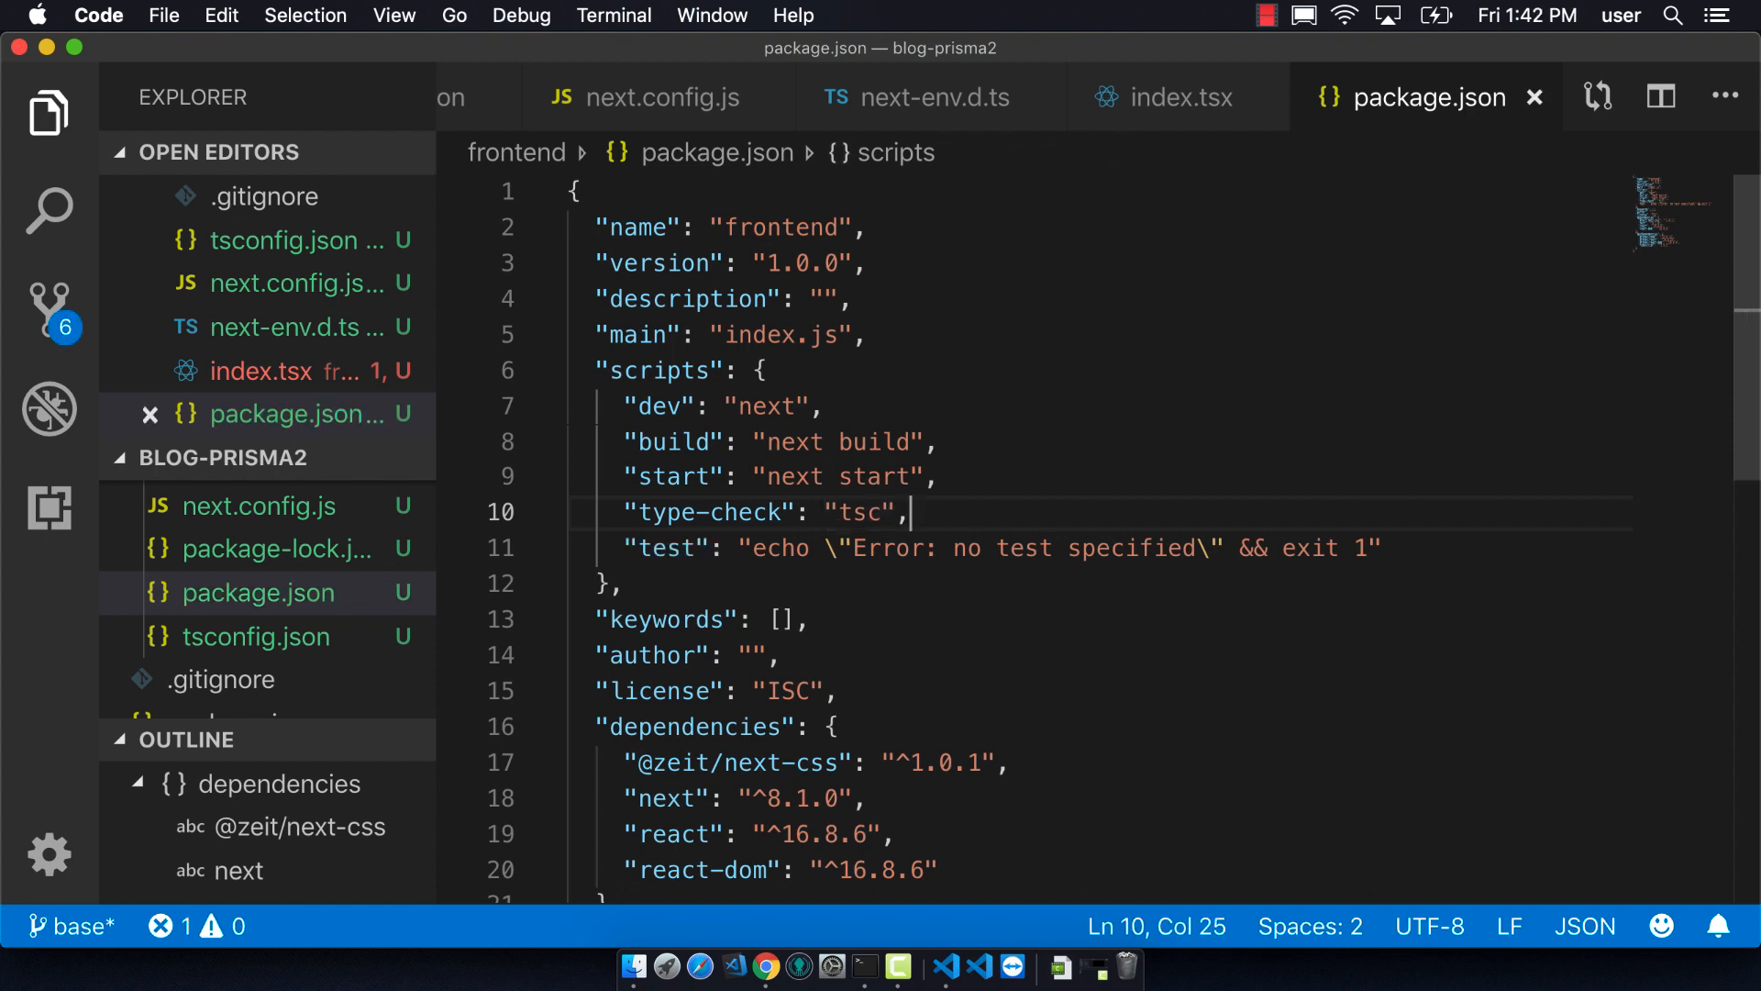
{"action": "scroll", "scroll_direction": "down", "scroll_amount": 3}
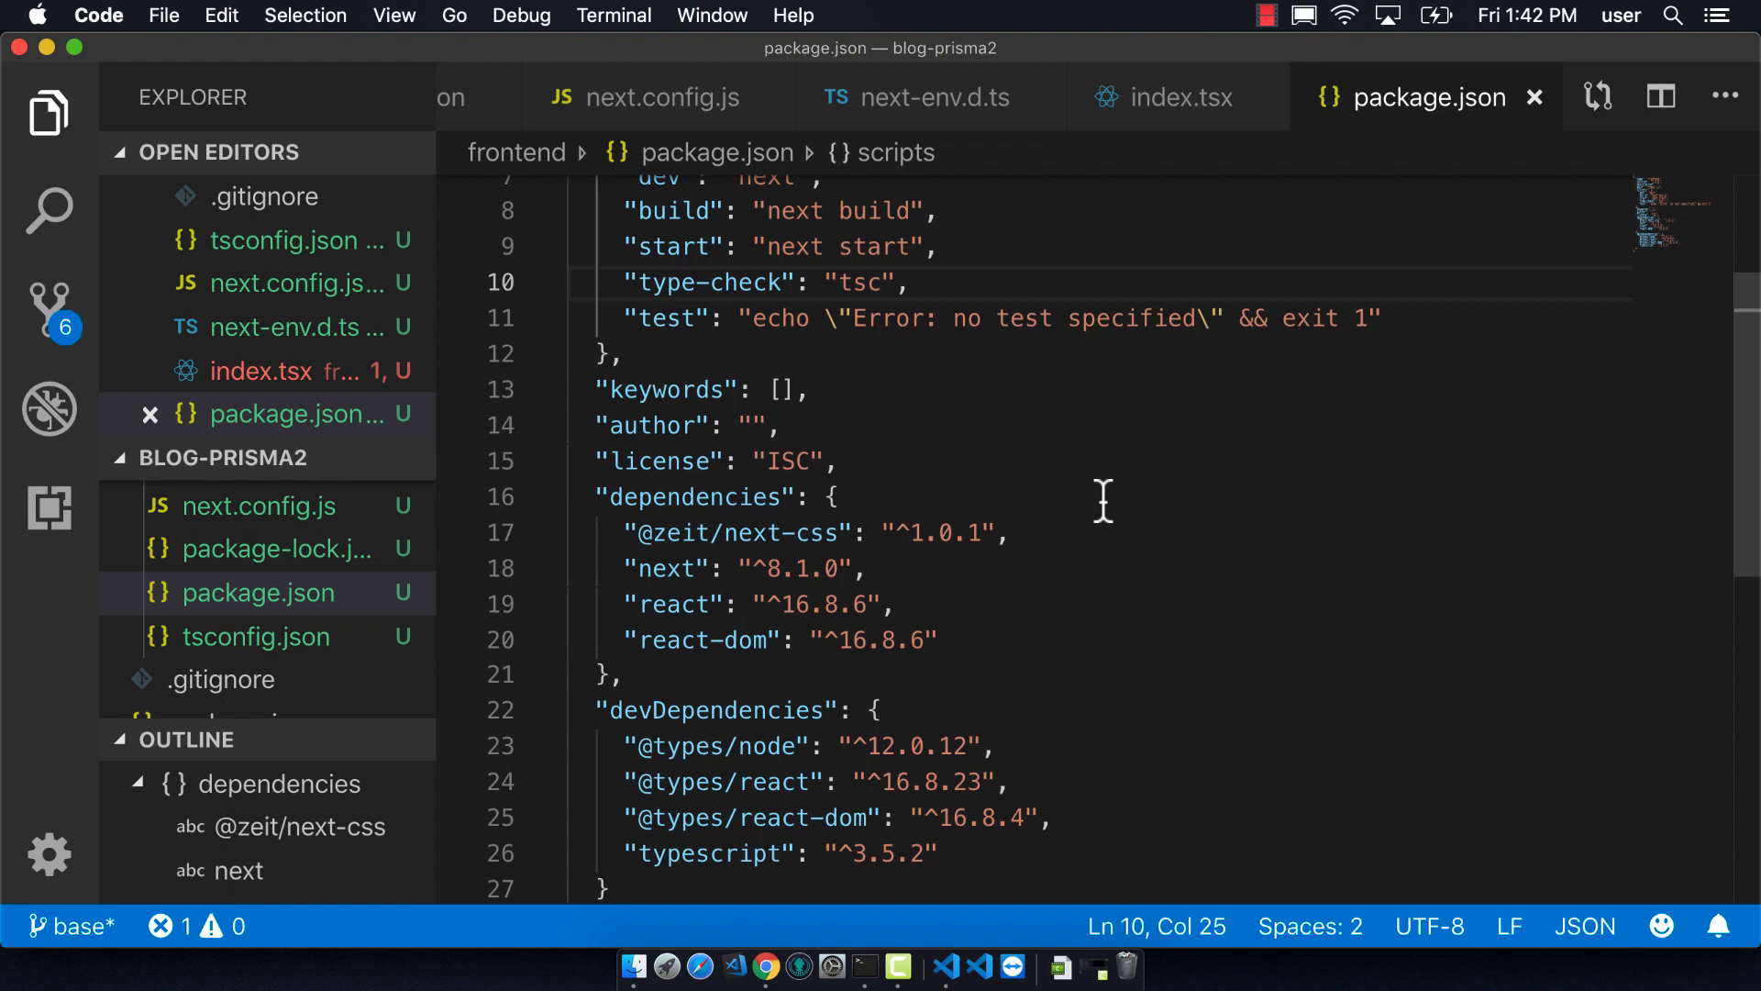
- Change the next dependency version to ^8.1.1-canary.61
{"action": "double_click", "coordinate": [791, 569]}
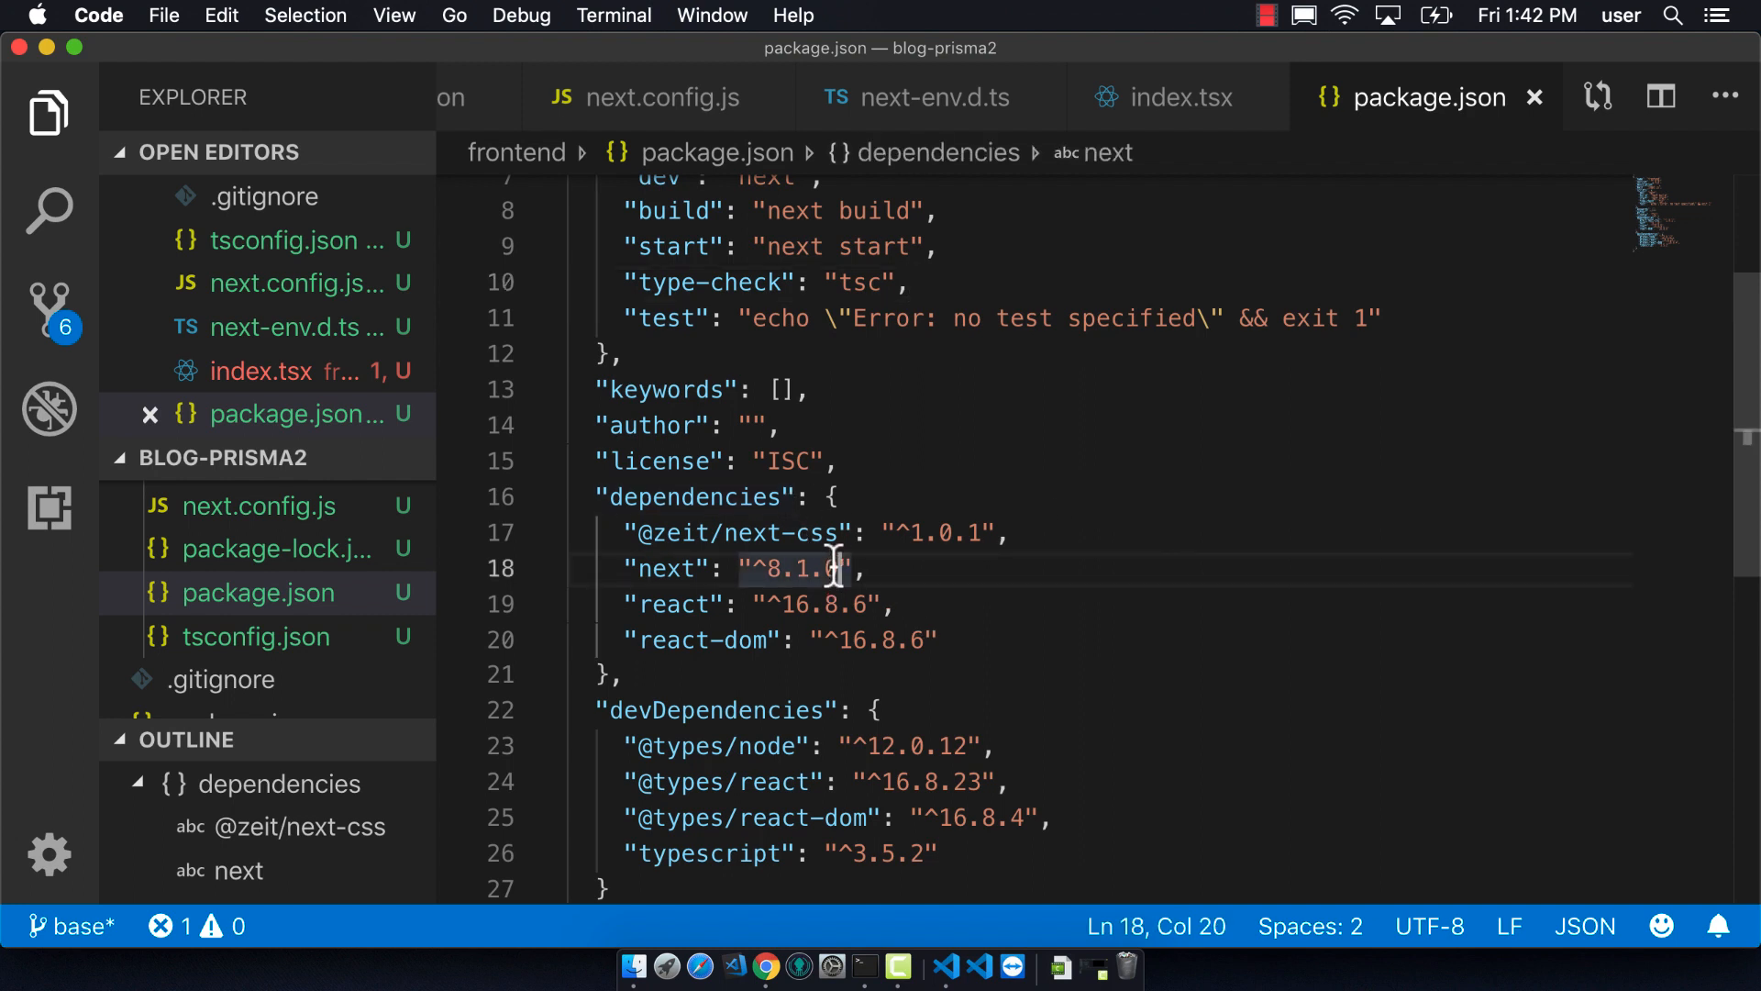
{"action": "type", "text": "-canal"}
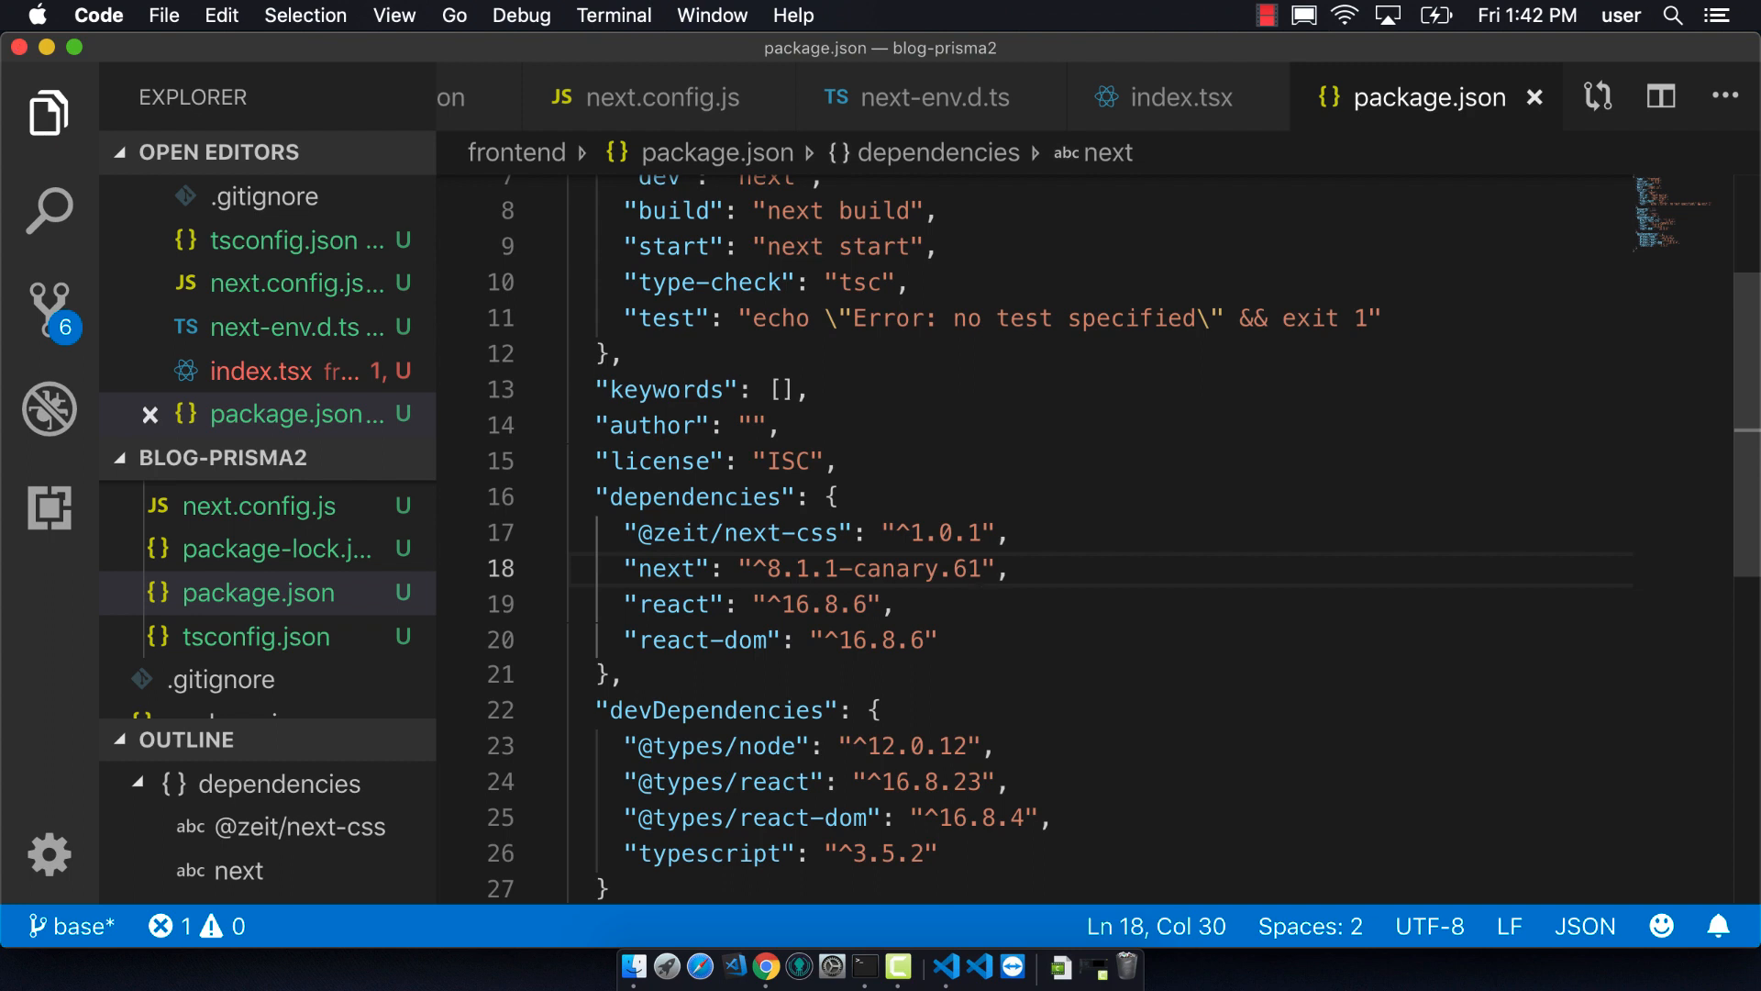
{"action": "mouse_move", "coordinate": [865, 966]}
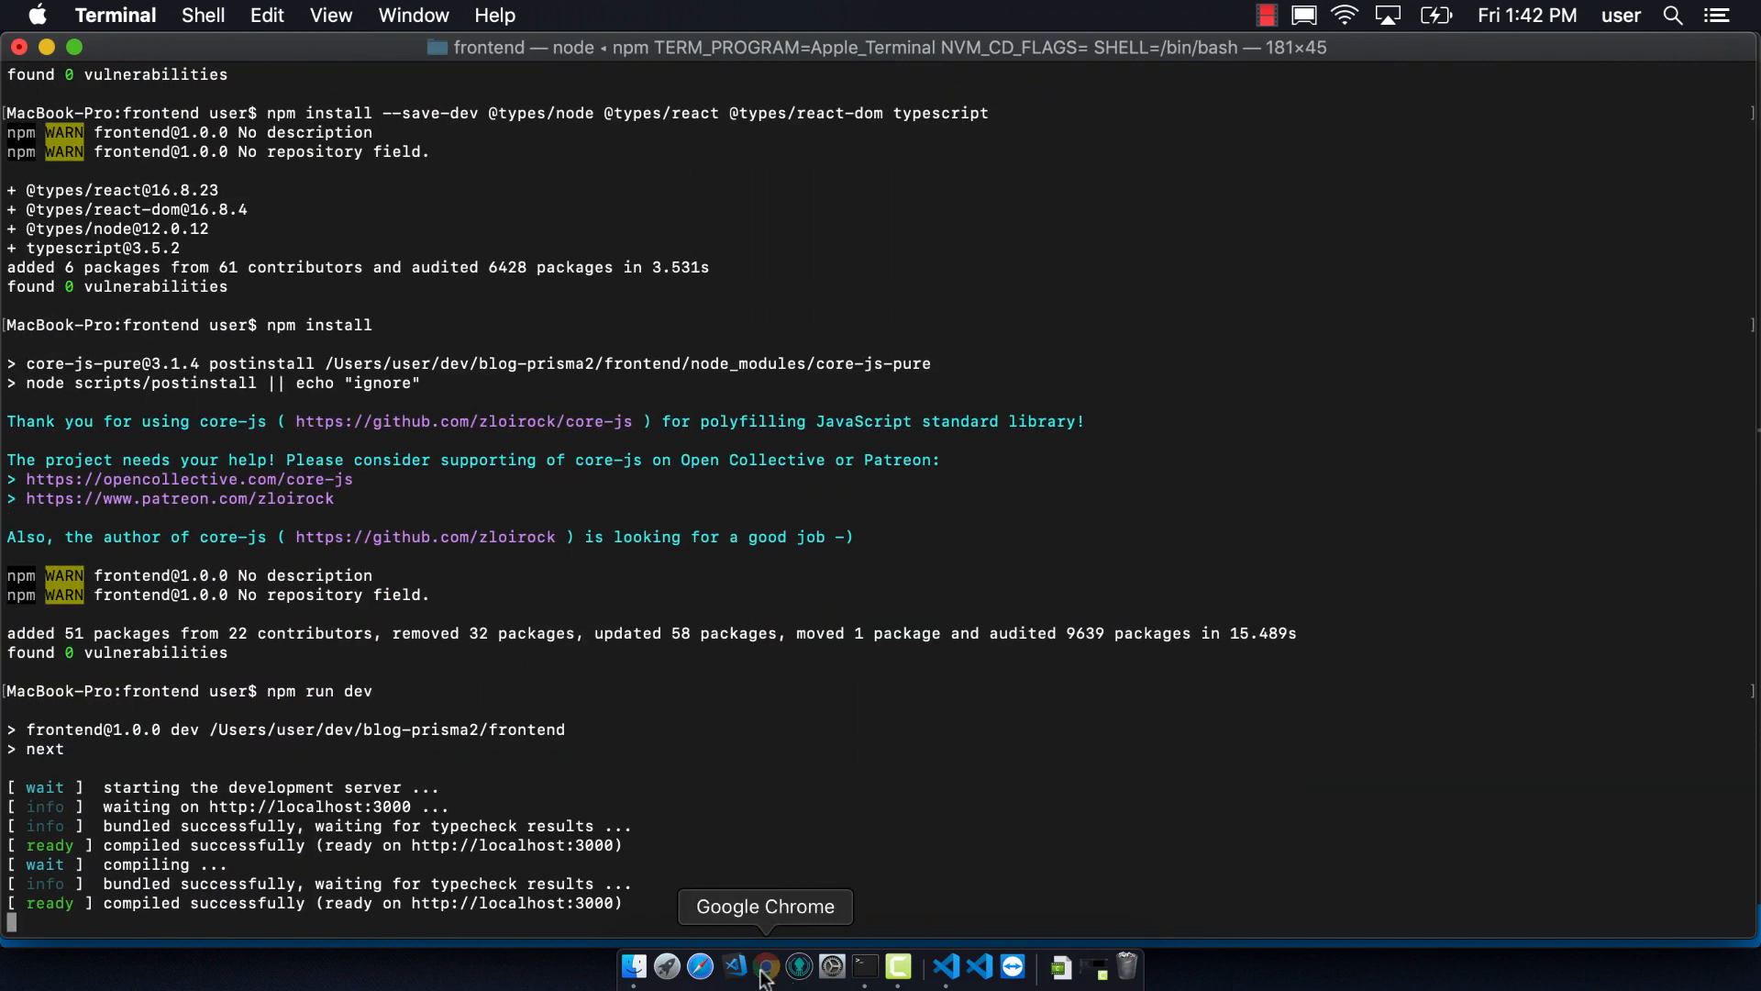
- Switch to Chrome to view the Index Page at localhost:3000
{"action": "left_click", "coordinate": [765, 966]}
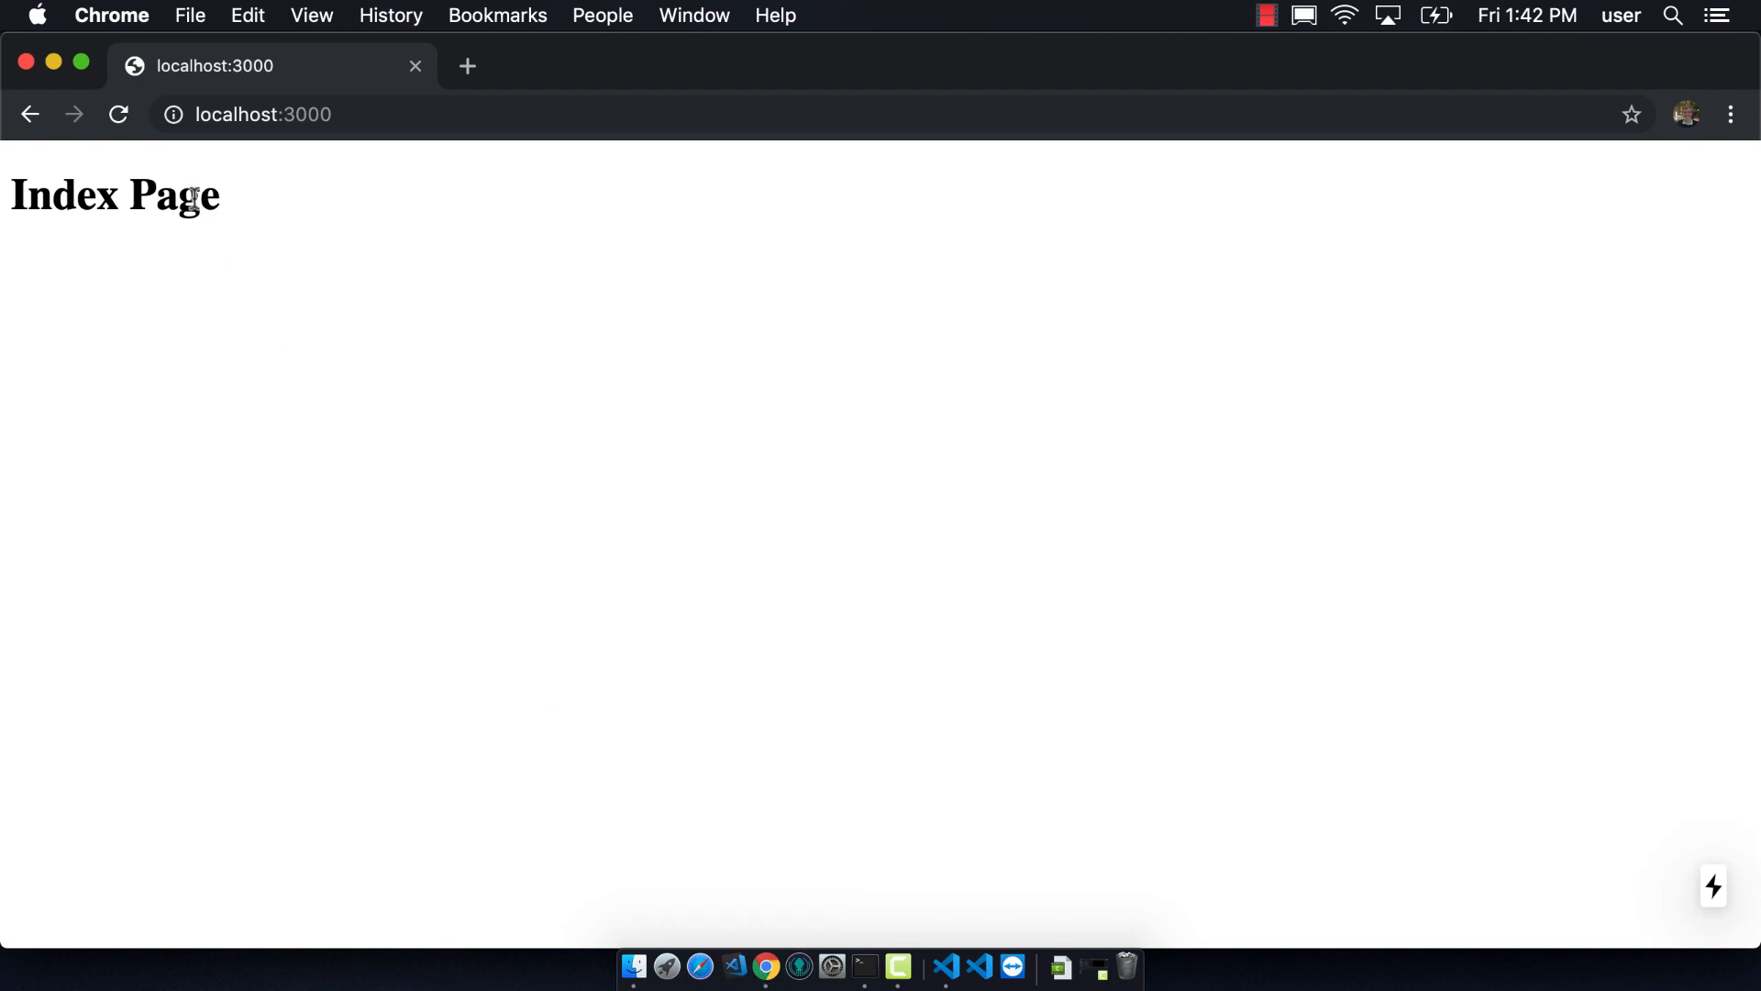
{"action": "mouse_move", "coordinate": [294, 309]}
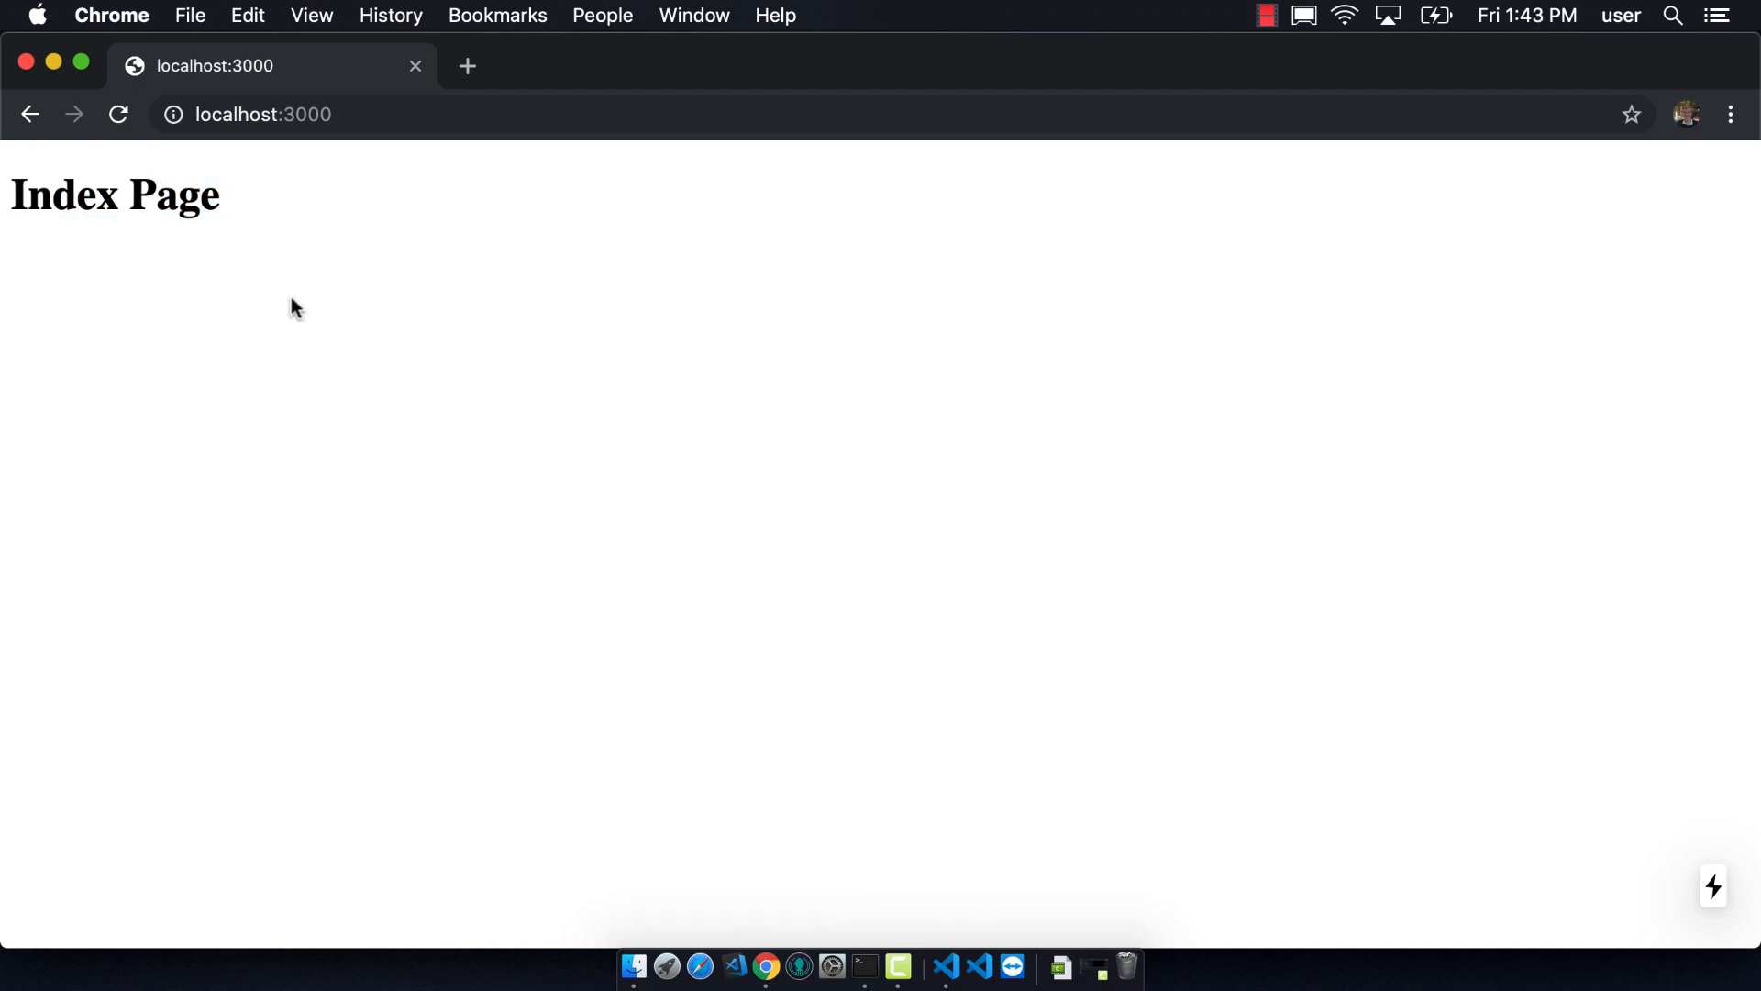